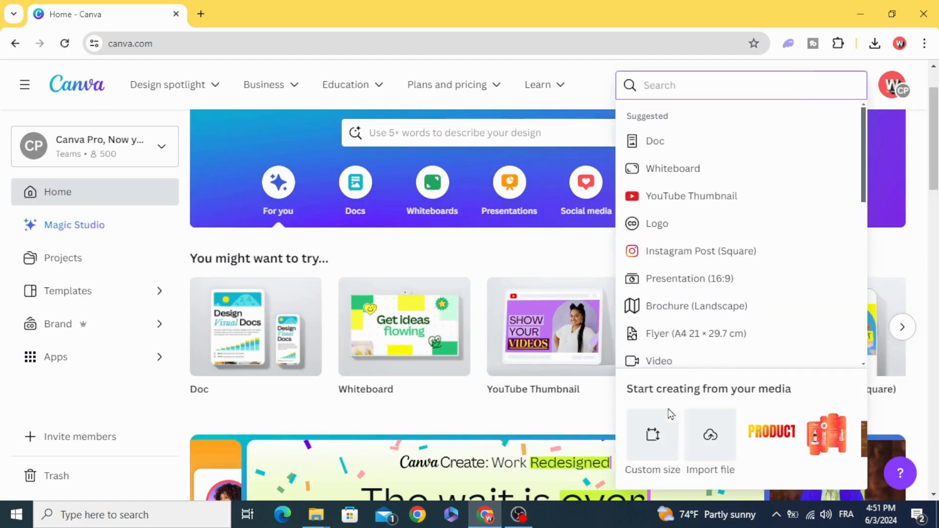
Create a custom-size design of 30 × 20 cm, with units set to centimetres
{"action": "left_click", "coordinate": [651, 443]}
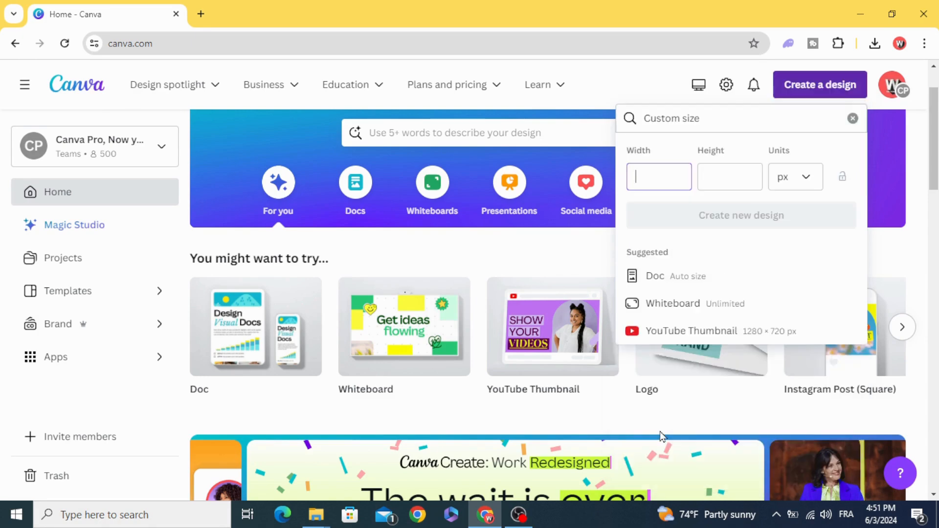
{"action": "left_click", "coordinate": [795, 177]}
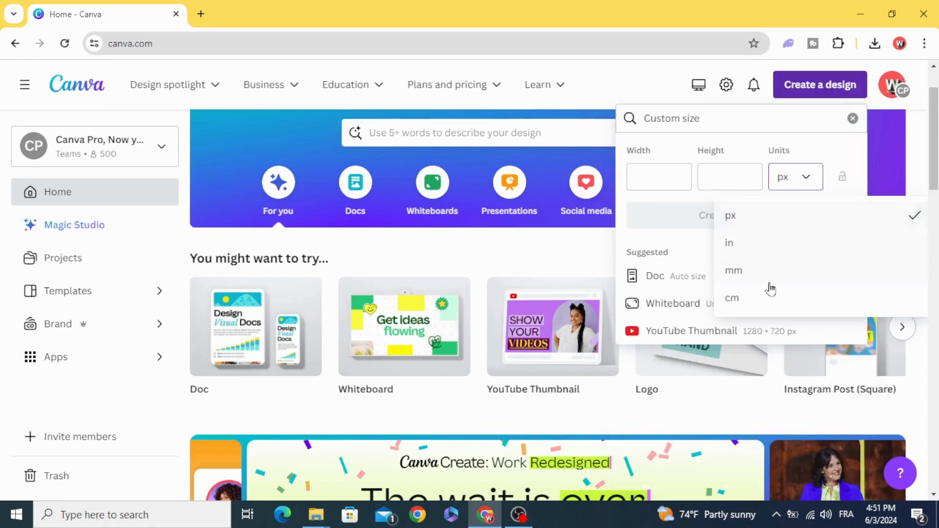
{"action": "left_click", "coordinate": [732, 298]}
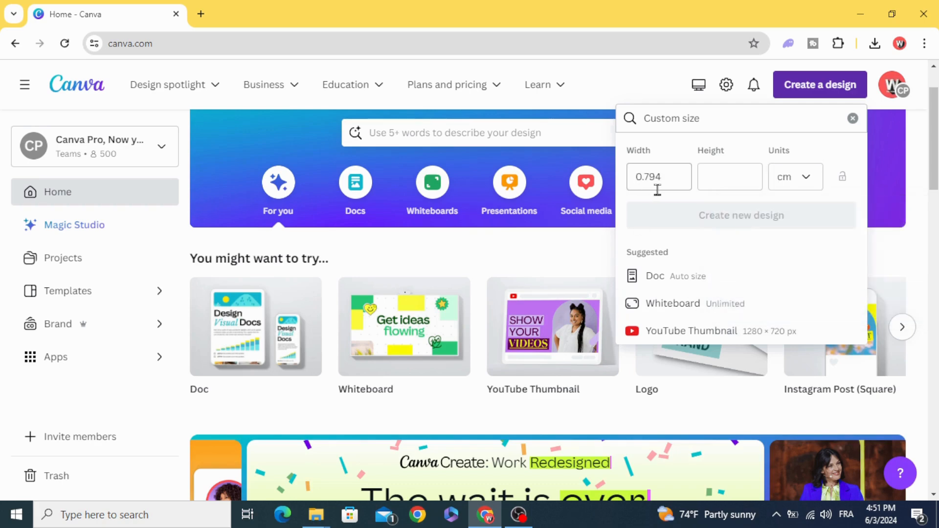
{"action": "left_click", "coordinate": [659, 177]}
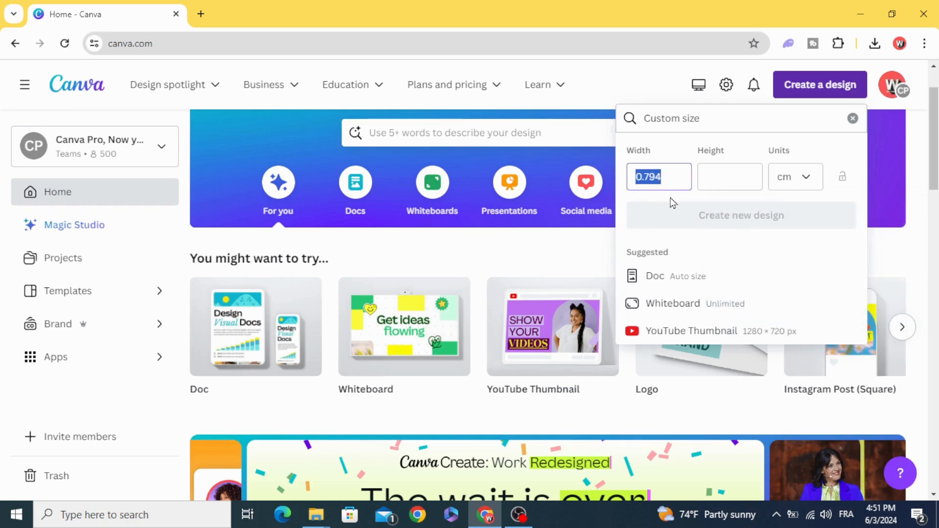
{"action": "type", "text": "30"}
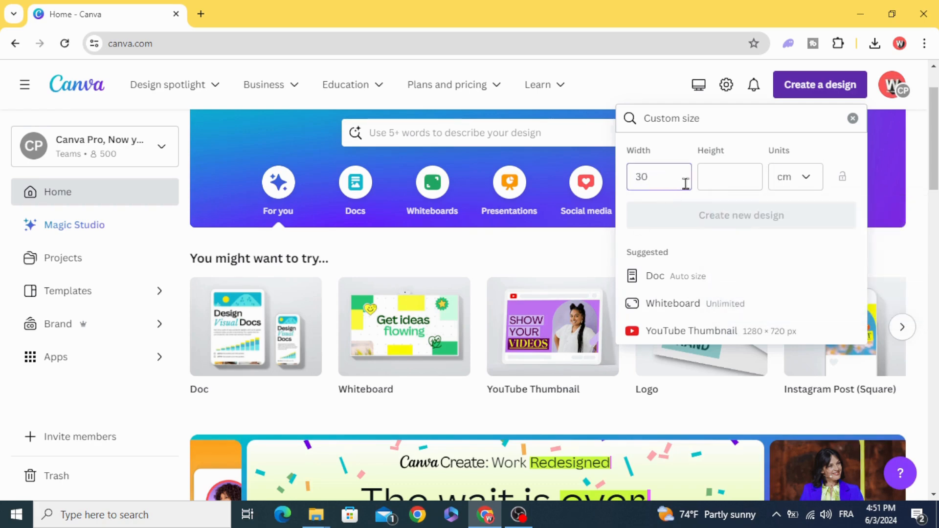
{"action": "left_click", "coordinate": [729, 177]}
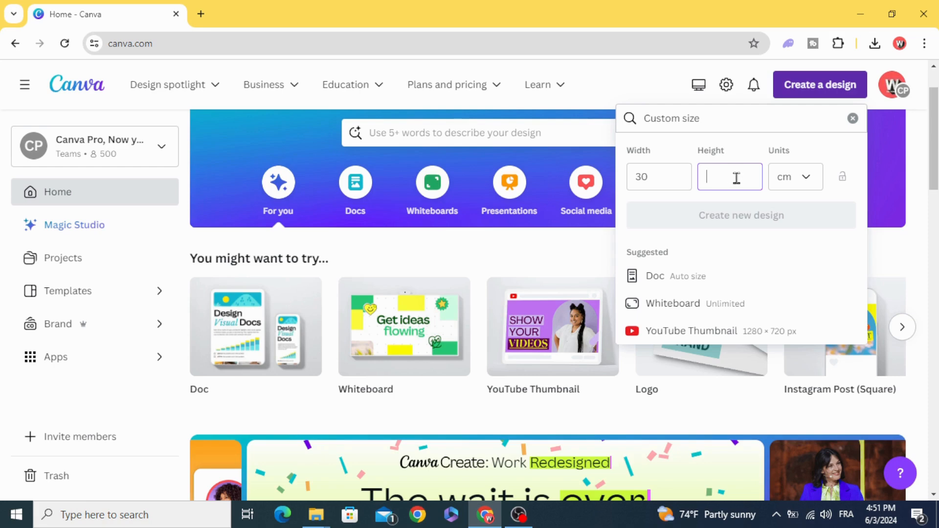
{"action": "type", "text": "20"}
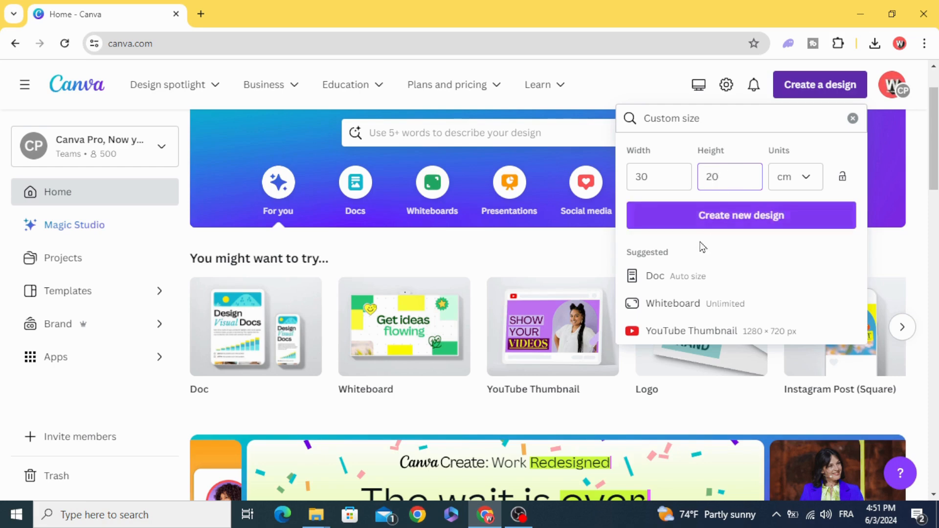
{"action": "left_click", "coordinate": [741, 216]}
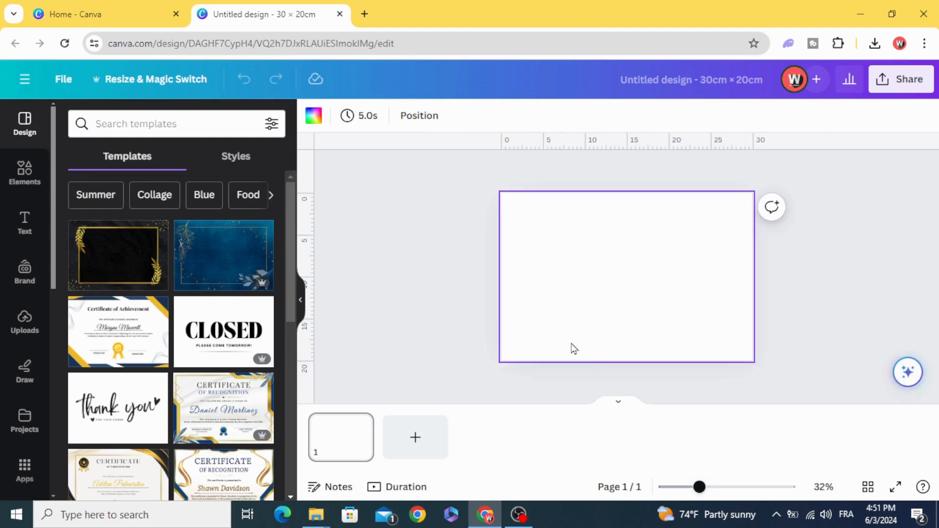
Add a grey square from Elements, move it up and stretch it taller
{"action": "left_click", "coordinate": [25, 174]}
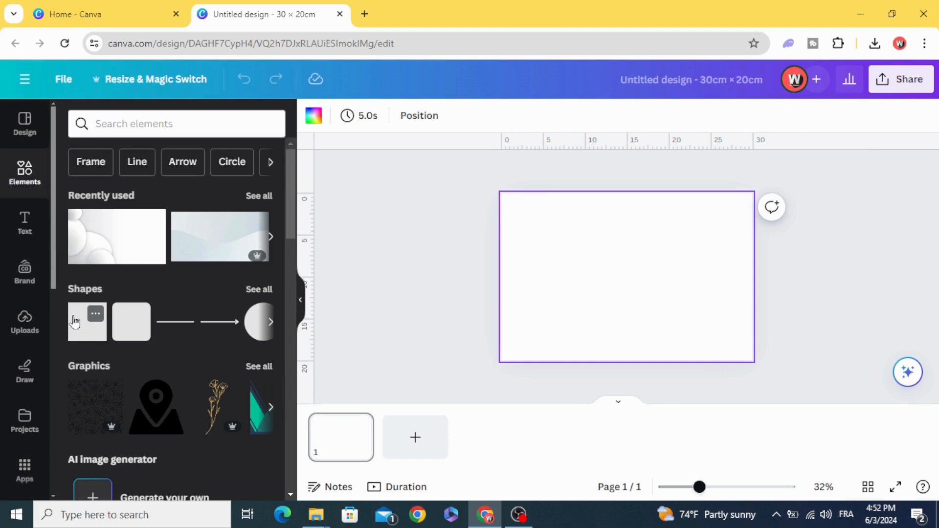
{"action": "left_click", "coordinate": [87, 321]}
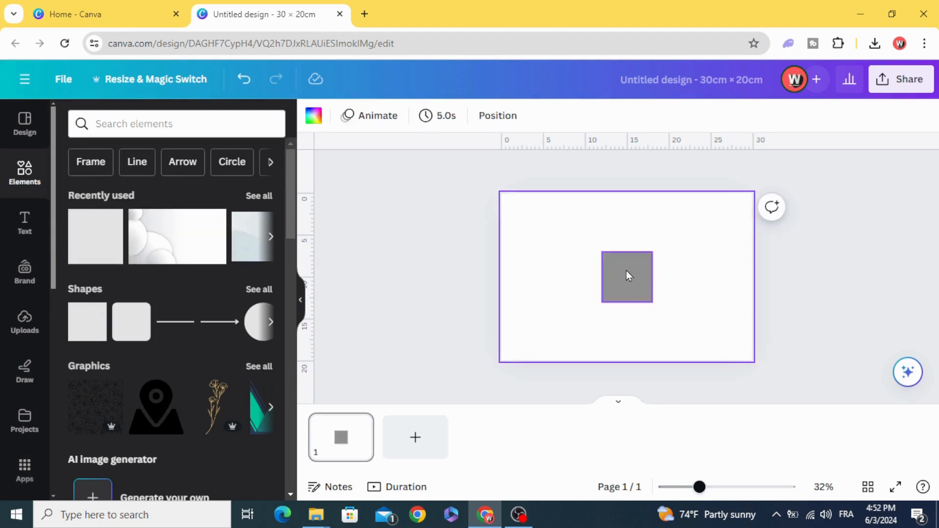
{"action": "left_click_drag", "start_coordinate": [628, 276], "coordinate": [640, 245]}
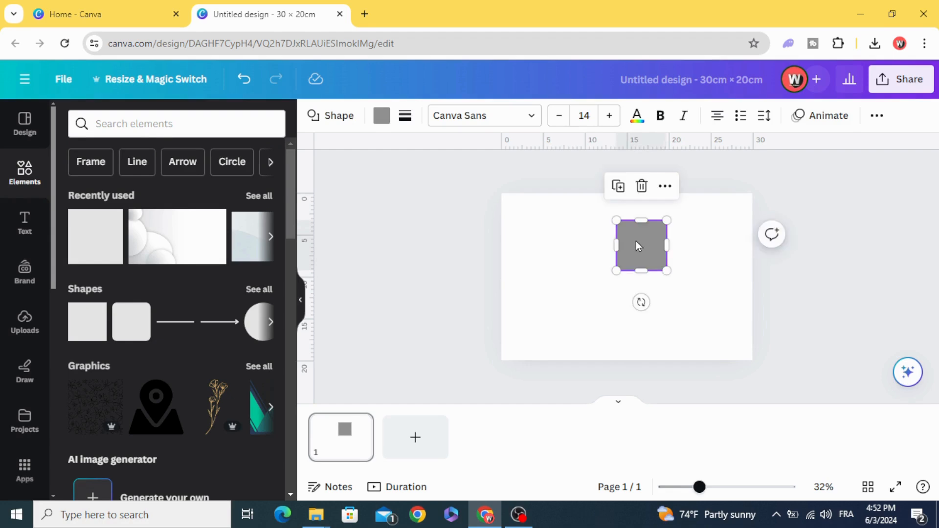
{"action": "mouse_move", "coordinate": [644, 270]}
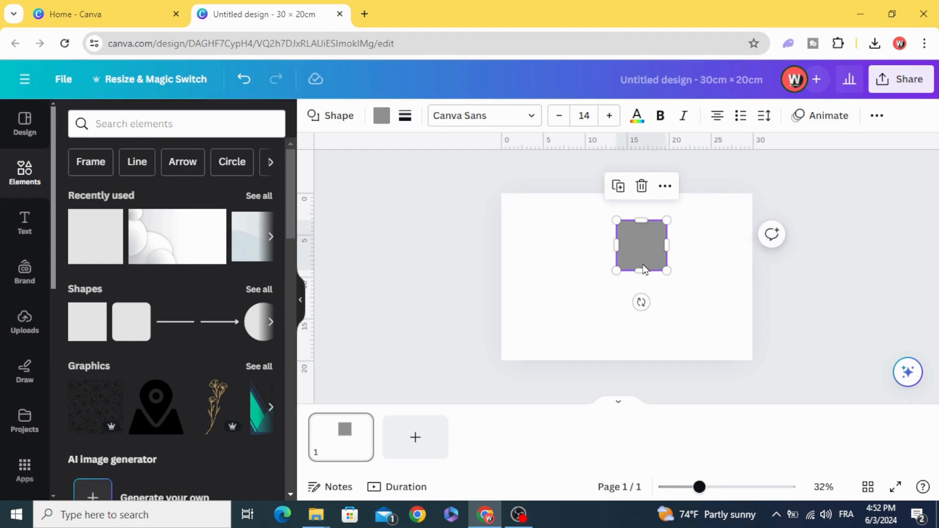
{"action": "left_click_drag", "start_coordinate": [640, 271], "coordinate": [640, 297]}
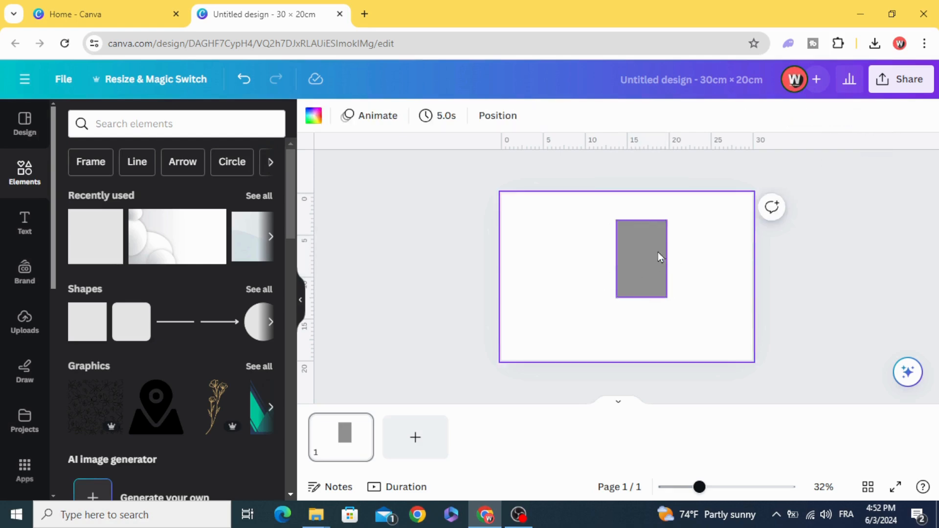
Size the rectangle to width 4 cm, height 10 cm via Position, then drag it near centre
{"action": "left_click", "coordinate": [641, 259]}
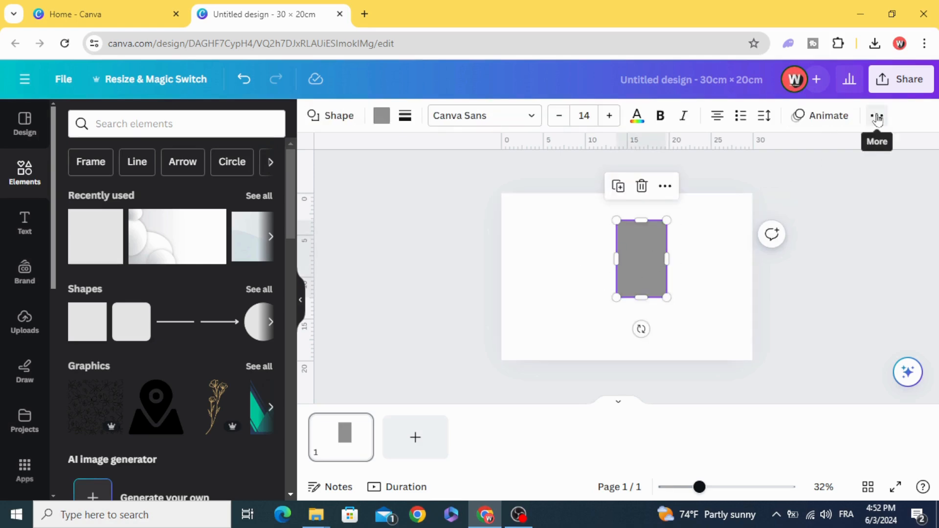
{"action": "left_click", "coordinate": [875, 116]}
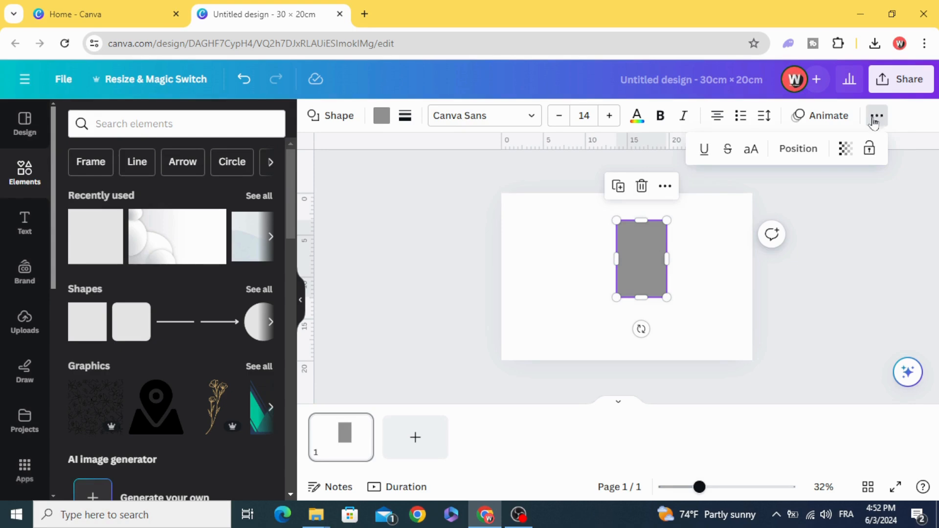
{"action": "left_click", "coordinate": [798, 149]}
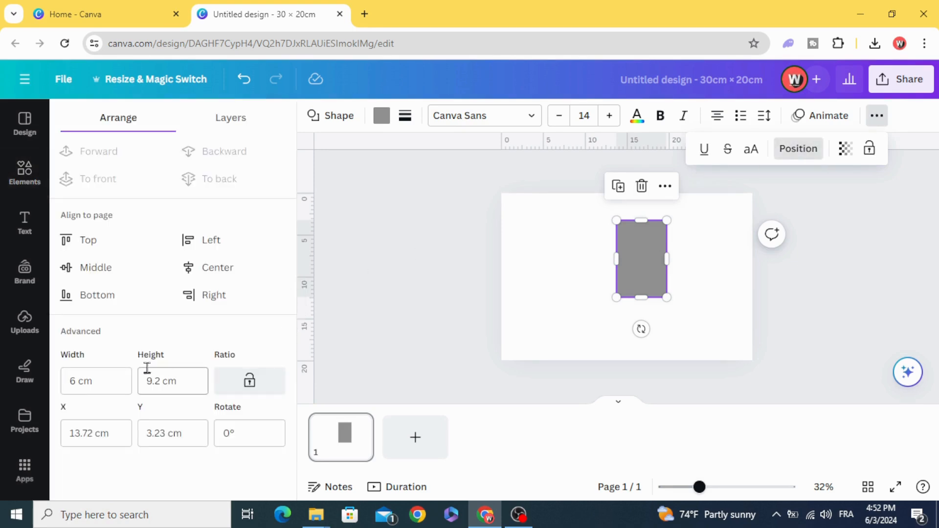
{"action": "mouse_move", "coordinate": [124, 152]}
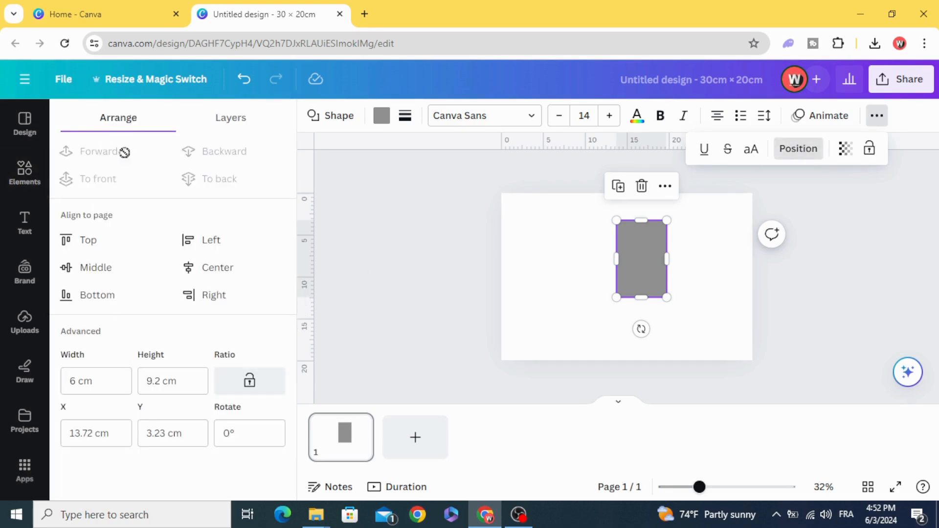
{"action": "left_click", "coordinate": [95, 381]}
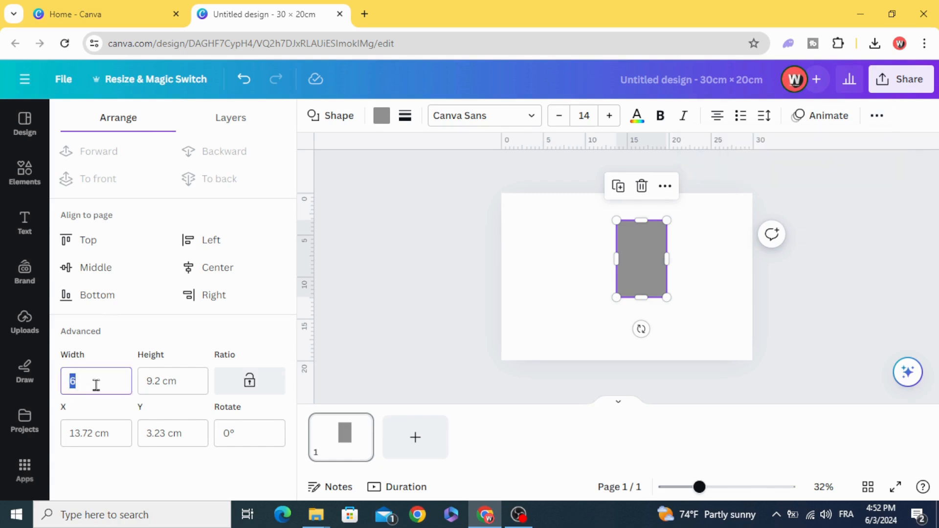
{"action": "type", "text": "4"}
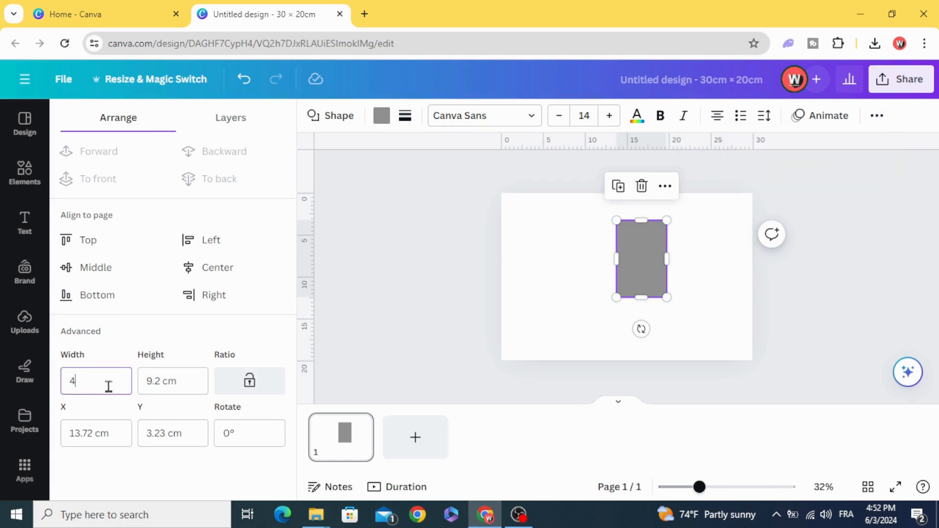
{"action": "left_click", "coordinate": [172, 381]}
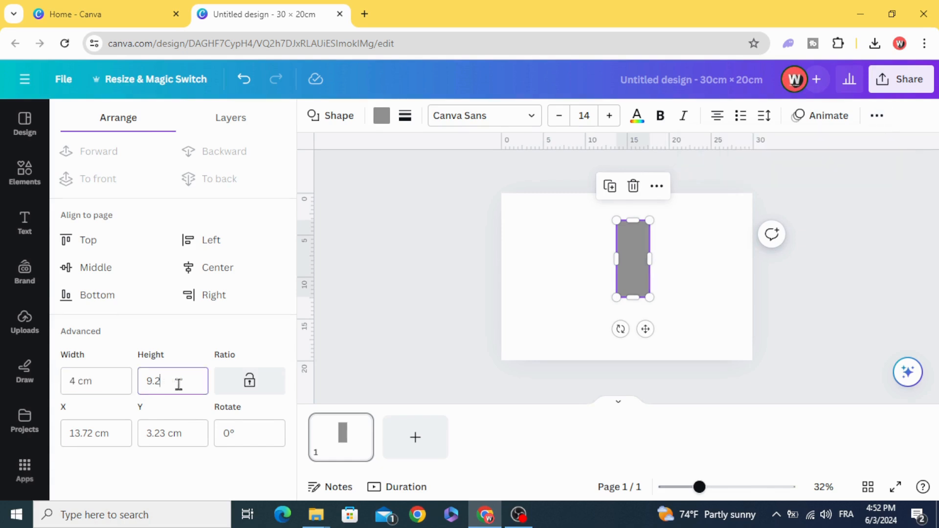
{"action": "type", "text": "10 cm"}
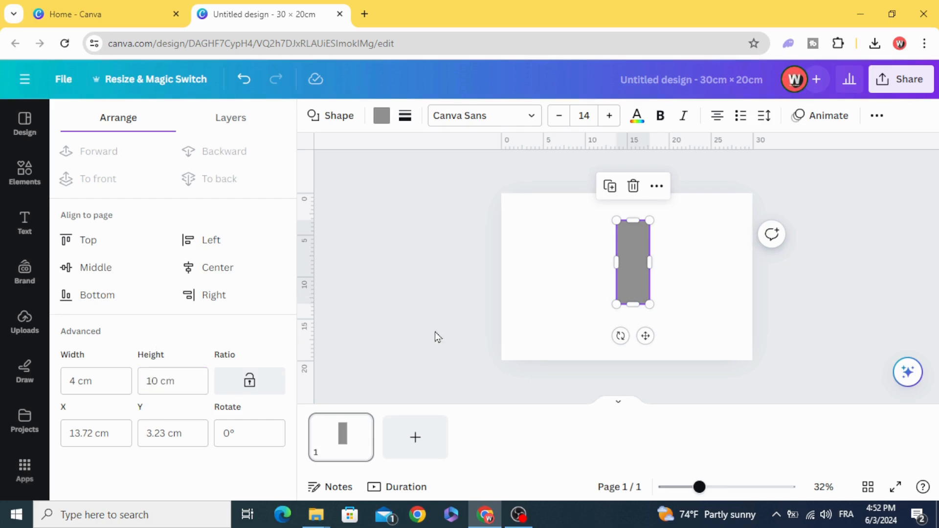
{"action": "left_click_drag", "start_coordinate": [632, 264], "coordinate": [644, 285]}
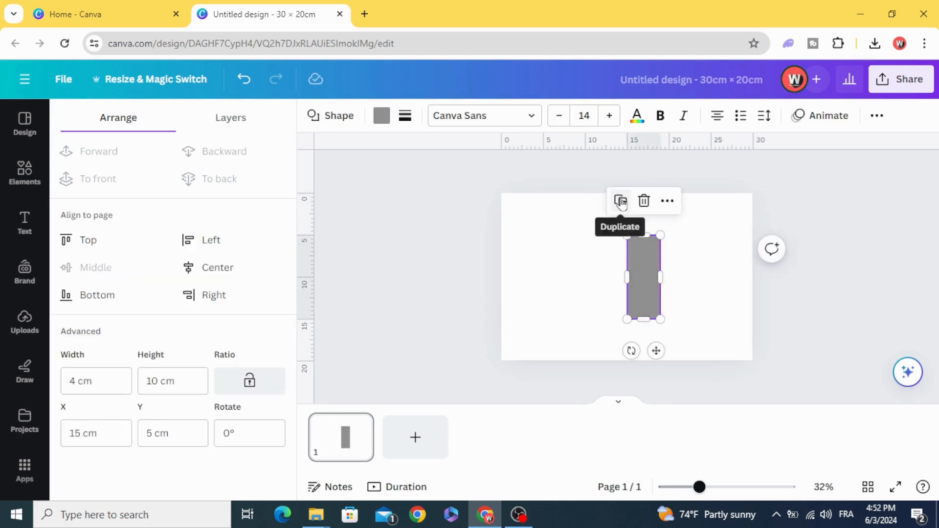
Duplicate the rectangle, make a 3 cm black copy, and line panels into a row
{"action": "left_click", "coordinate": [620, 201]}
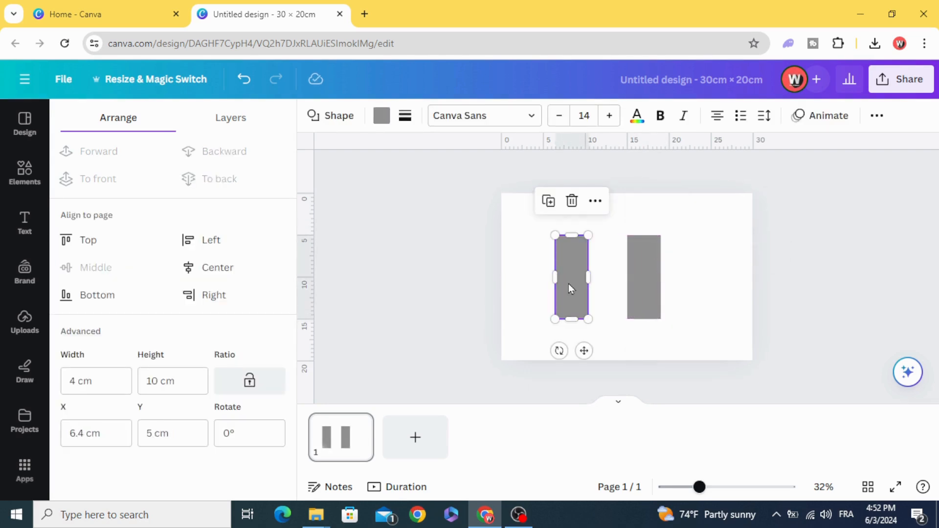
{"action": "left_click", "coordinate": [643, 276]}
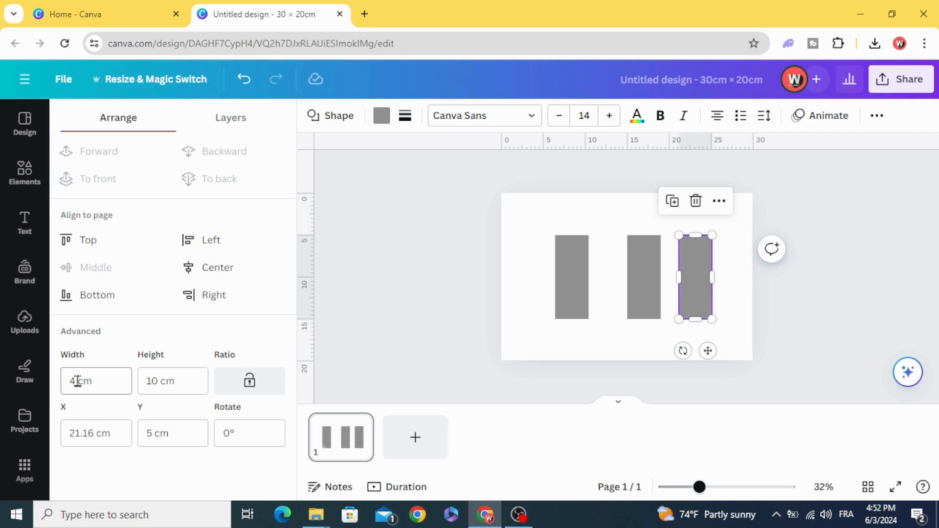
{"action": "type", "text": "3"}
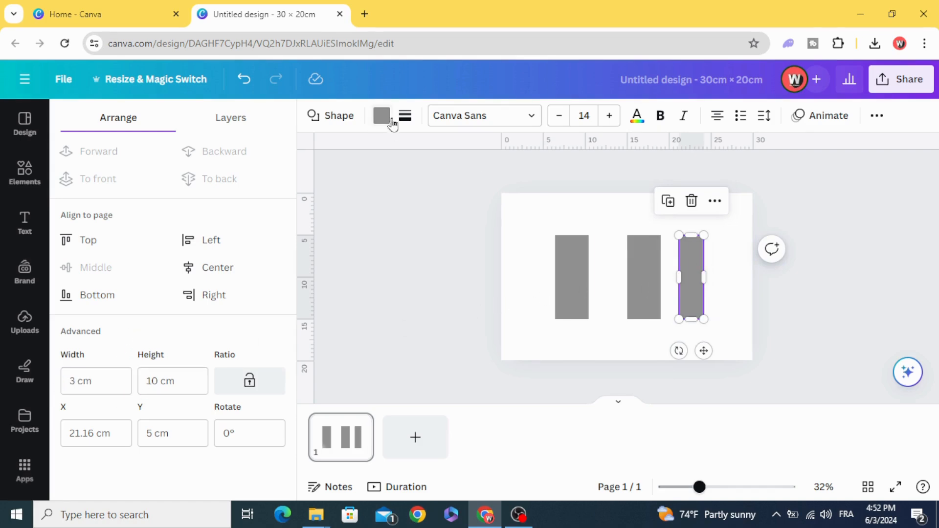
{"action": "left_click", "coordinate": [382, 115]}
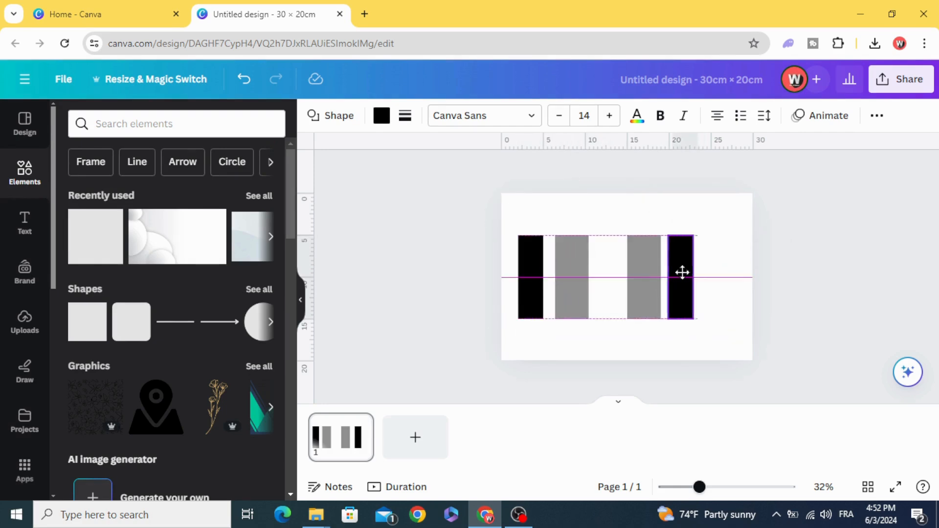
{"action": "left_click_drag", "start_coordinate": [700, 488], "coordinate": [711, 487]}
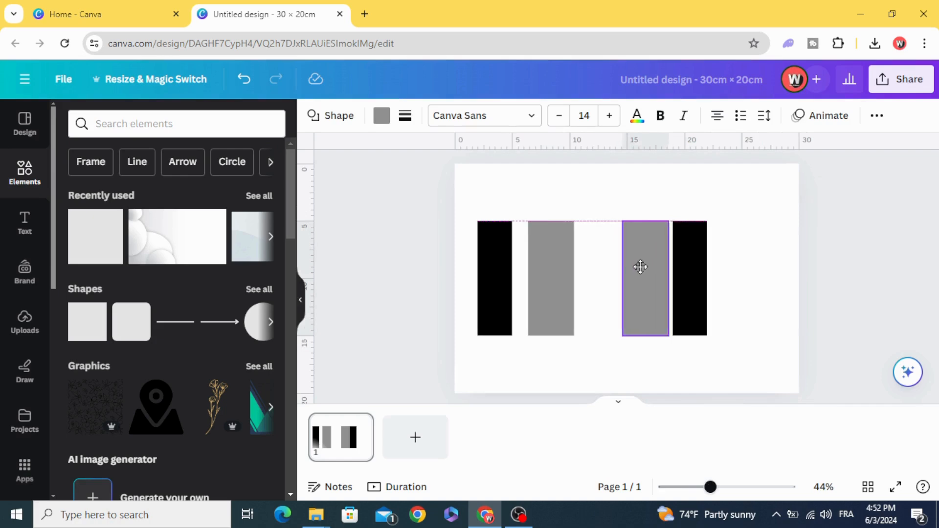
{"action": "left_click_drag", "start_coordinate": [639, 267], "coordinate": [599, 276]}
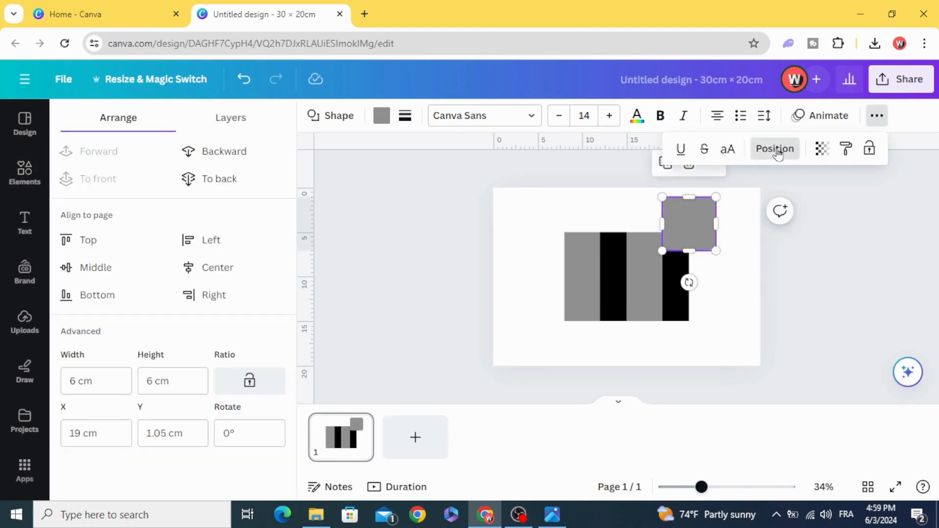
Drag the 4 × 5 cm rounded tab onto the third stripe, over the box's top edge
{"action": "left_click", "coordinate": [95, 381]}
{"action": "type", "text": "4"}
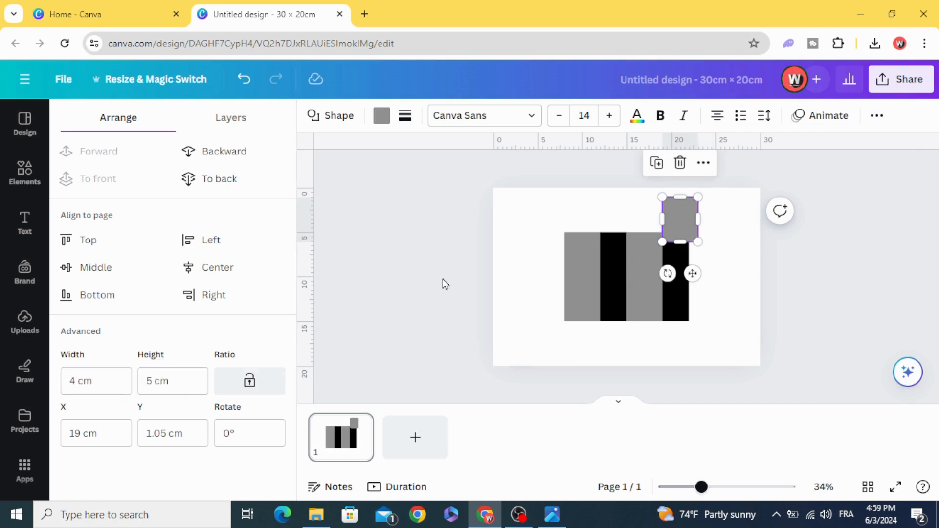
{"action": "left_click_drag", "start_coordinate": [678, 219], "coordinate": [645, 223]}
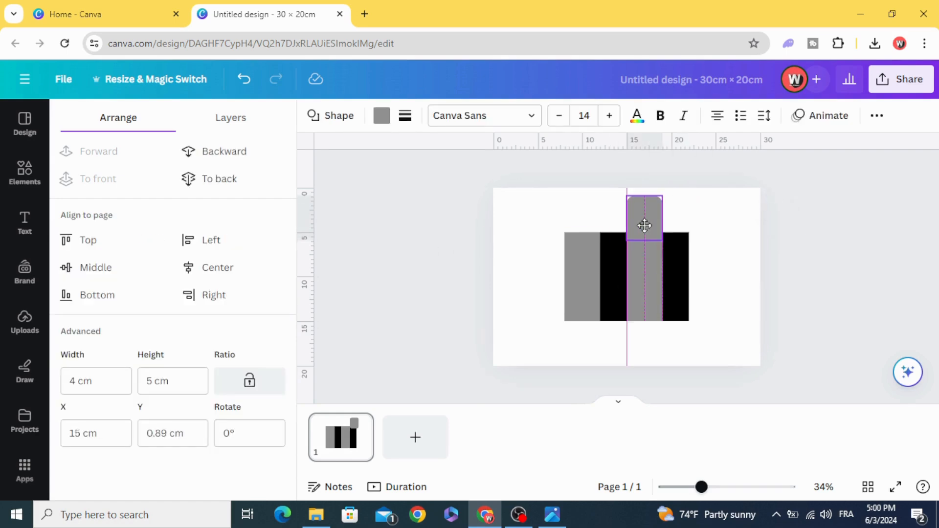
{"action": "left_click_drag", "start_coordinate": [646, 226], "coordinate": [645, 221]}
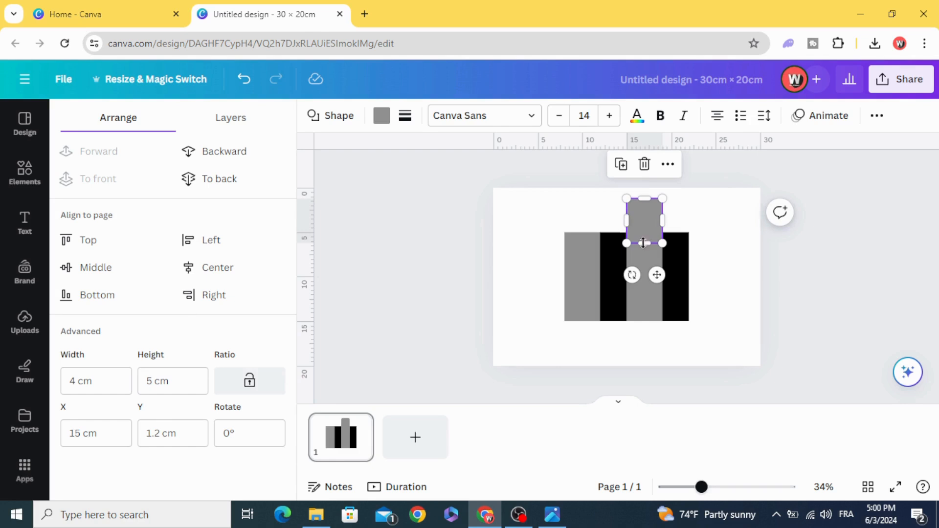
{"action": "left_click_drag", "start_coordinate": [644, 222], "coordinate": [646, 227]}
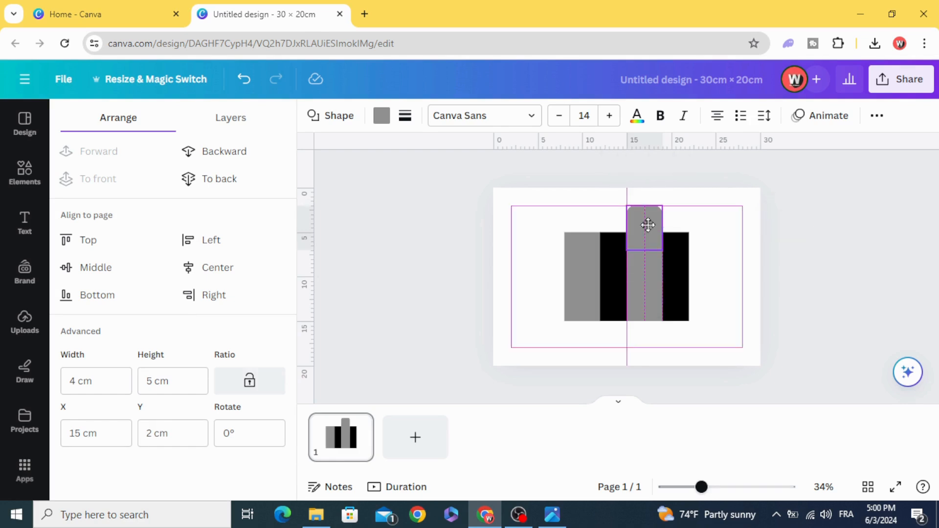
{"action": "left_click_drag", "start_coordinate": [646, 225], "coordinate": [646, 218]}
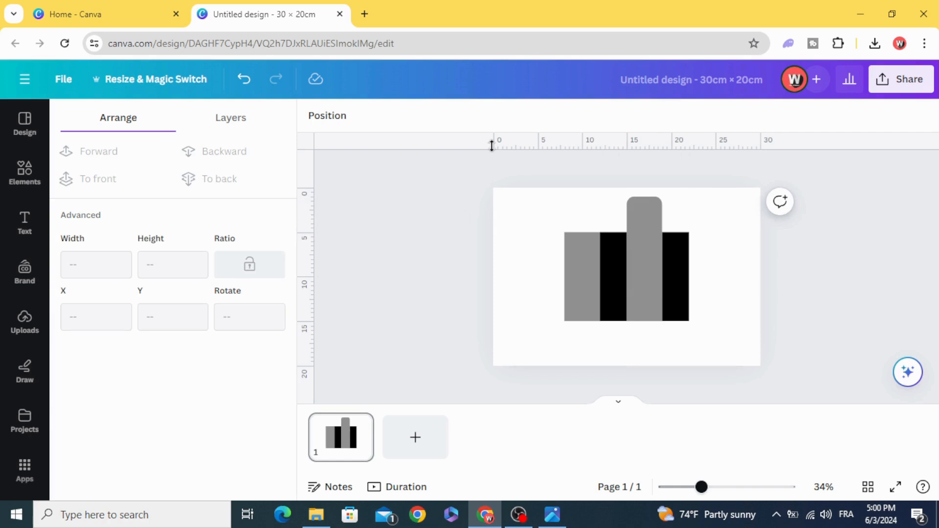
Pull a horizontal guide down to 6 cm and check the tab against it
{"action": "left_click_drag", "start_coordinate": [491, 144], "coordinate": [476, 232]}
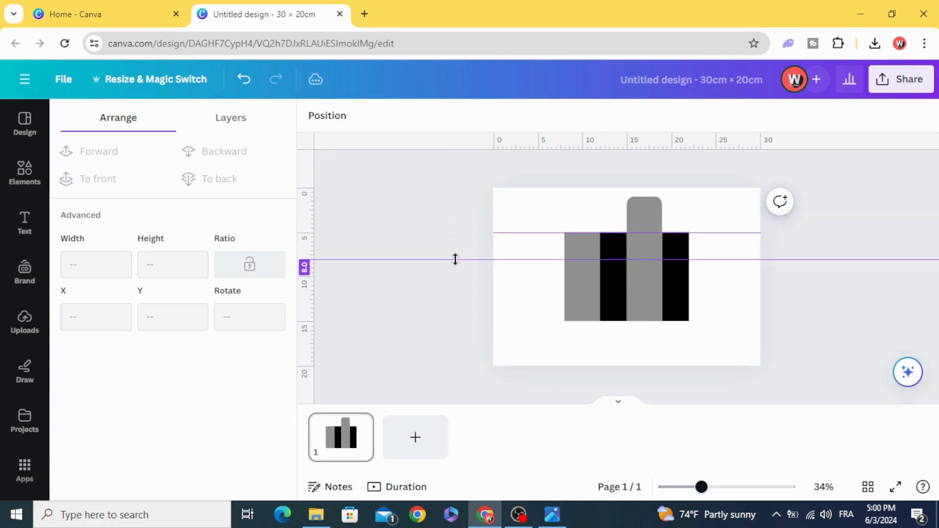
{"action": "left_click_drag", "start_coordinate": [456, 261], "coordinate": [455, 246]}
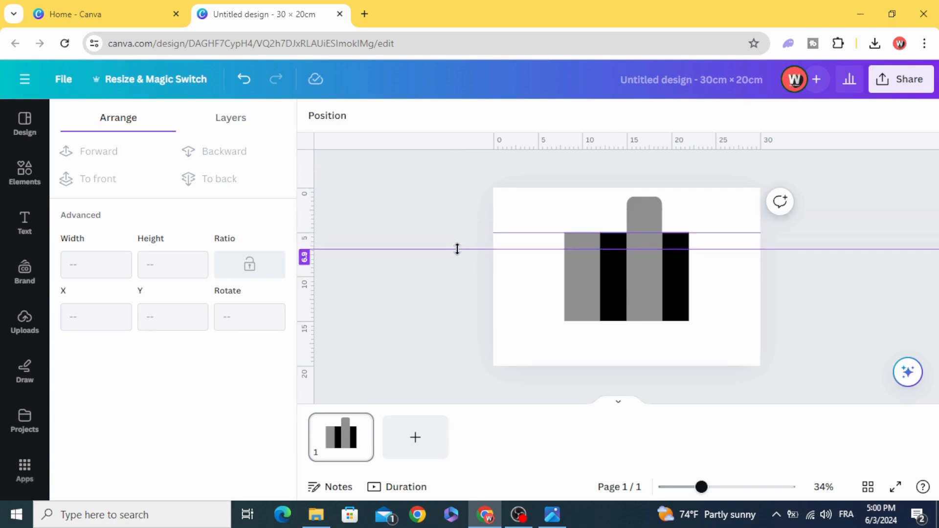
{"action": "left_click_drag", "start_coordinate": [457, 251], "coordinate": [457, 245]}
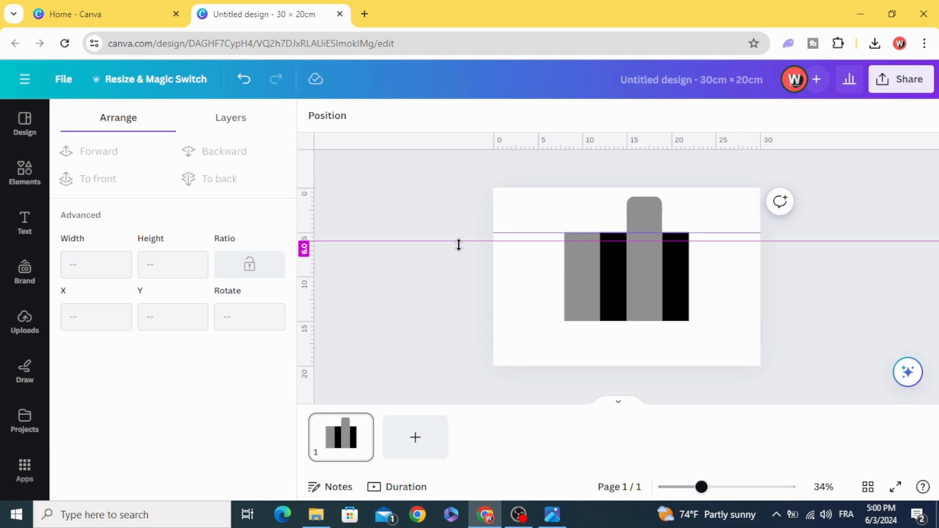
{"action": "left_click", "coordinate": [644, 219]}
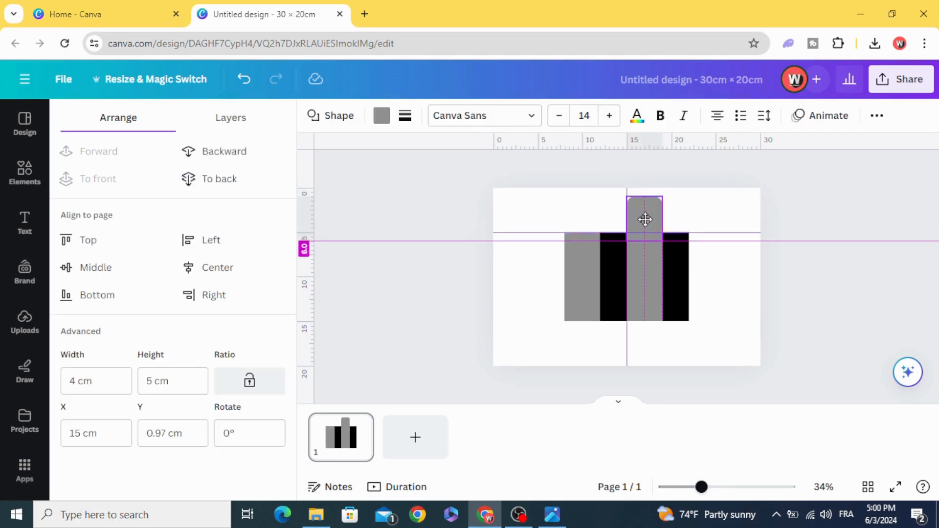
{"action": "left_click", "coordinate": [431, 218]}
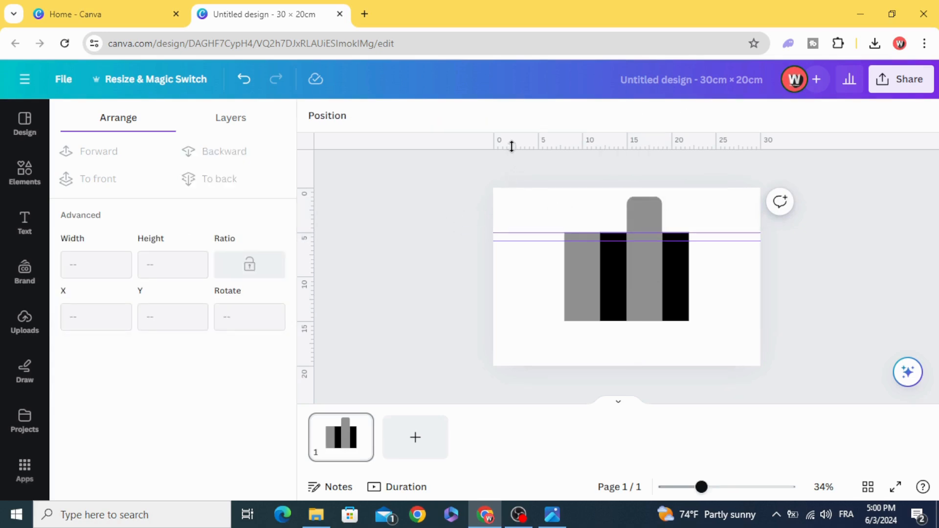
Place a duplicate of the top tab as a flap under the first stripe
{"action": "left_click", "coordinate": [648, 221]}
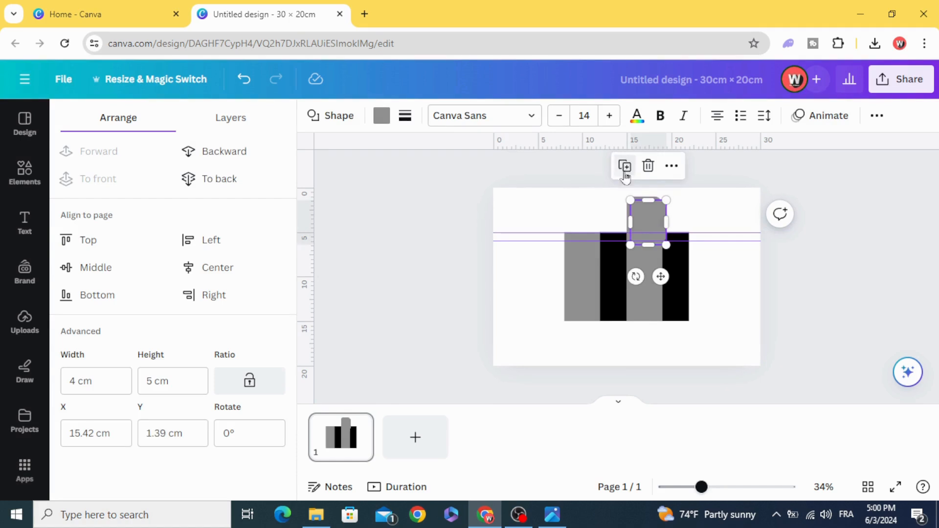
{"action": "left_click_drag", "start_coordinate": [647, 222], "coordinate": [581, 333]}
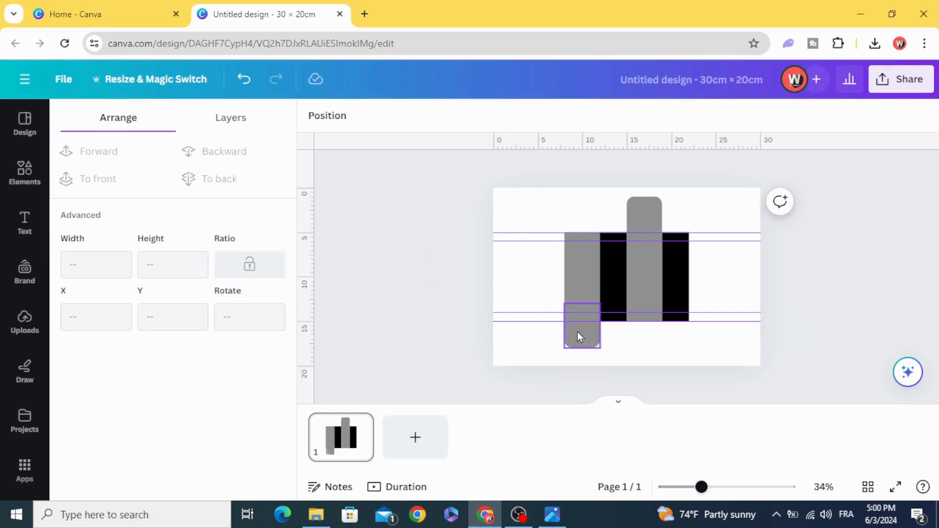
{"action": "left_click", "coordinate": [643, 213]}
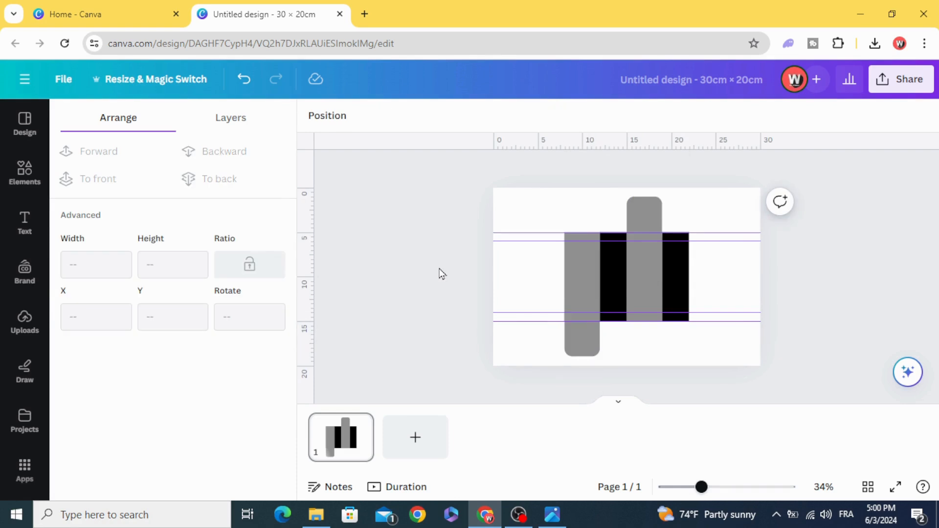
{"action": "left_click", "coordinate": [643, 215]}
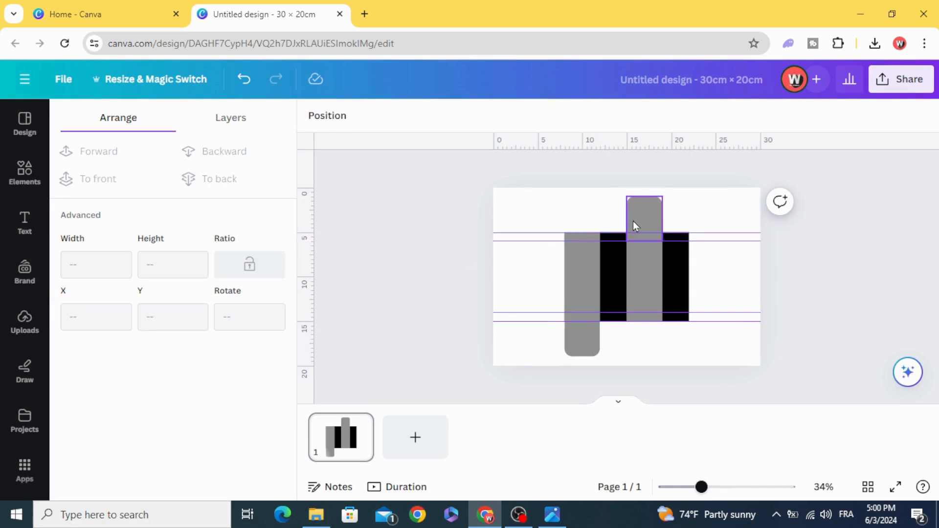
Duplicate the tab, narrow the copy to 3 cm, and place it above the second stripe
{"action": "left_click", "coordinate": [643, 216]}
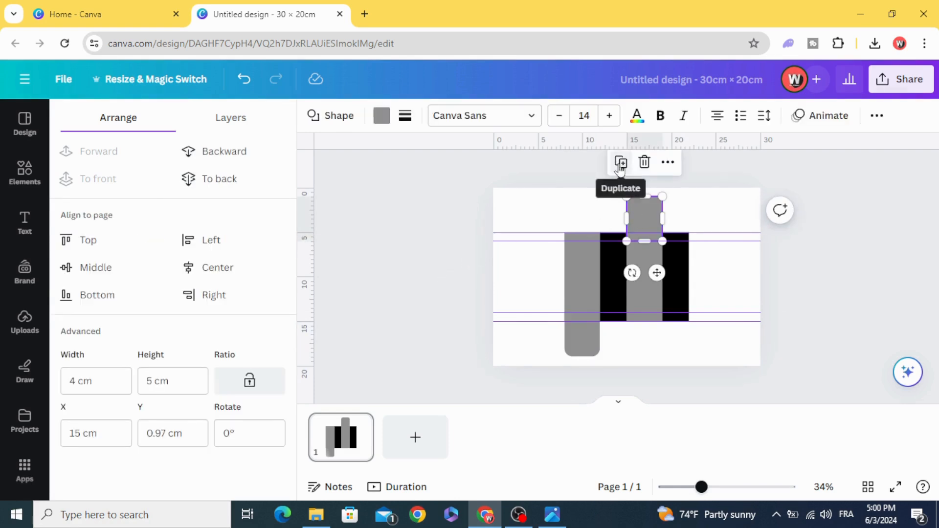
{"action": "left_click_drag", "start_coordinate": [644, 219], "coordinate": [545, 219]}
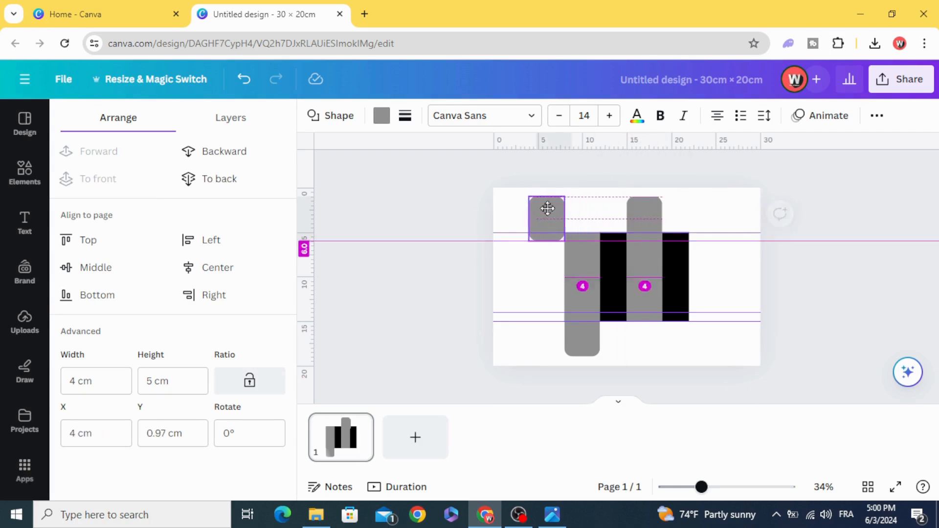
{"action": "left_click_drag", "start_coordinate": [546, 217], "coordinate": [541, 217]}
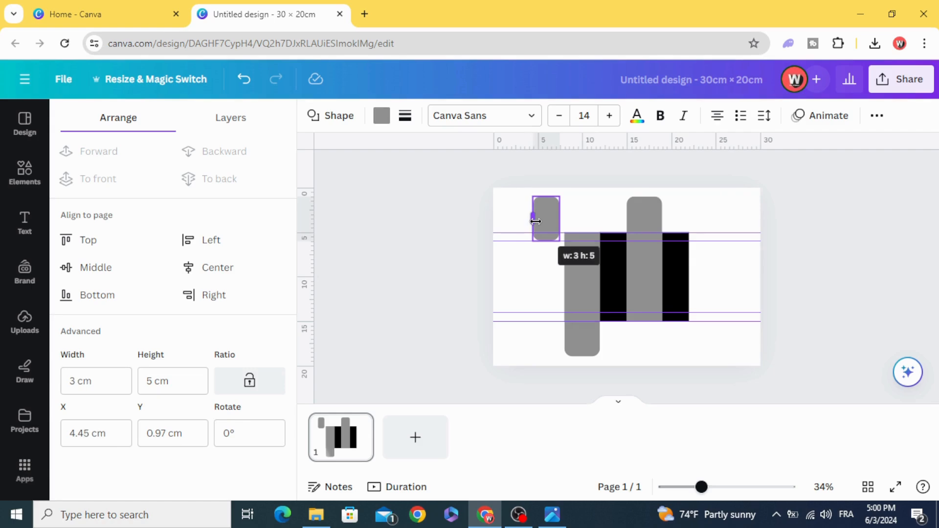
{"action": "left_click", "coordinate": [545, 218]}
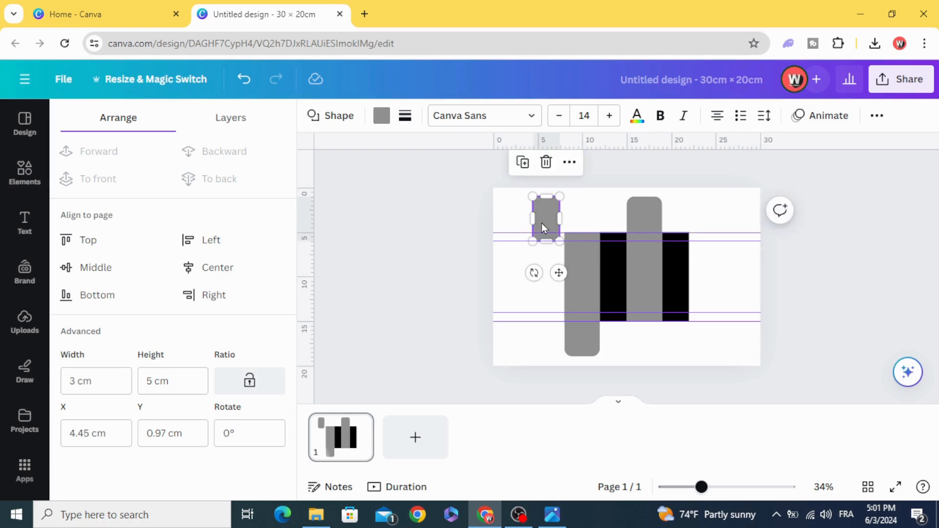
{"action": "left_click_drag", "start_coordinate": [544, 217], "coordinate": [613, 231]}
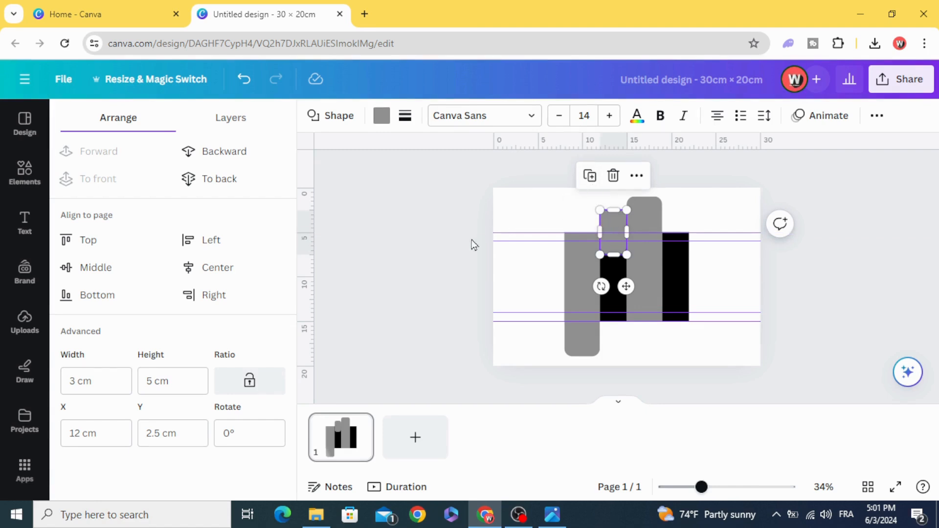
{"action": "mouse_move", "coordinate": [589, 176]}
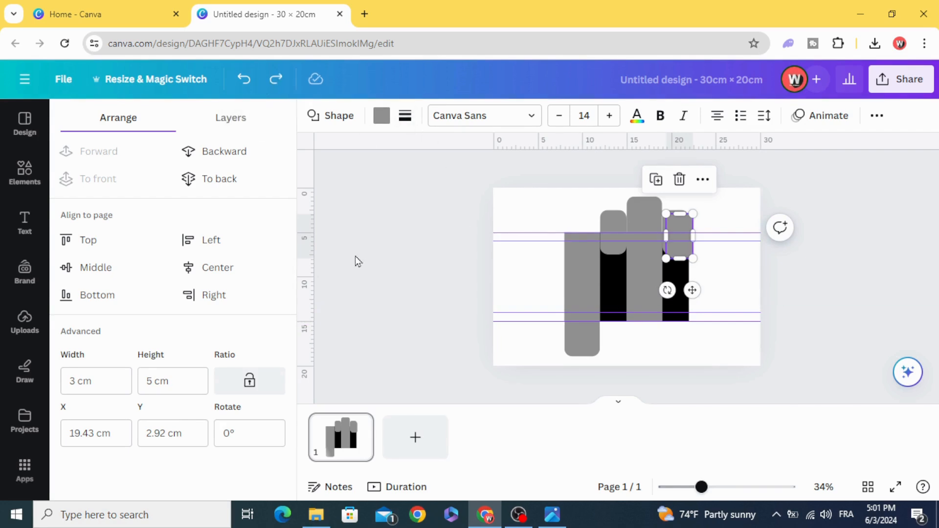
Place narrow 3 cm flaps below the second and fourth stripes, aligned with the others
{"action": "left_click_drag", "start_coordinate": [679, 237], "coordinate": [625, 281]}
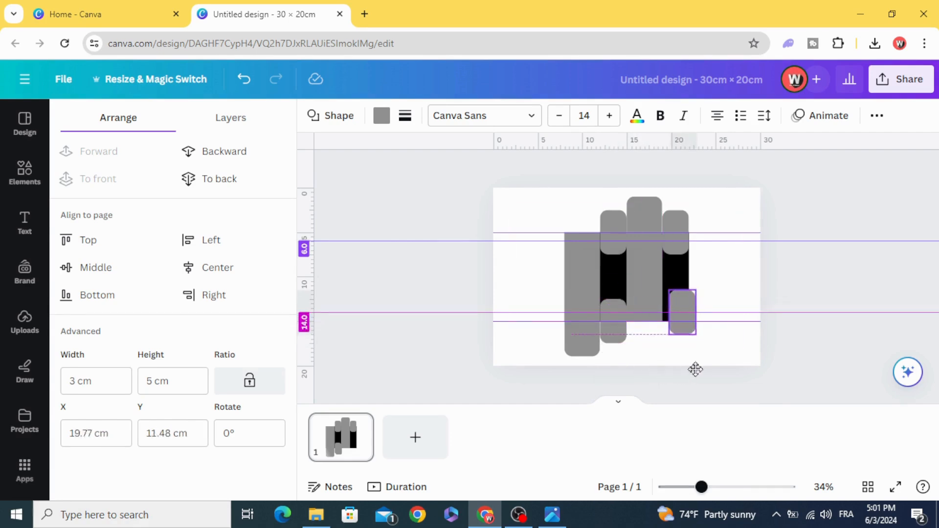
{"action": "left_click_drag", "start_coordinate": [683, 311], "coordinate": [669, 334]}
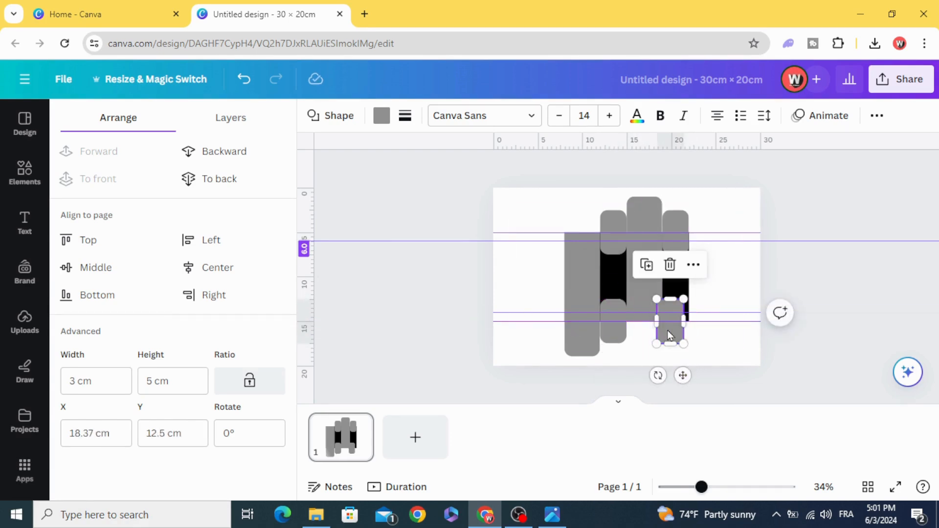
{"action": "left_click_drag", "start_coordinate": [669, 324], "coordinate": [676, 315]}
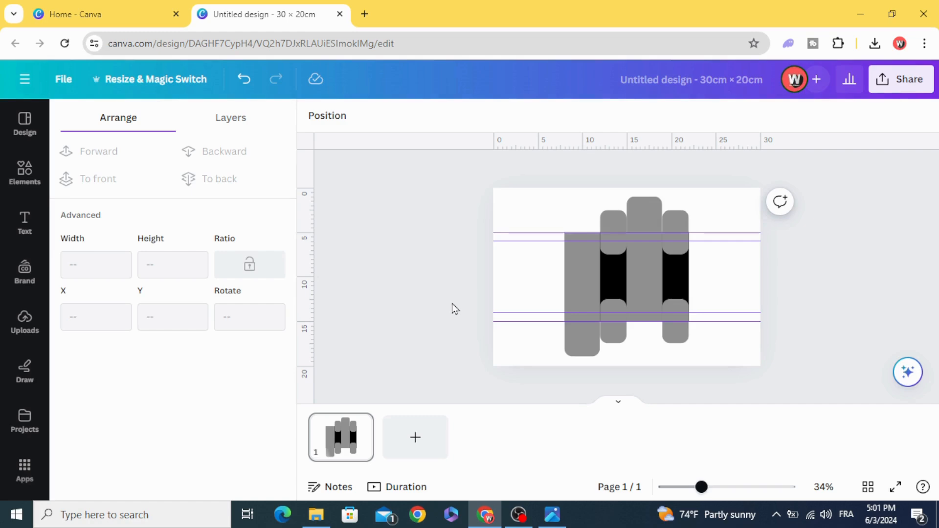
{"action": "mouse_move", "coordinate": [304, 316]}
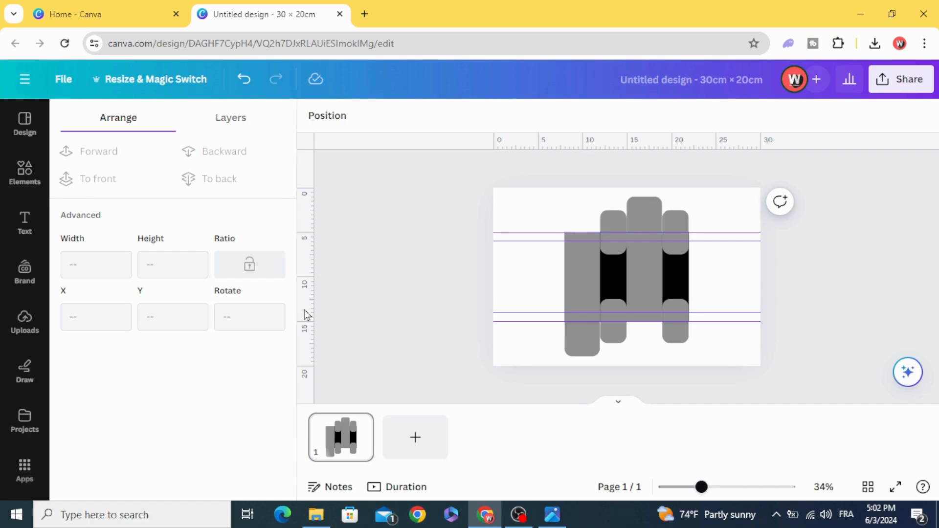
Add a square, size it 1 × 10 cm, and colour it black
{"action": "left_click", "coordinate": [24, 174]}
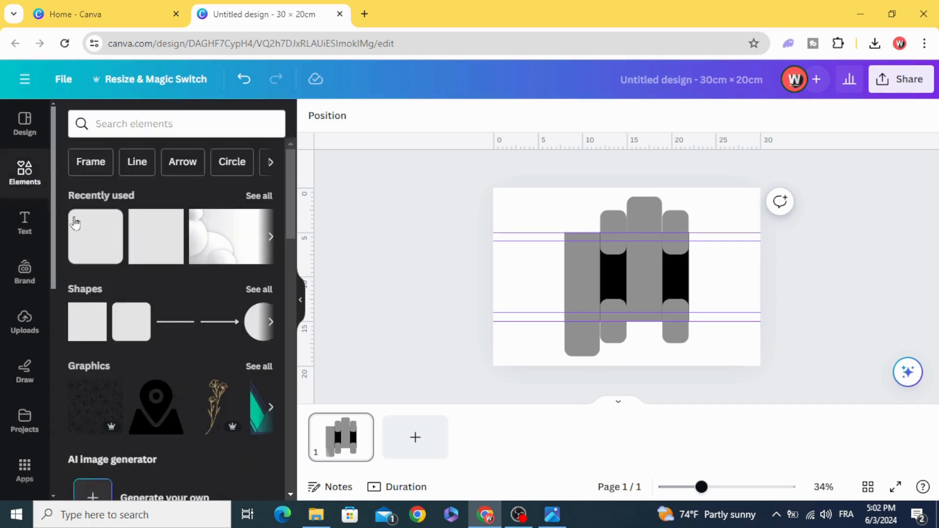
{"action": "left_click", "coordinate": [628, 276]}
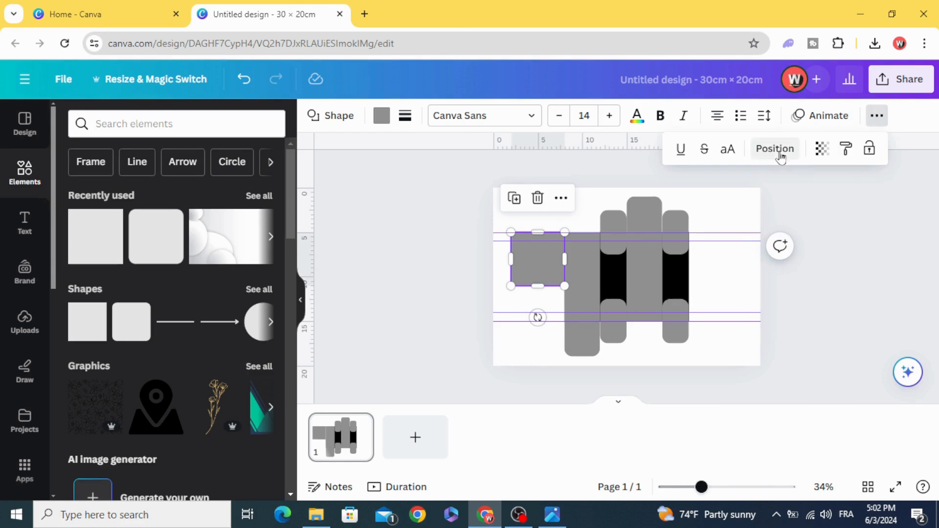
{"action": "left_click", "coordinate": [775, 149]}
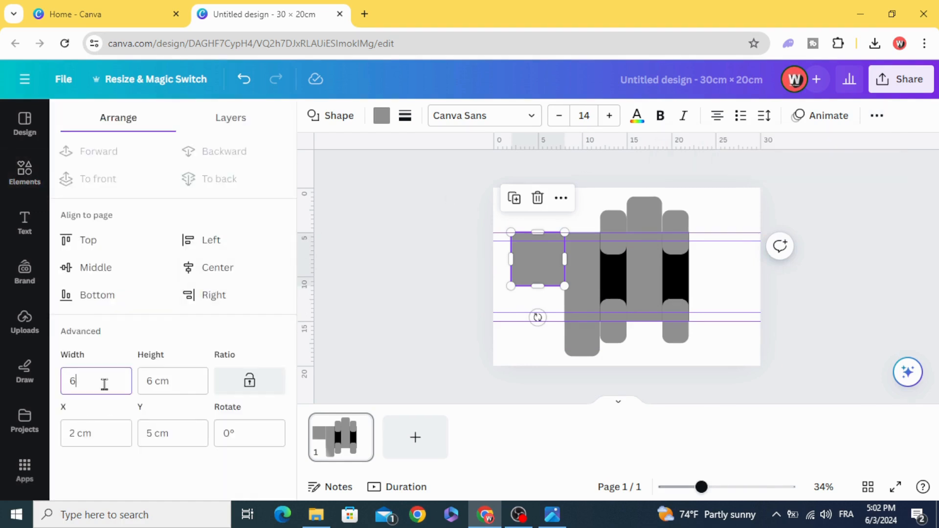
{"action": "type", "text": "1 cm"}
{"action": "left_click", "coordinate": [172, 381]}
{"action": "type", "text": "10"}
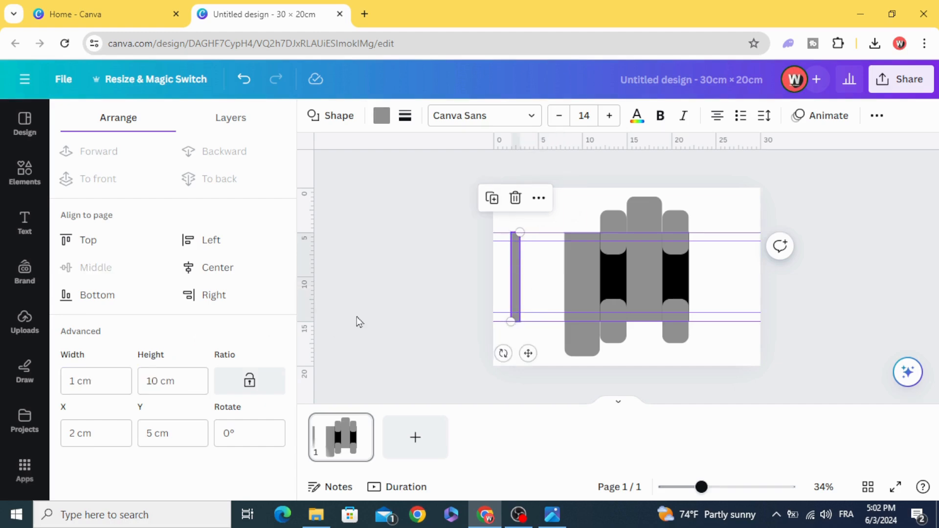
{"action": "left_click", "coordinate": [381, 116]}
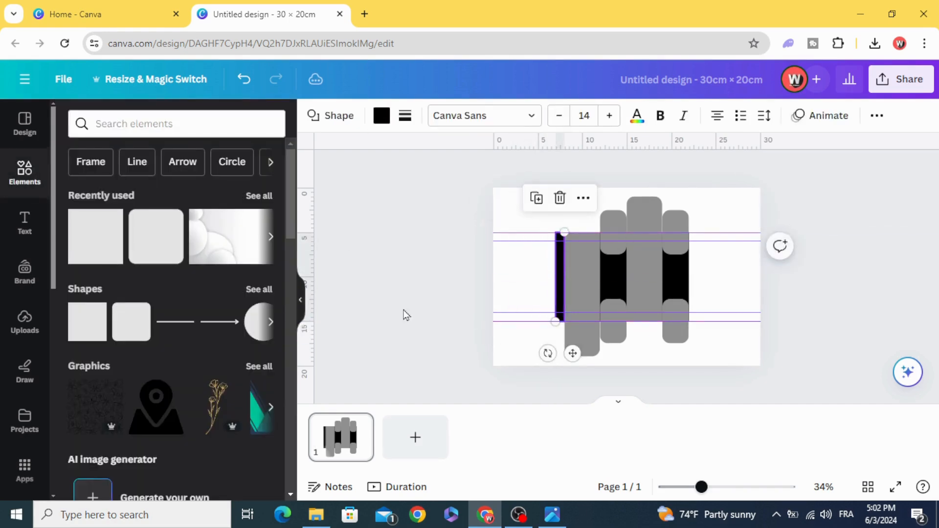
{"action": "left_click_drag", "start_coordinate": [701, 488], "coordinate": [718, 487]}
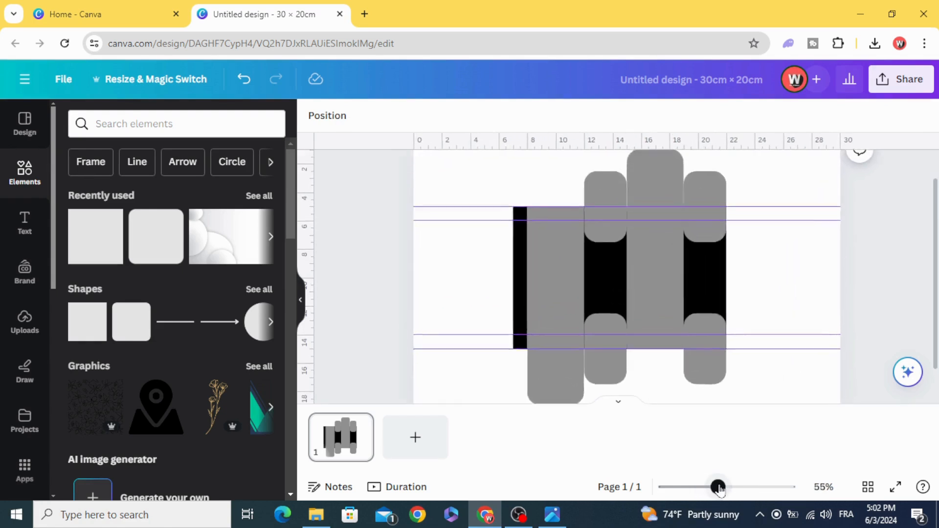
Bevel the black strip's top and bottom corners with white squares rotated 45°
{"action": "left_click_drag", "start_coordinate": [719, 487], "coordinate": [728, 487]}
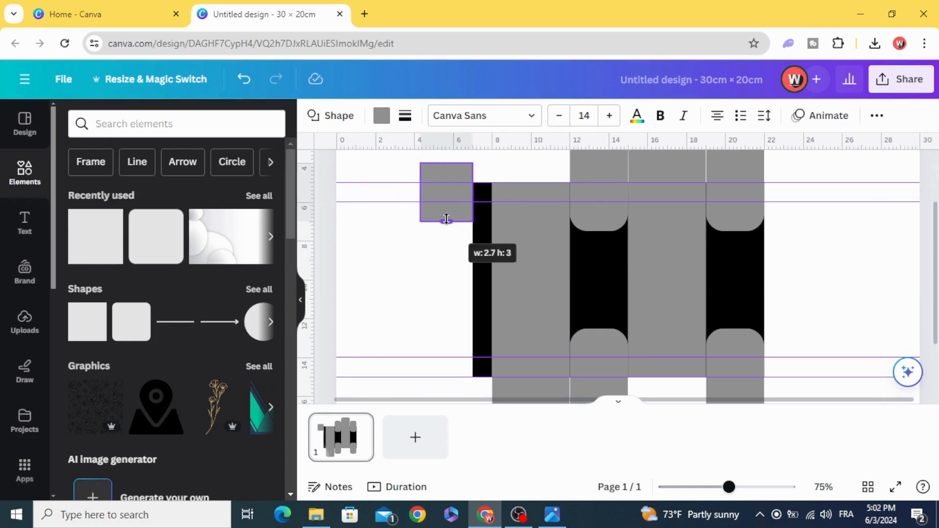
{"action": "left_click", "coordinate": [381, 116]}
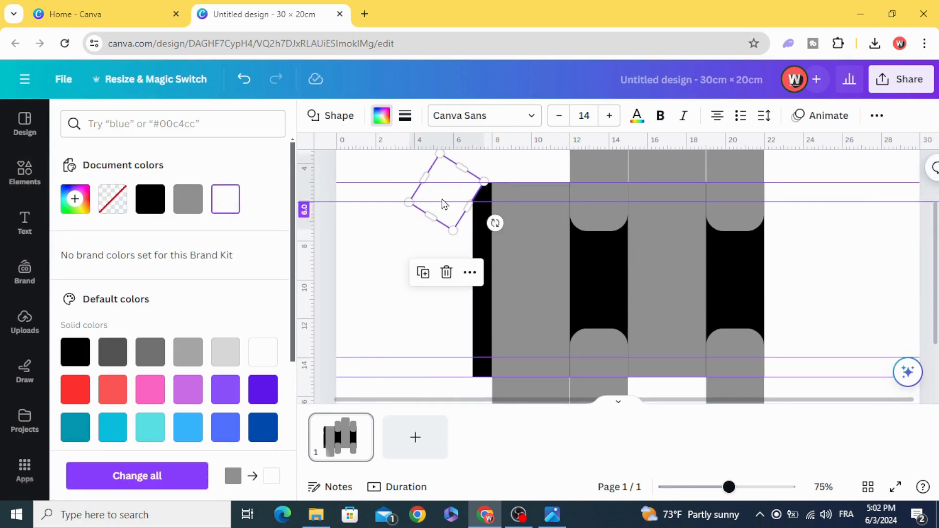
{"action": "left_click_drag", "start_coordinate": [442, 203], "coordinate": [456, 190]}
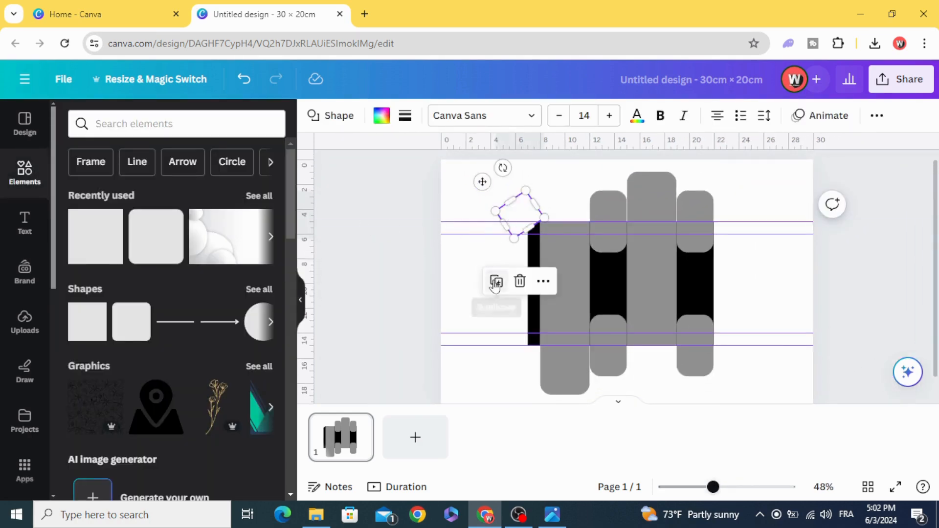
{"action": "left_click_drag", "start_coordinate": [518, 212], "coordinate": [503, 345]}
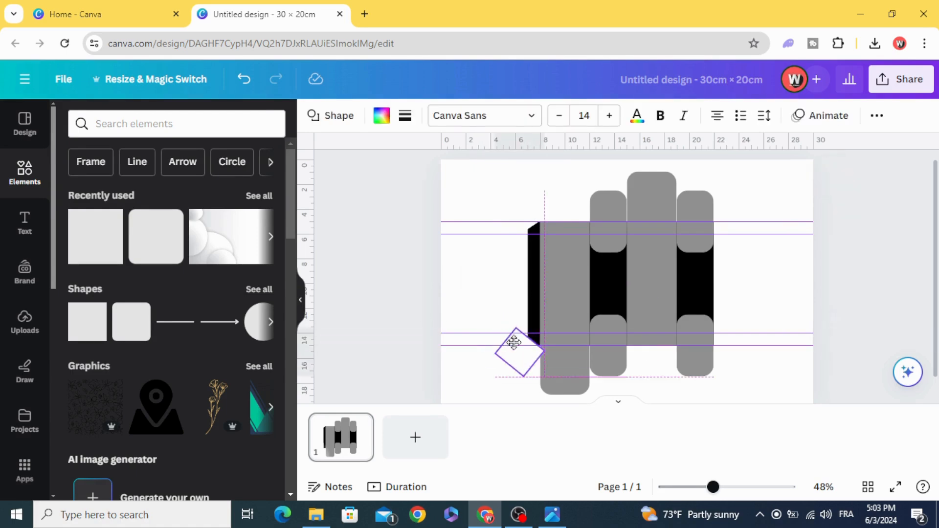
{"action": "left_click_drag", "start_coordinate": [516, 353], "coordinate": [529, 354]}
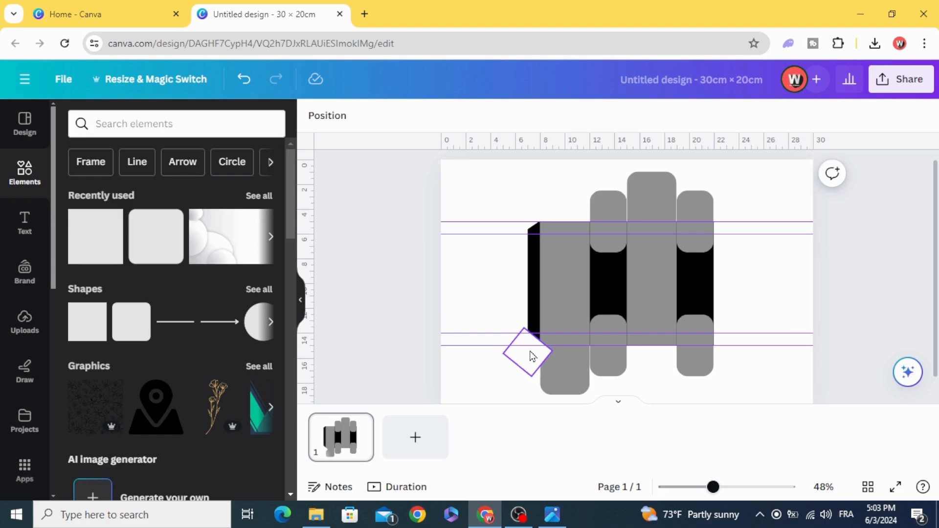
Move the lower white diamond below the grey front panel in the Layers list
{"action": "left_click", "coordinate": [529, 354]}
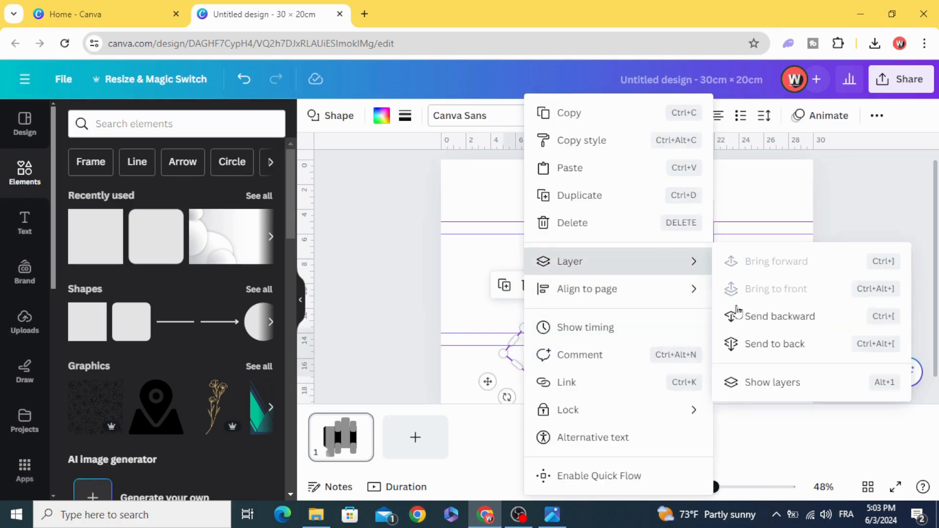
{"action": "left_click", "coordinate": [772, 382]}
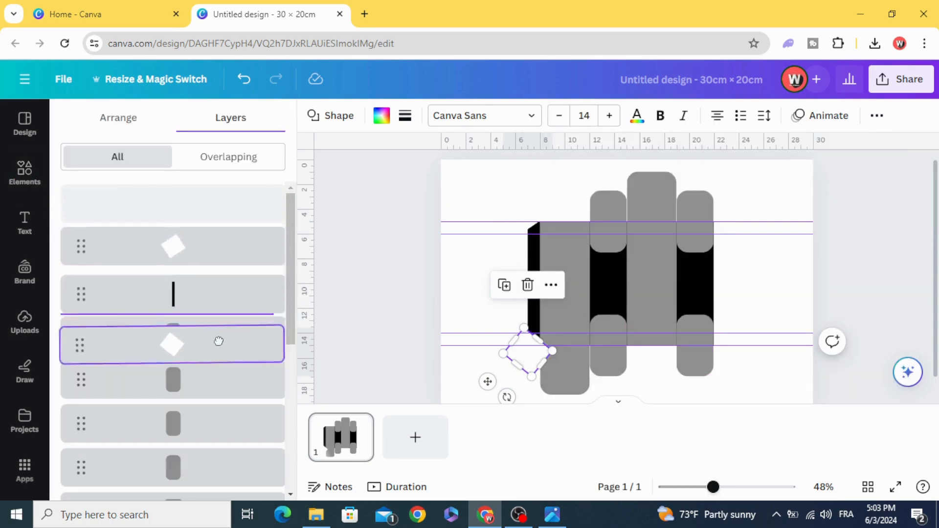
{"action": "scroll", "scroll_direction": "down", "scroll_amount": 3}
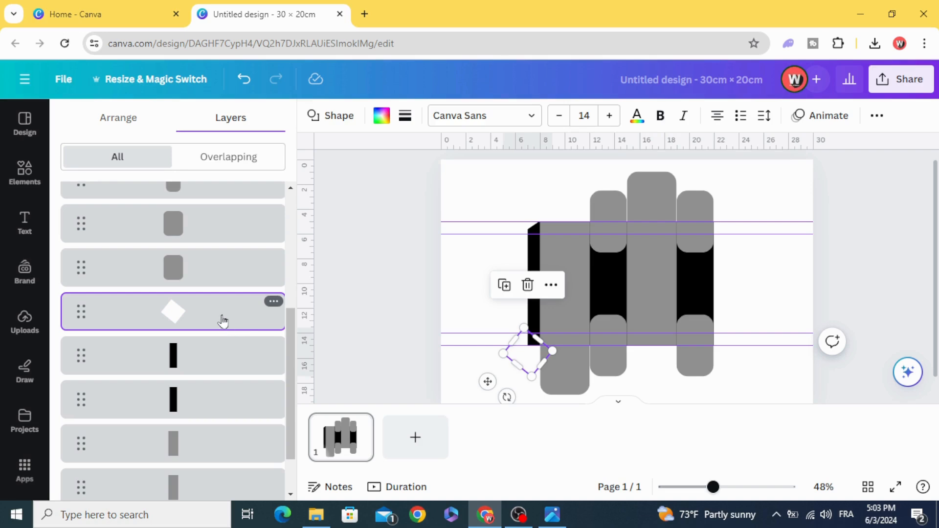
{"action": "scroll", "scroll_direction": "down", "scroll_amount": 3}
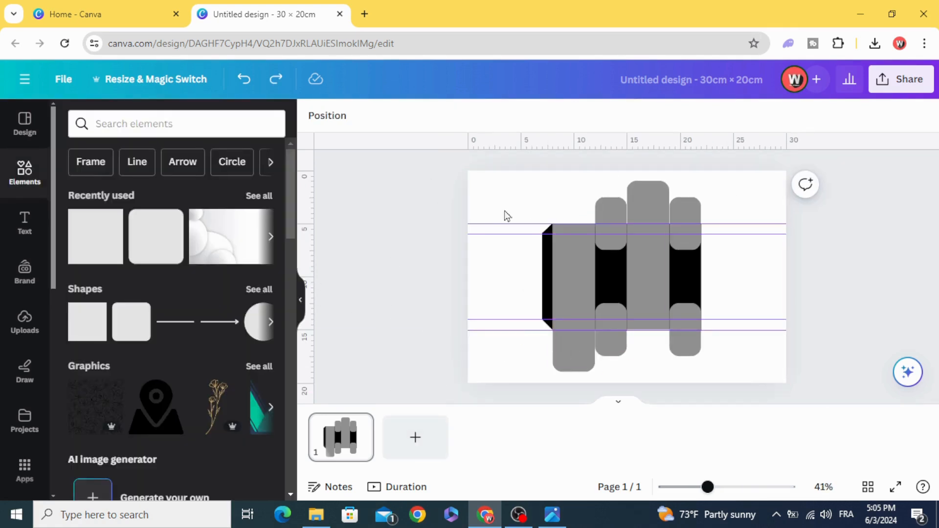
Fill the large grey front panel with the red-orange gradient
{"action": "left_click", "coordinate": [569, 276]}
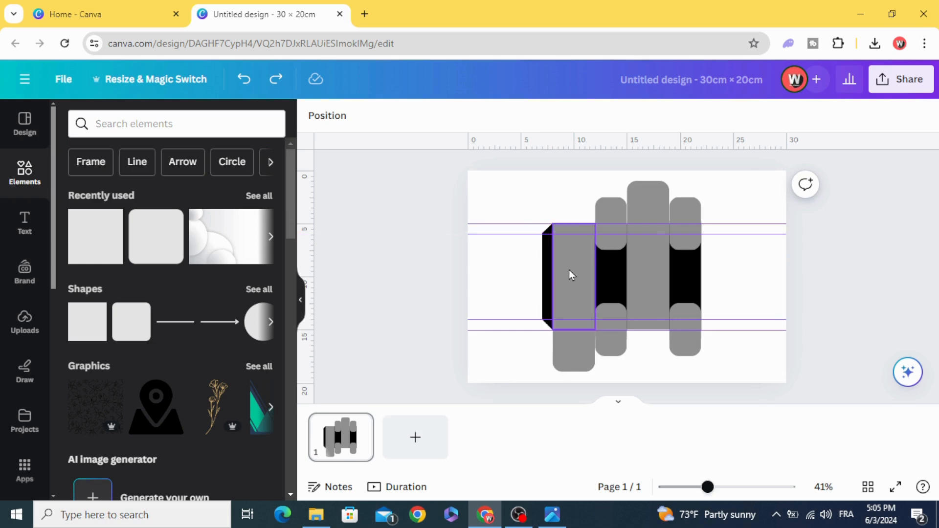
{"action": "left_click", "coordinate": [568, 274]}
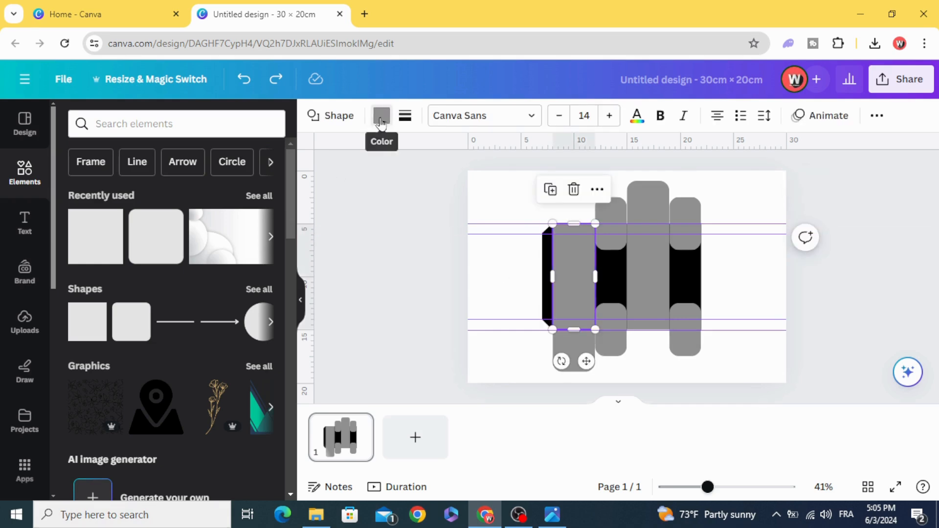
{"action": "left_click", "coordinate": [381, 115]}
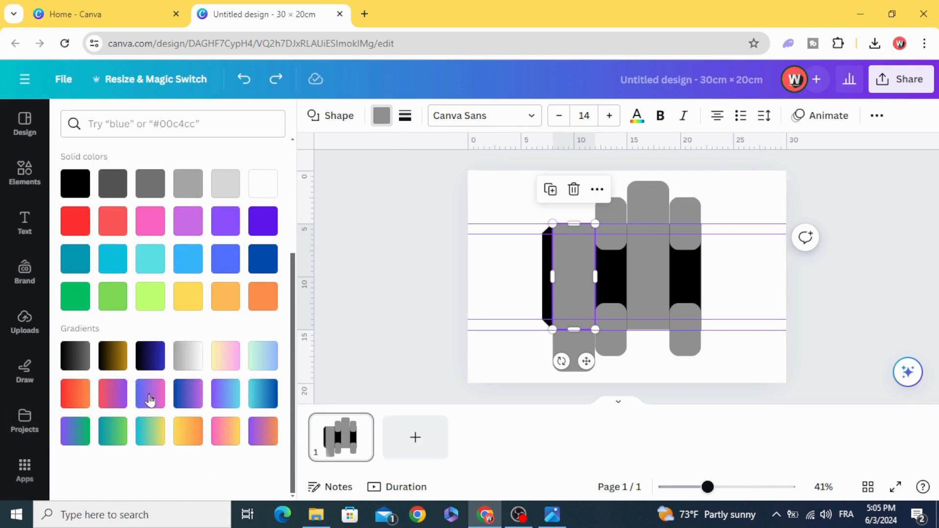
{"action": "left_click", "coordinate": [74, 393]}
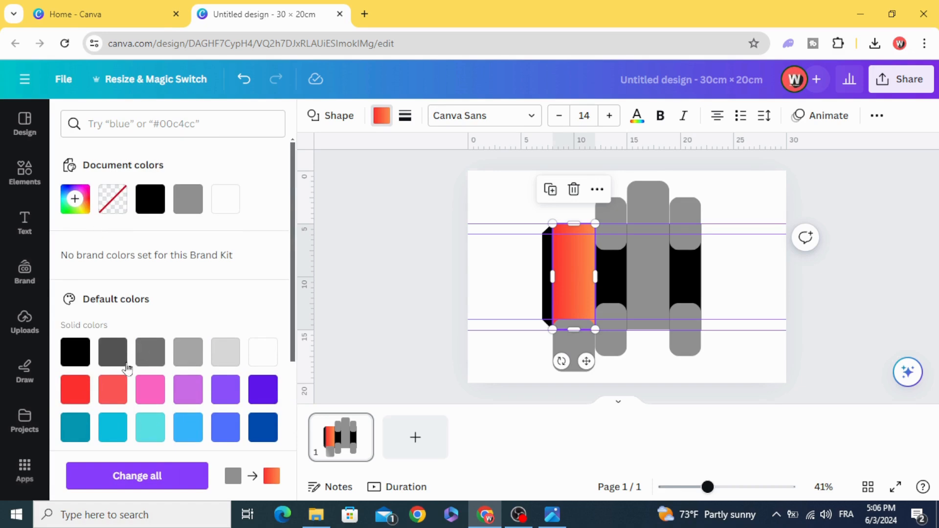
{"action": "scroll", "scroll_direction": "down", "scroll_amount": 3}
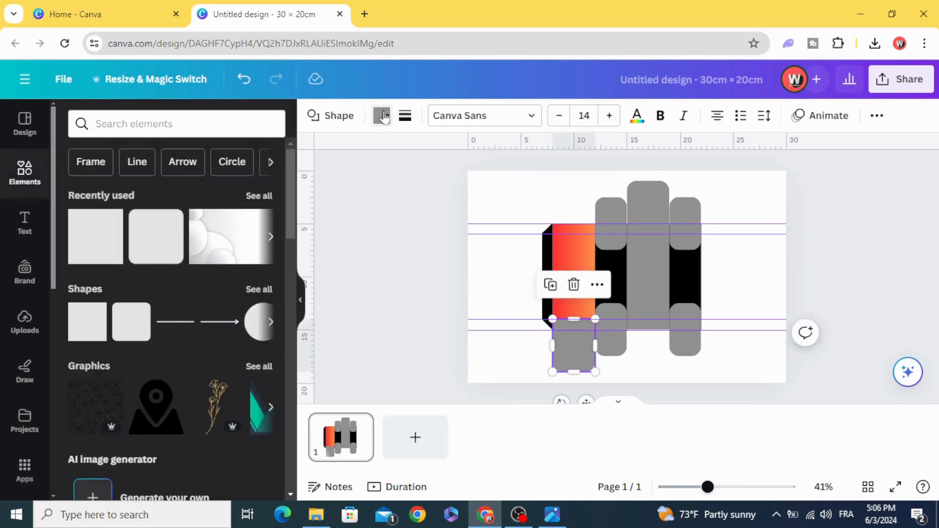
Apply the saved gradient to the lower tab, the narrow strip and its tabs
{"action": "left_click", "coordinate": [382, 116]}
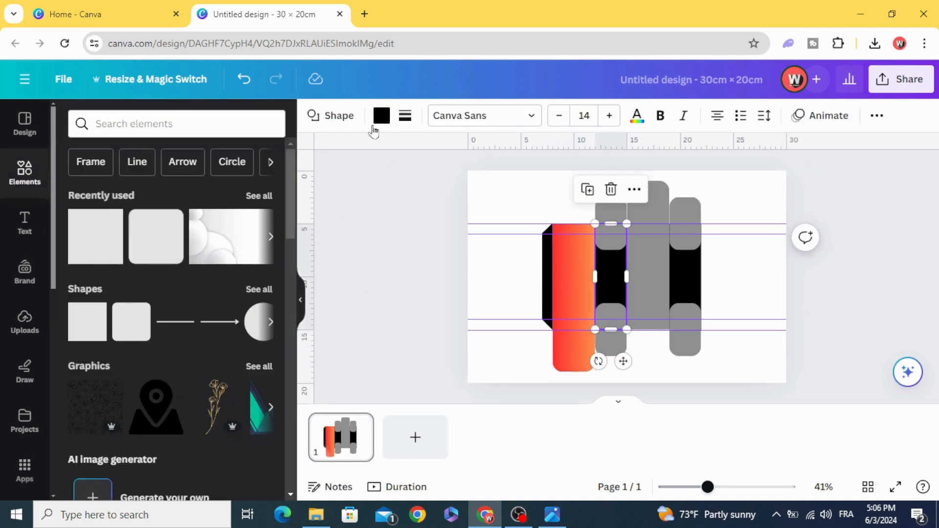
{"action": "left_click", "coordinate": [381, 115]}
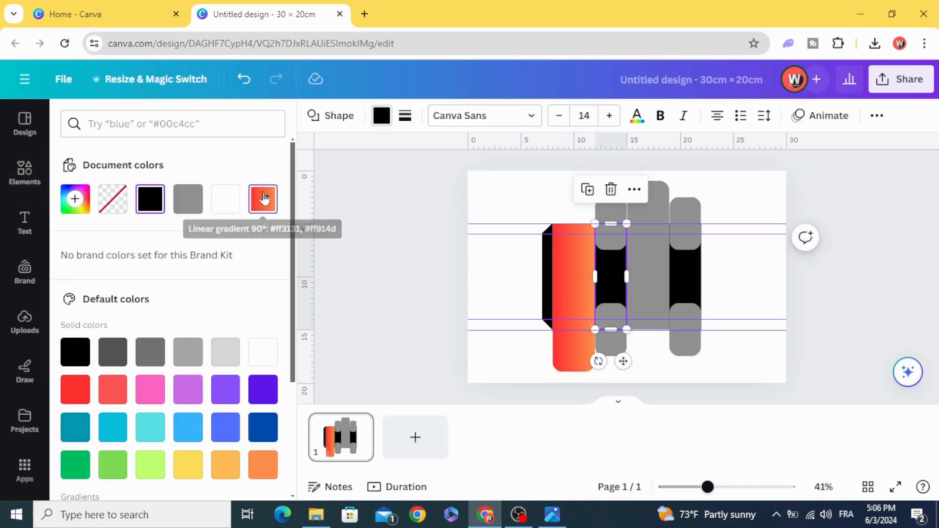
{"action": "left_click", "coordinate": [187, 198]}
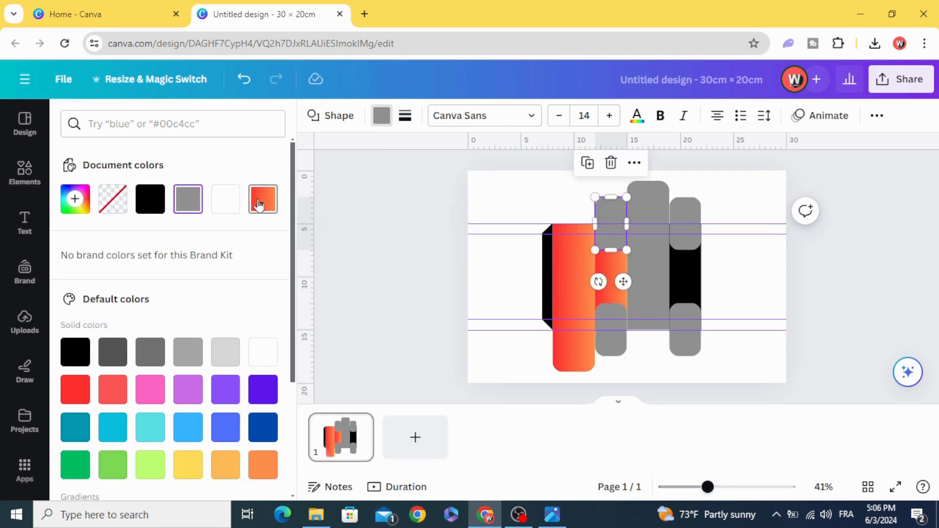
{"action": "left_click", "coordinate": [262, 200]}
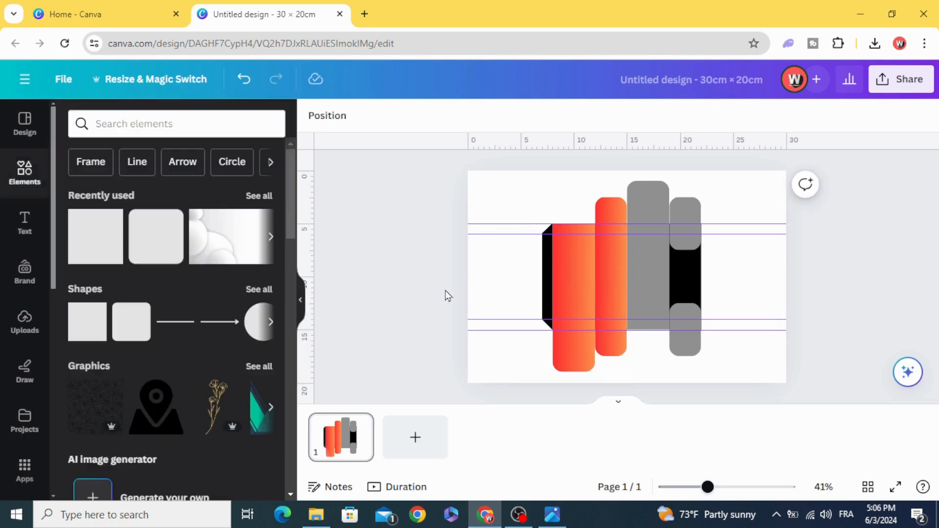
{"action": "left_click", "coordinate": [605, 269]}
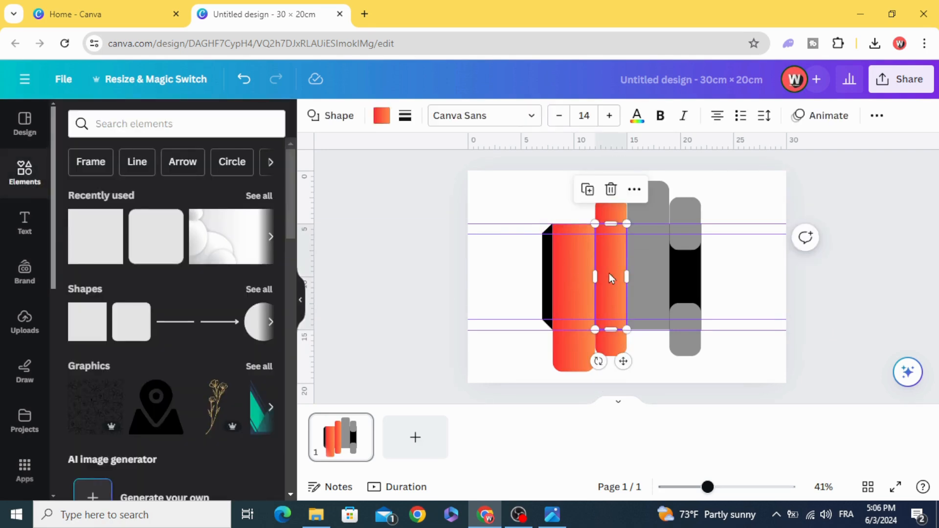
{"action": "left_click", "coordinate": [381, 116]}
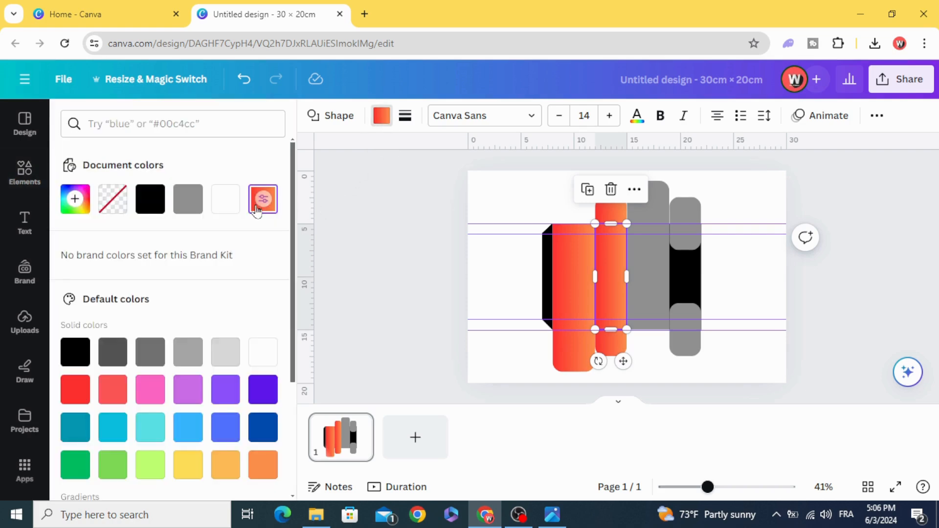
{"action": "left_click", "coordinate": [262, 199]}
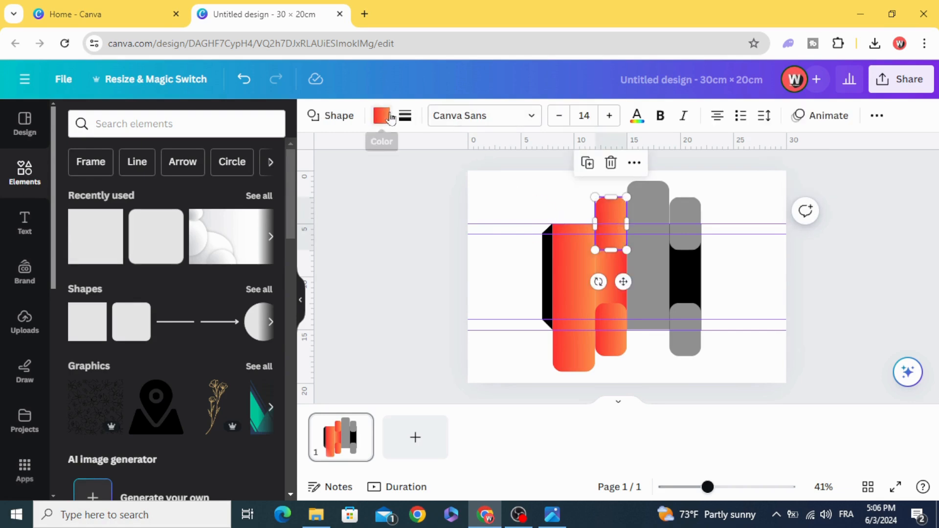
Apply the red-orange gradient to the upper tab, tall panel, its top tab and right strip
{"action": "left_click", "coordinate": [382, 115]}
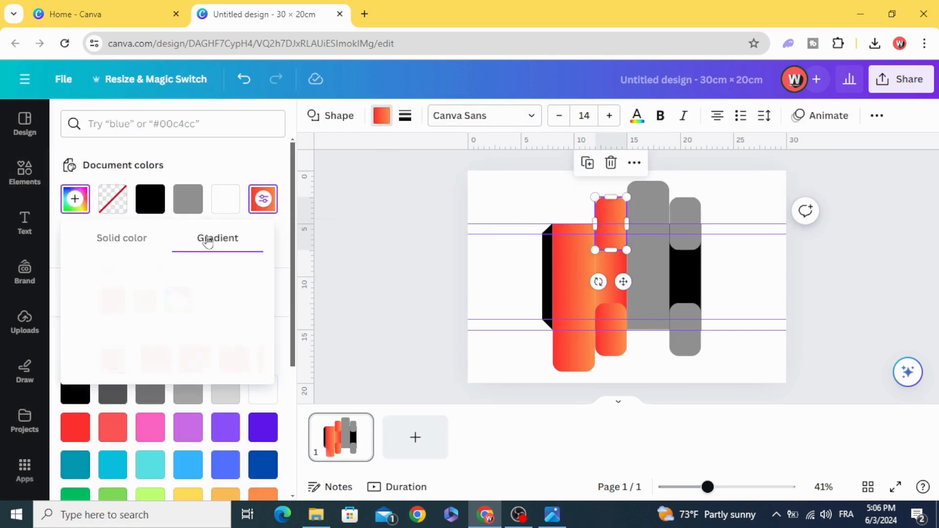
{"action": "left_click", "coordinate": [218, 237]}
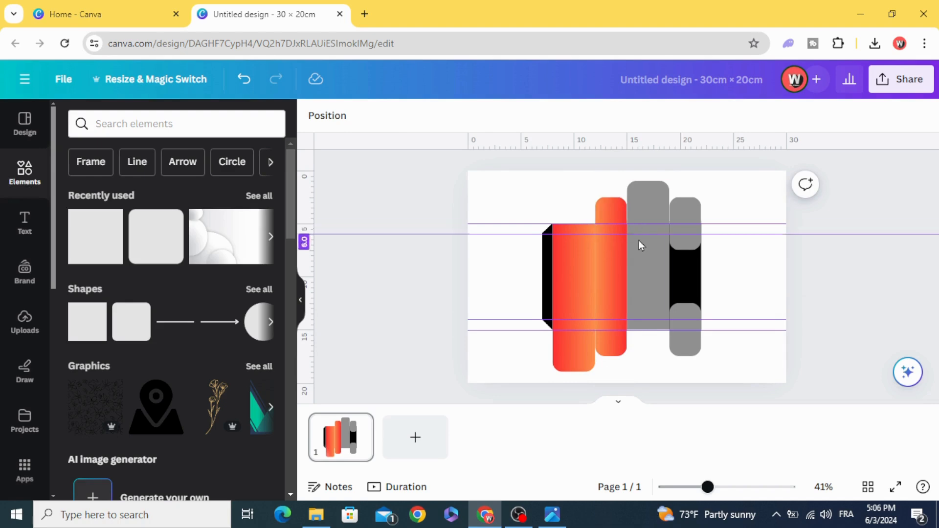
{"action": "left_click", "coordinate": [647, 276]}
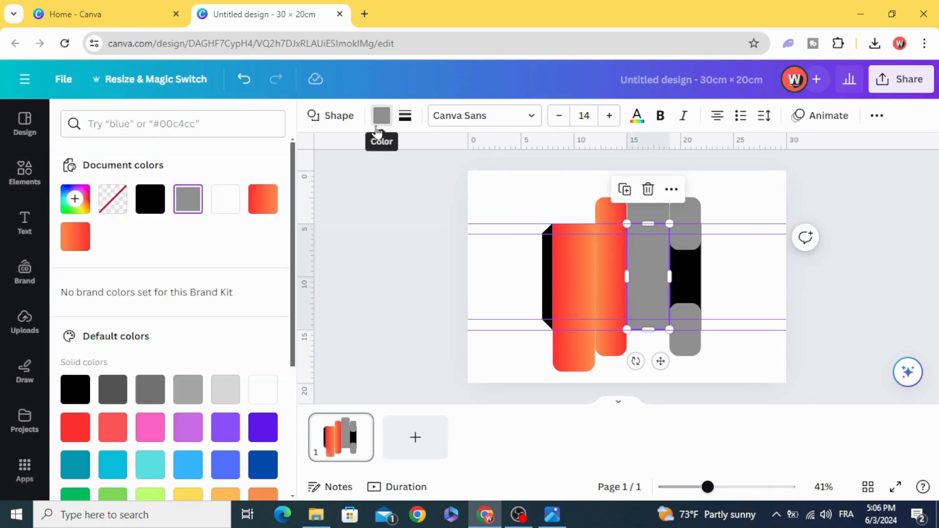
{"action": "mouse_move", "coordinate": [282, 241]}
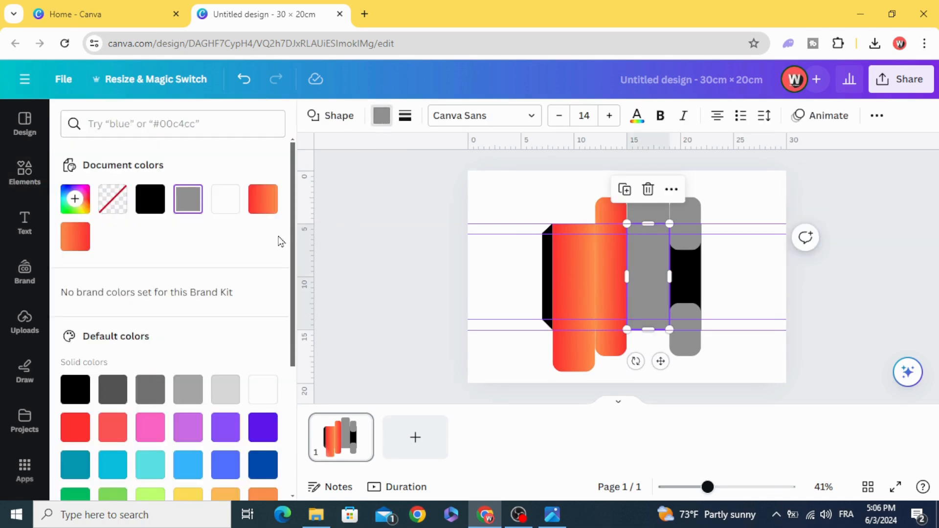
{"action": "left_click", "coordinate": [262, 199]}
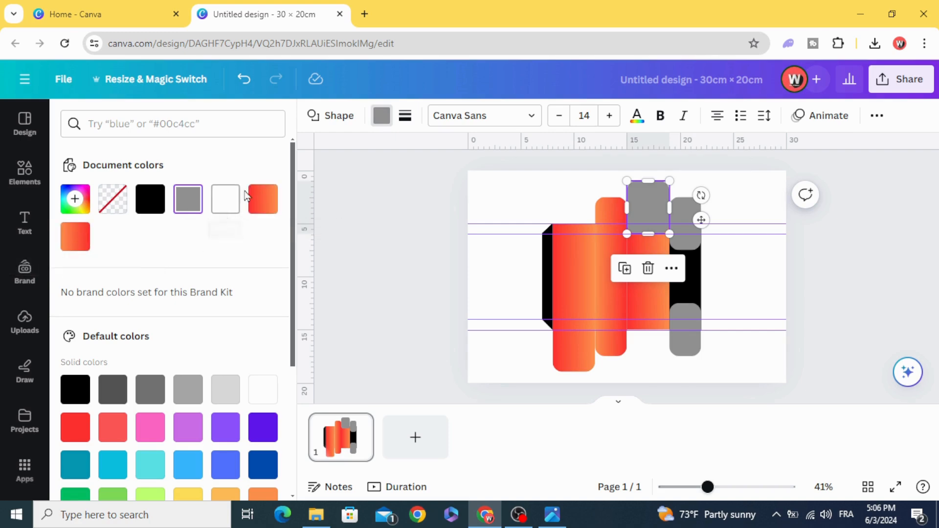
{"action": "left_click", "coordinate": [263, 199]}
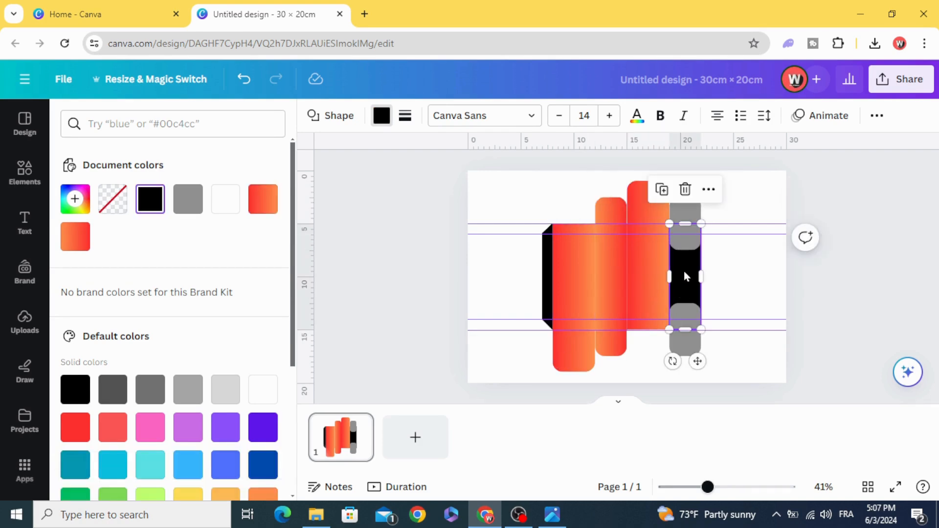
{"action": "mouse_move", "coordinate": [75, 237]}
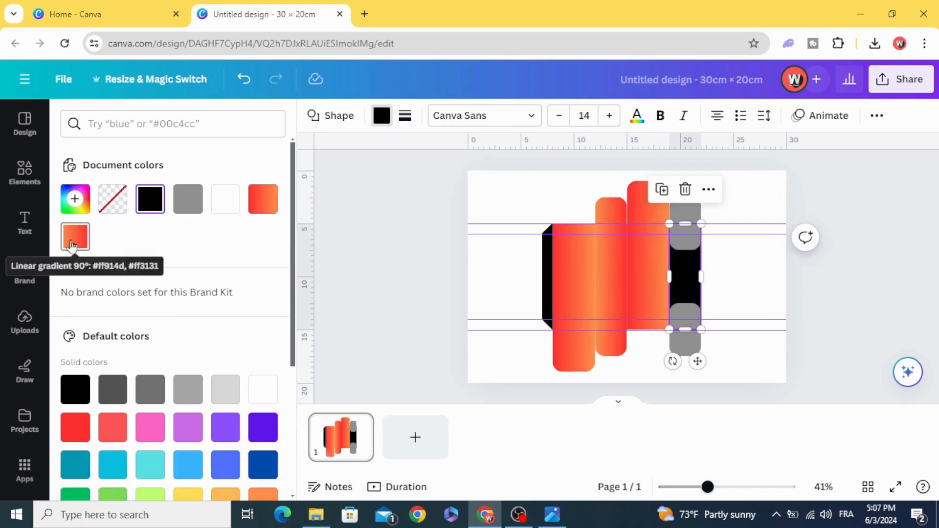
{"action": "left_click", "coordinate": [187, 199]}
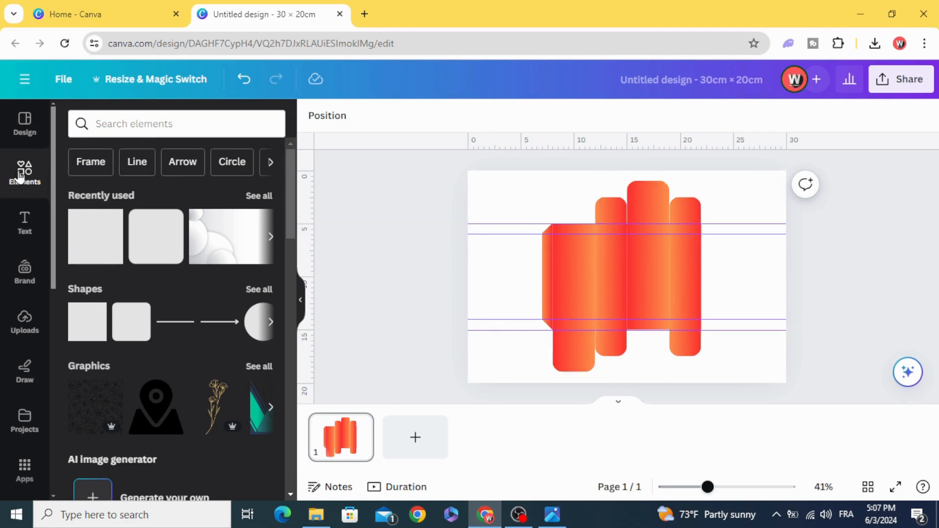
{"action": "mouse_move", "coordinate": [24, 221]}
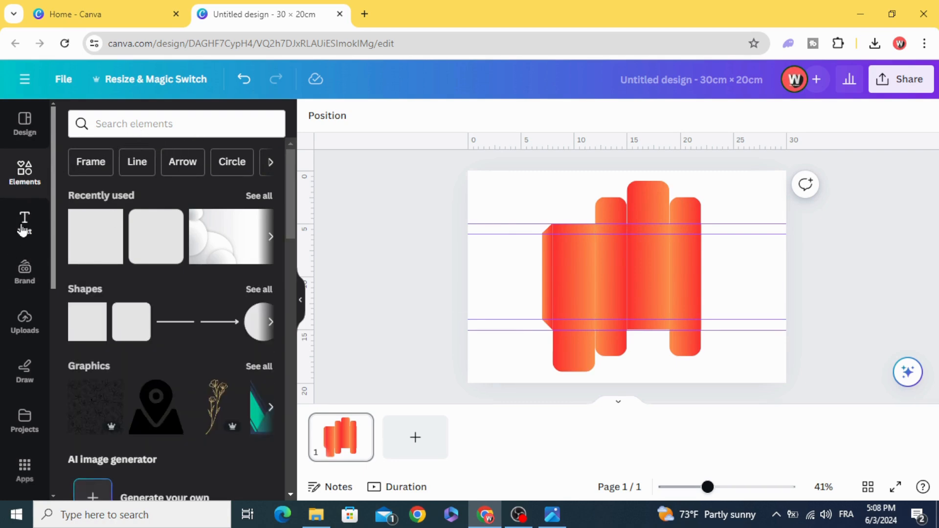
Add a 'Webon' heading in the Rotterin script font and make it white
{"action": "left_click", "coordinate": [25, 223]}
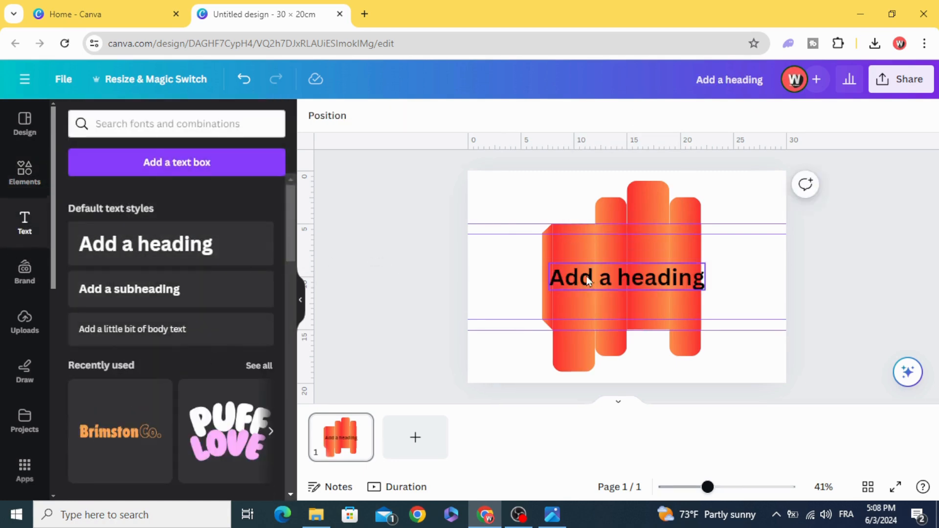
{"action": "type", "text": "Webon"}
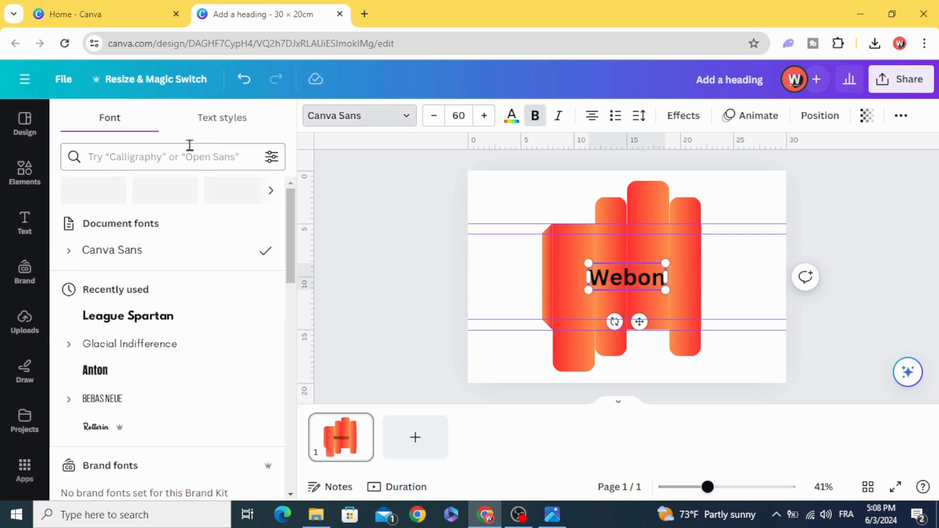
{"action": "left_click", "coordinate": [168, 156]}
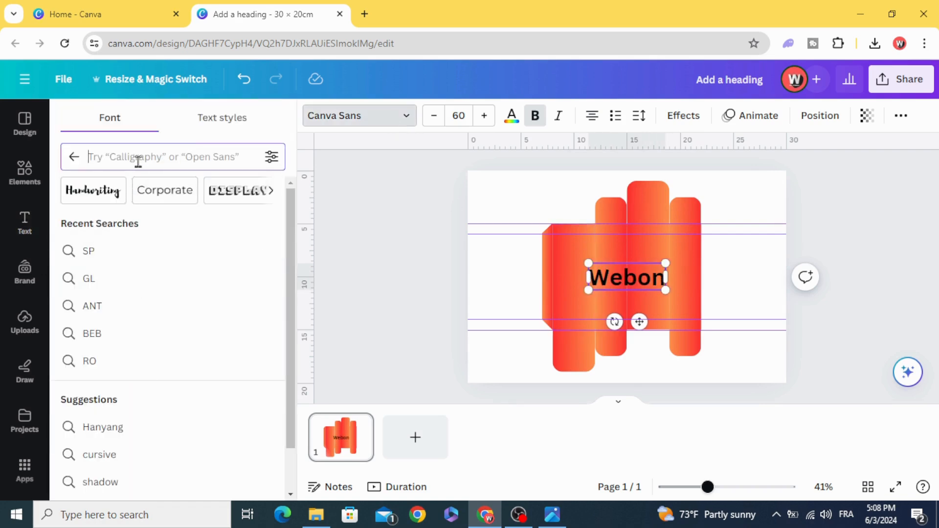
{"action": "type", "text": "ro"}
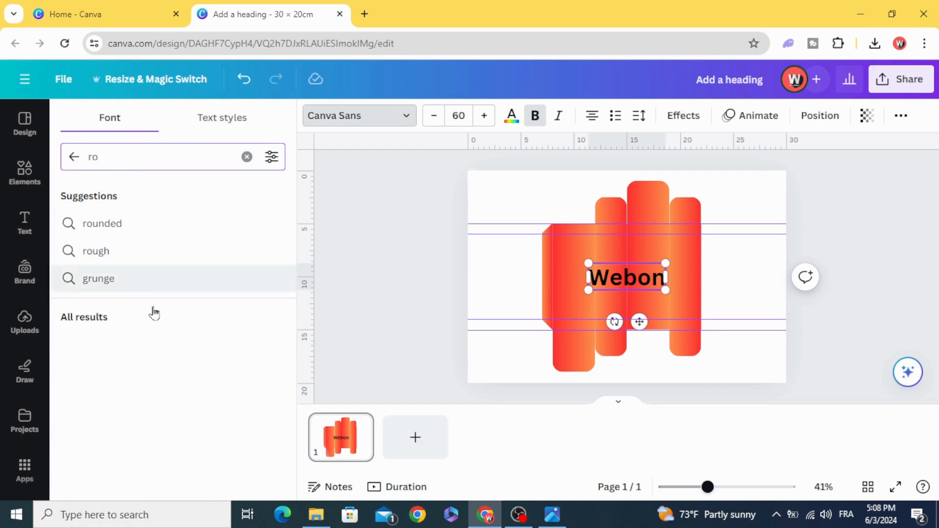
{"action": "left_click", "coordinate": [120, 278]}
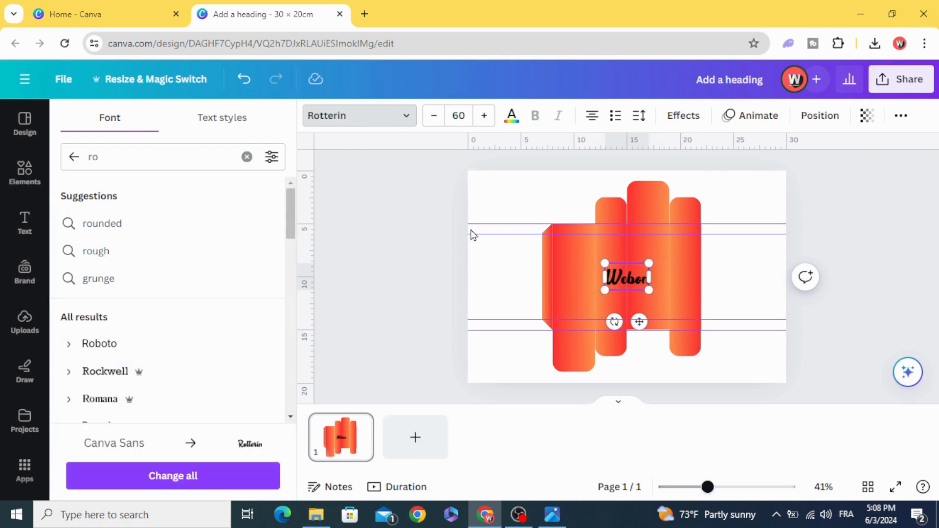
{"action": "left_click", "coordinate": [510, 115]}
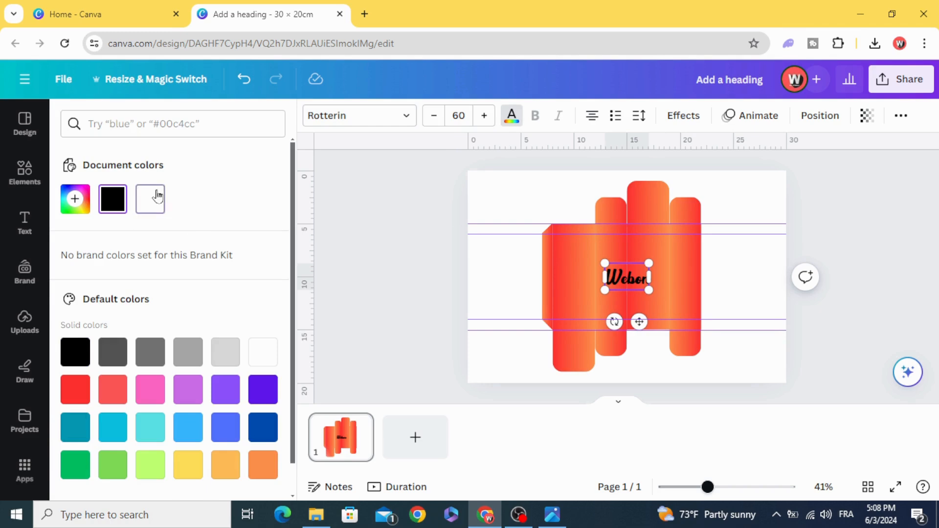
{"action": "left_click", "coordinate": [24, 222]}
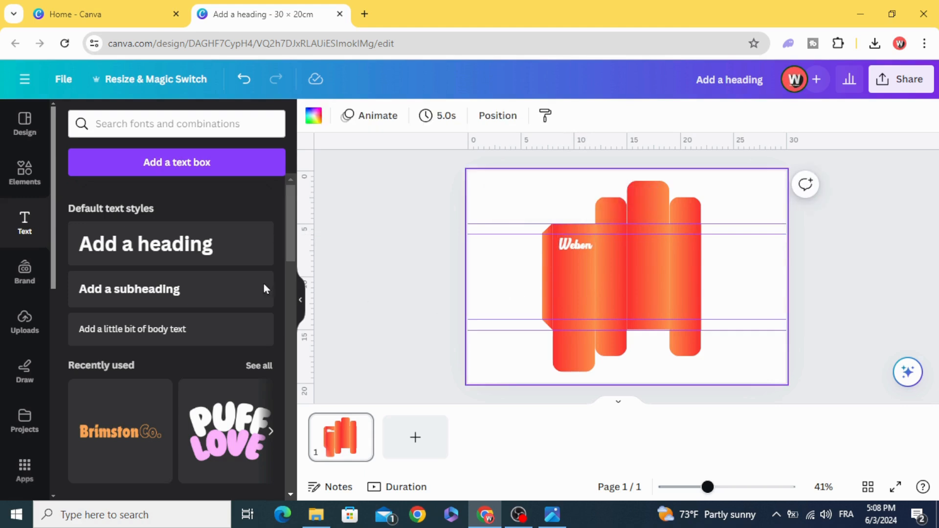
{"action": "left_click", "coordinate": [171, 244]}
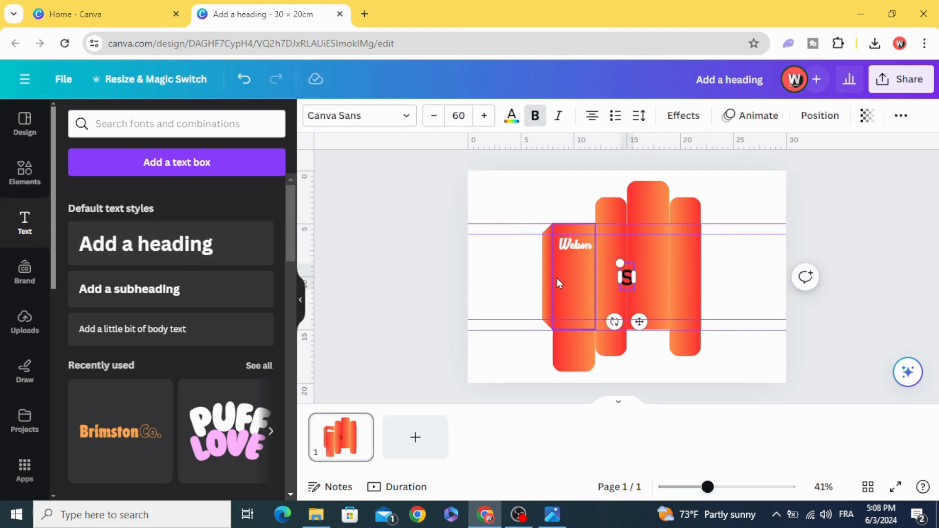
Type the 'SKIN & HAIR' tagline, set it in Poppins and make it white
{"action": "type", "text": "SKIN 1"}
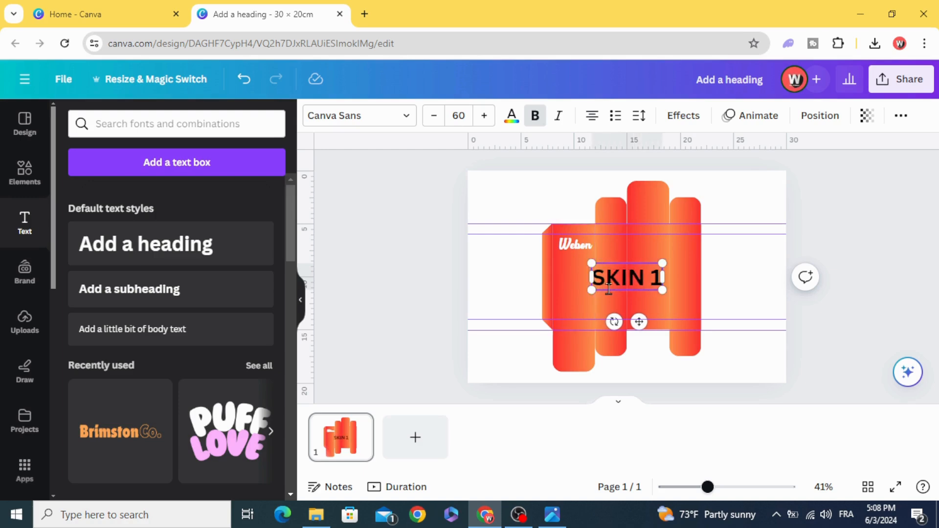
{"action": "type", "text": "&"}
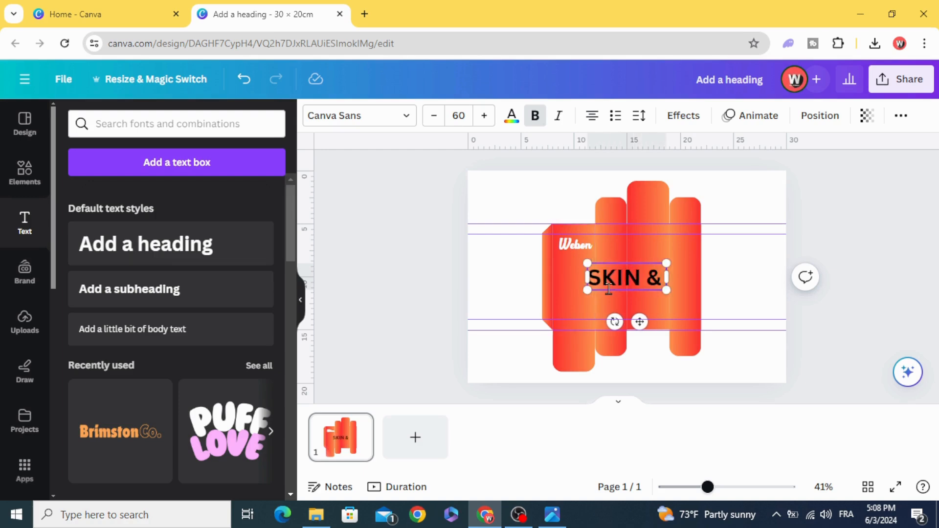
{"action": "type", "text": "HAI"}
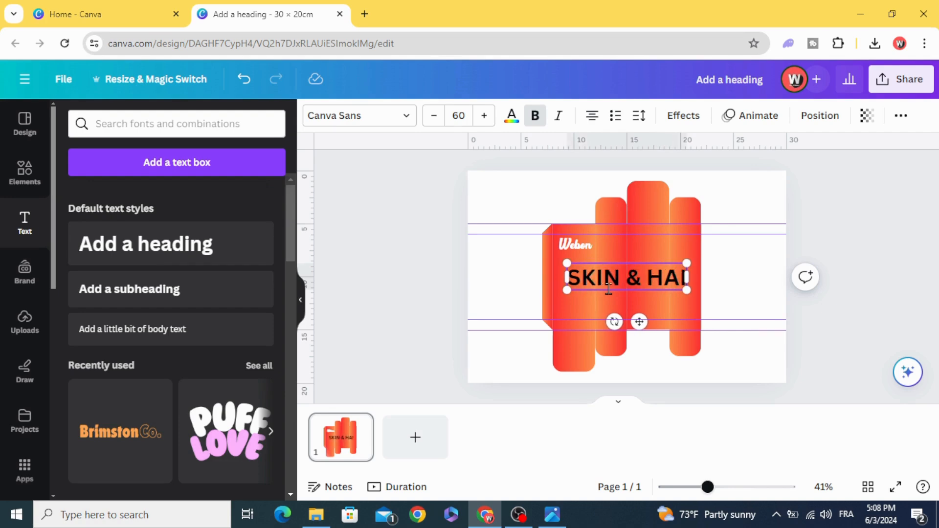
{"action": "type", "text": "ro"}
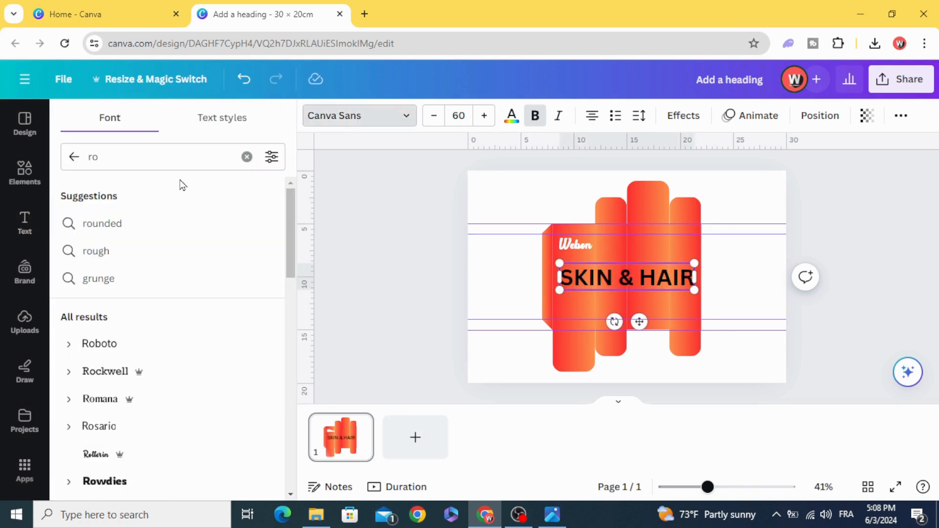
{"action": "type", "text": "P"}
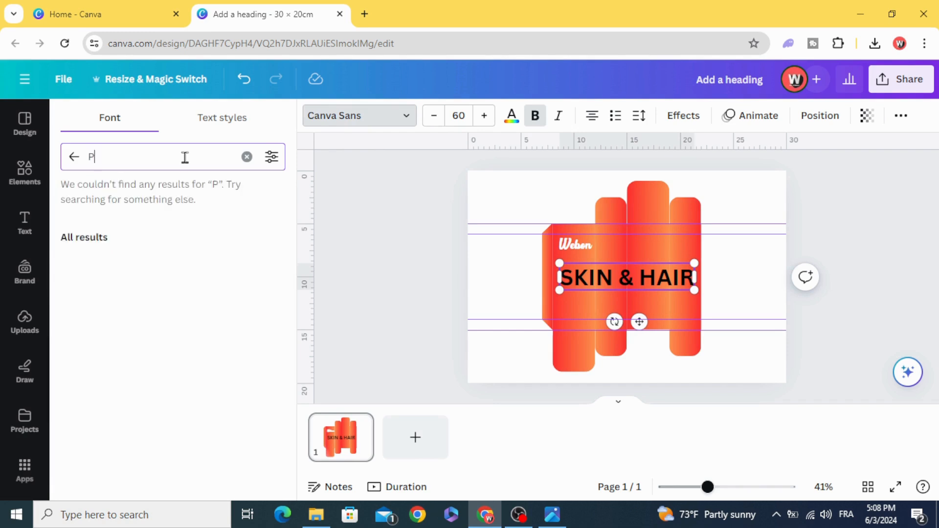
{"action": "type", "text": "OPP"}
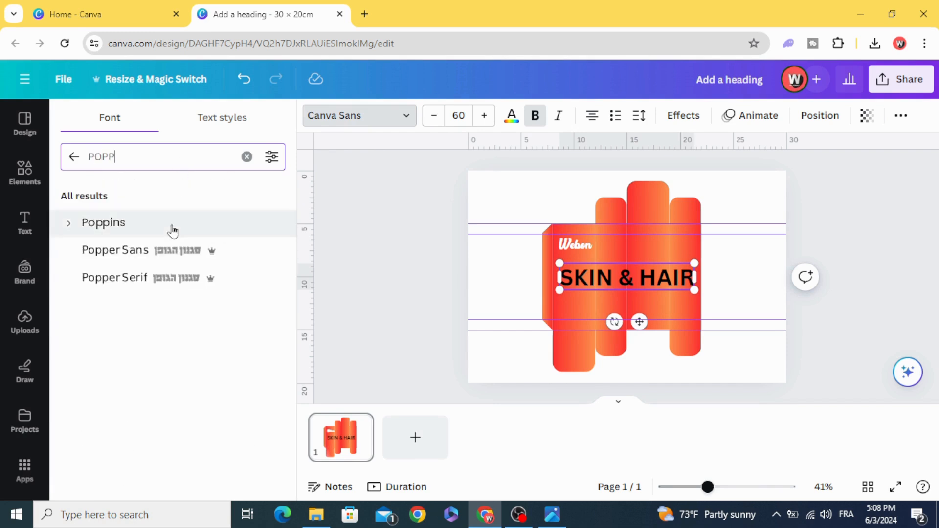
{"action": "left_click", "coordinate": [103, 222]}
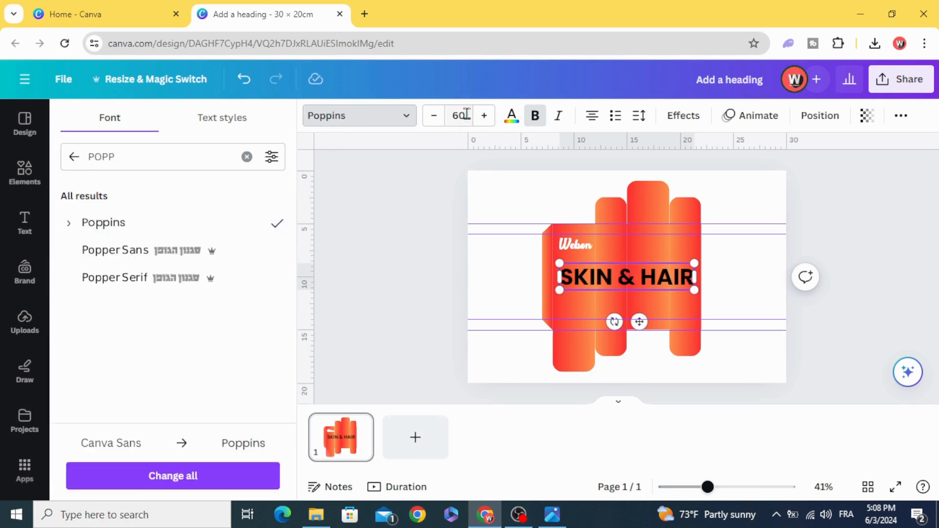
{"action": "left_click", "coordinate": [511, 115]}
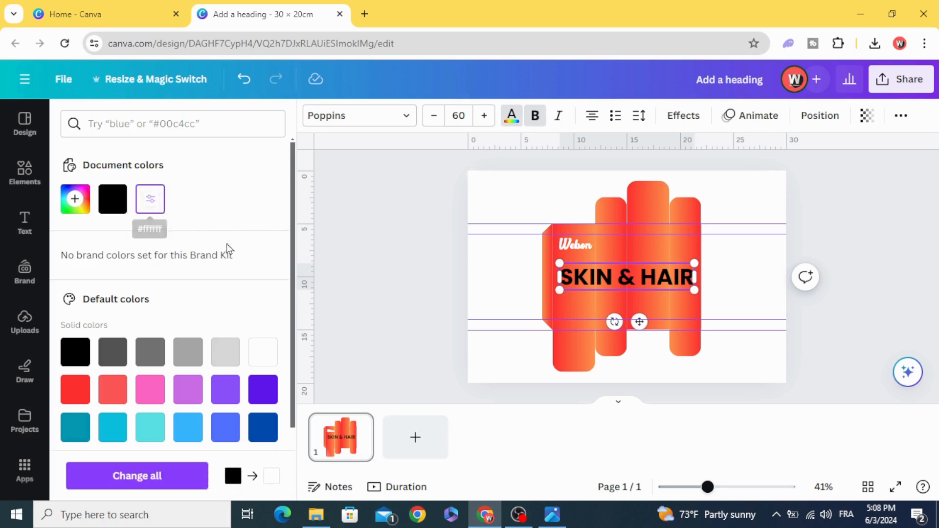
{"action": "left_click", "coordinate": [24, 222]}
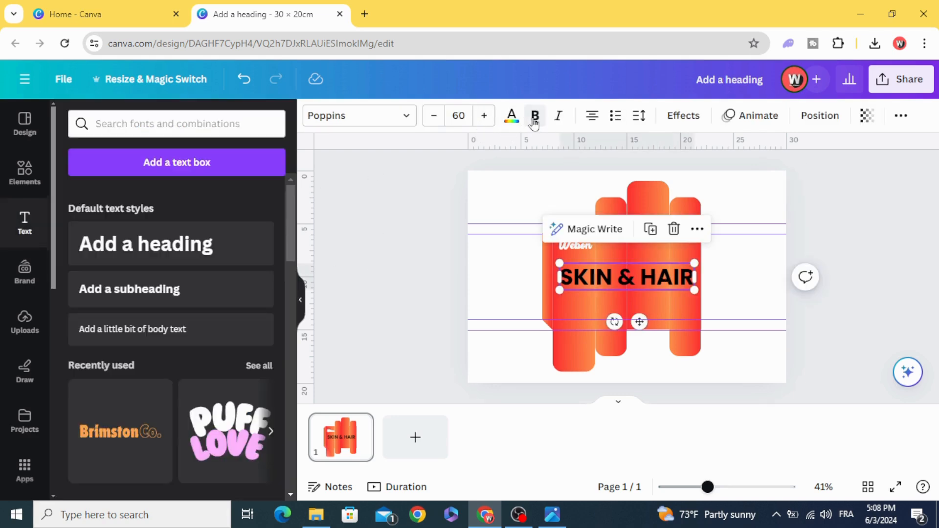
{"action": "left_click", "coordinate": [510, 115]}
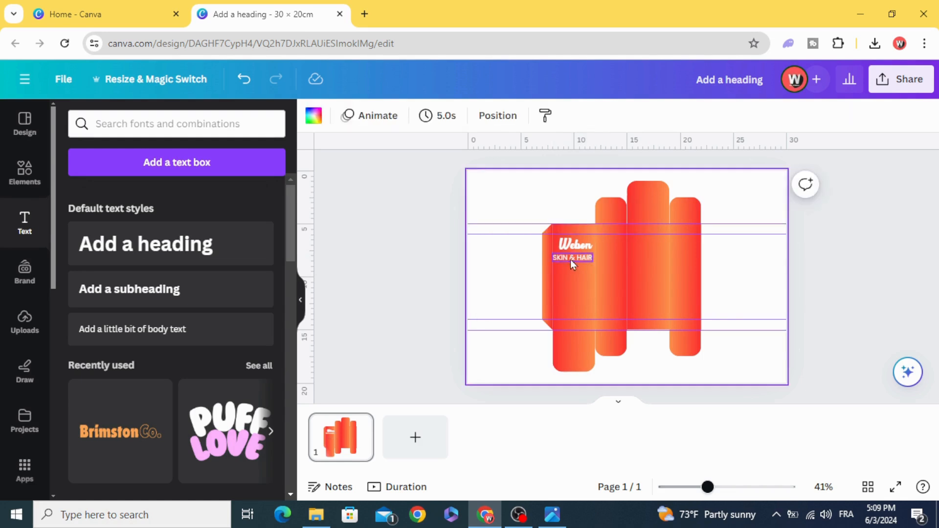
Add an organic leaf graphic, shrink it to about 3 cm and place it beside Webon
{"action": "left_click", "coordinate": [572, 258]}
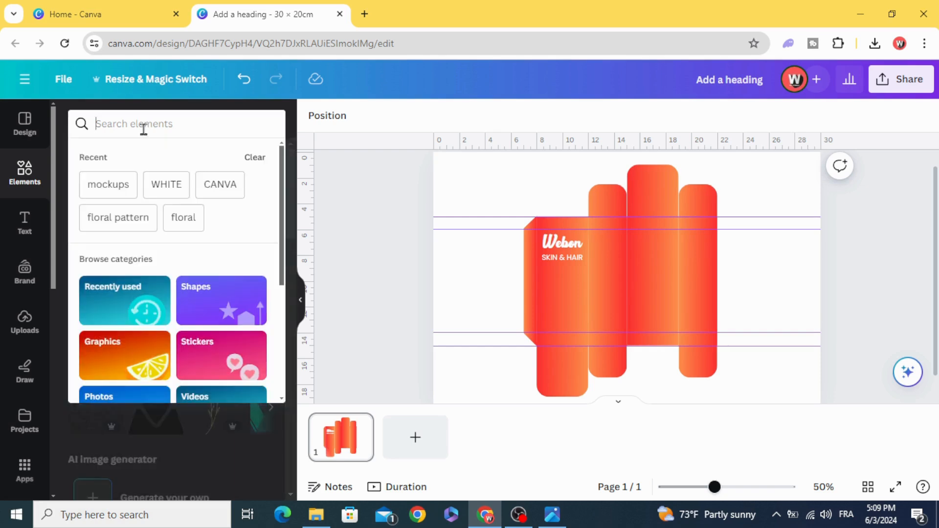
{"action": "type", "text": "ORGANIC"}
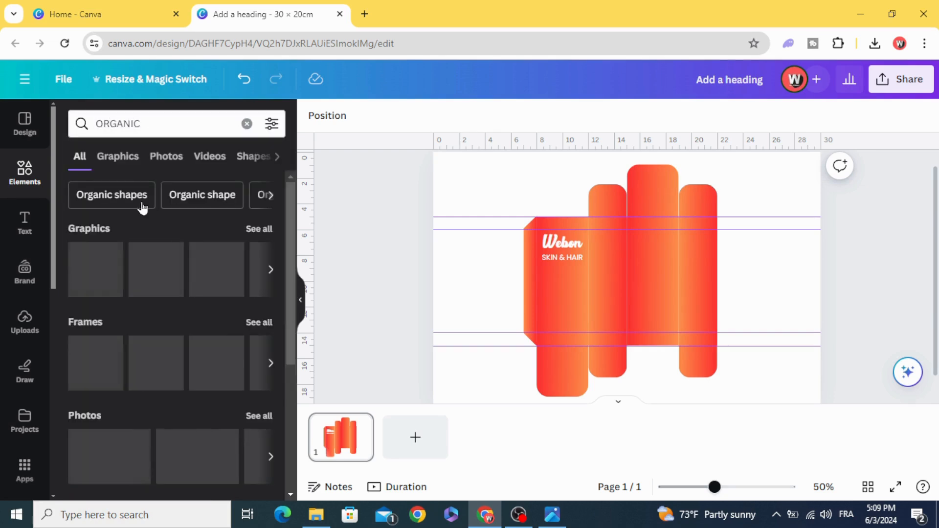
{"action": "left_click", "coordinate": [118, 156]}
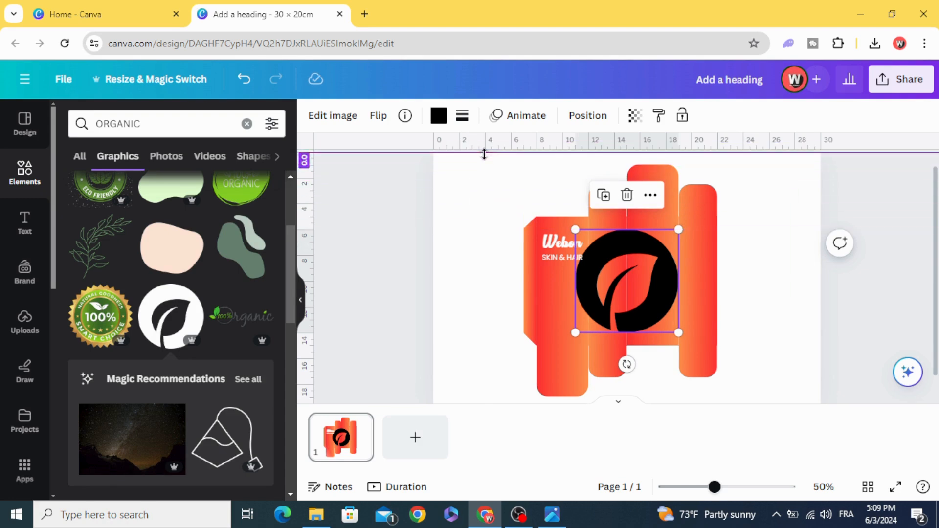
{"action": "left_click_drag", "start_coordinate": [678, 333], "coordinate": [618, 270]}
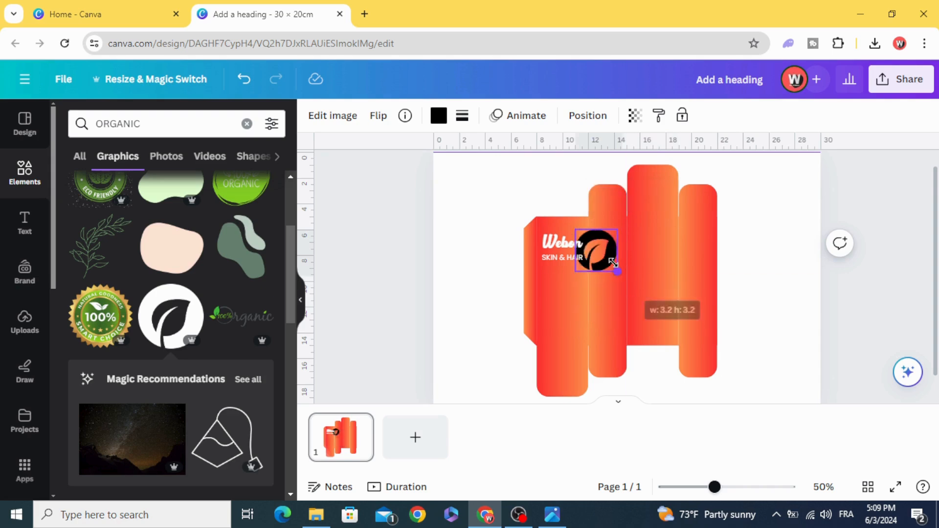
{"action": "left_click_drag", "start_coordinate": [595, 251], "coordinate": [606, 240]}
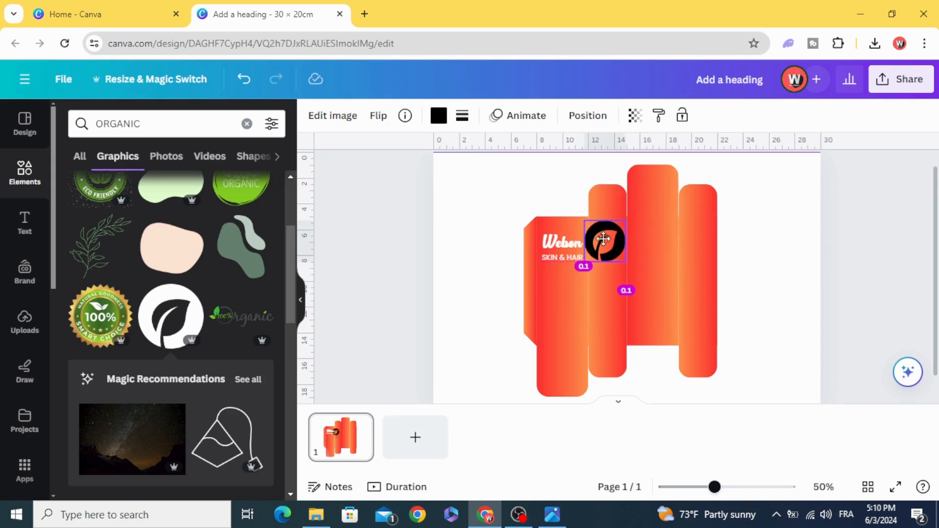
{"action": "left_click_drag", "start_coordinate": [604, 241], "coordinate": [604, 237]}
{"action": "type", "text": "O"}
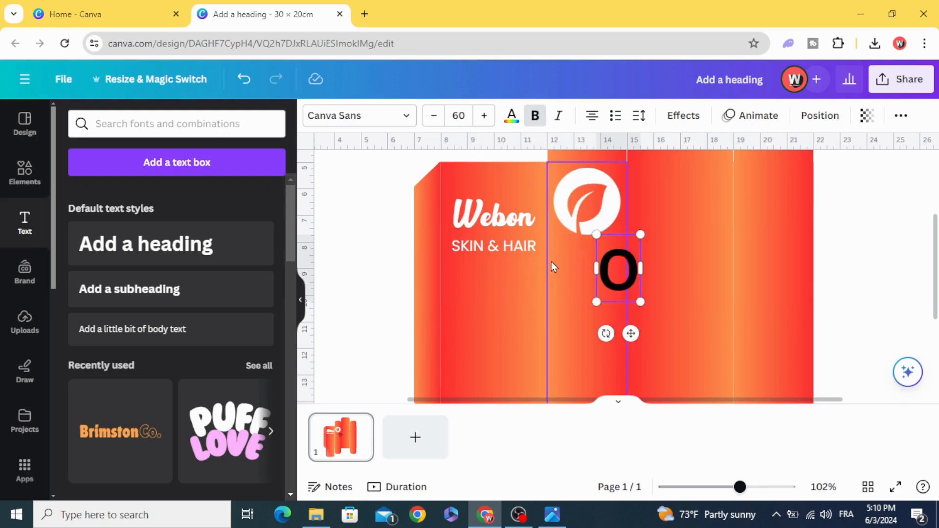
Finish typing 'ORGANIC' and set it in the Bebas Neue font
{"action": "type", "text": "RGANIC"}
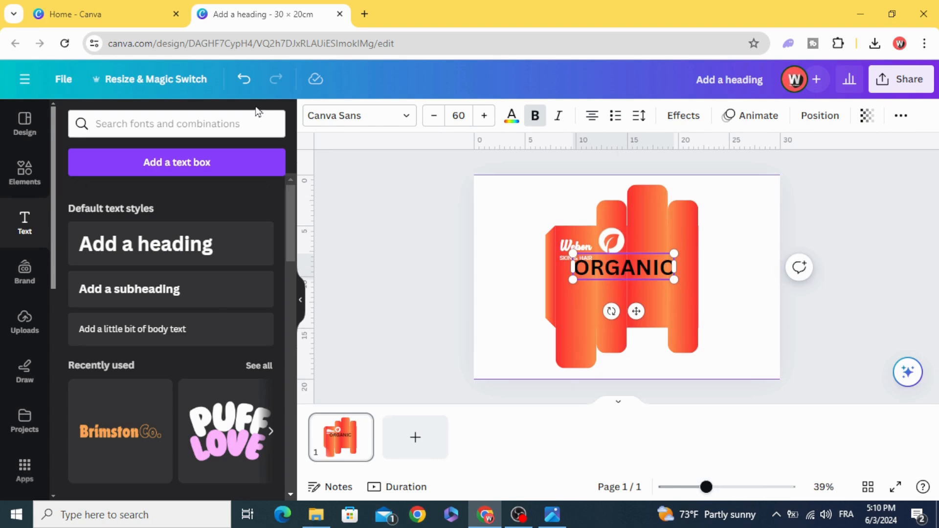
{"action": "type", "text": "B"}
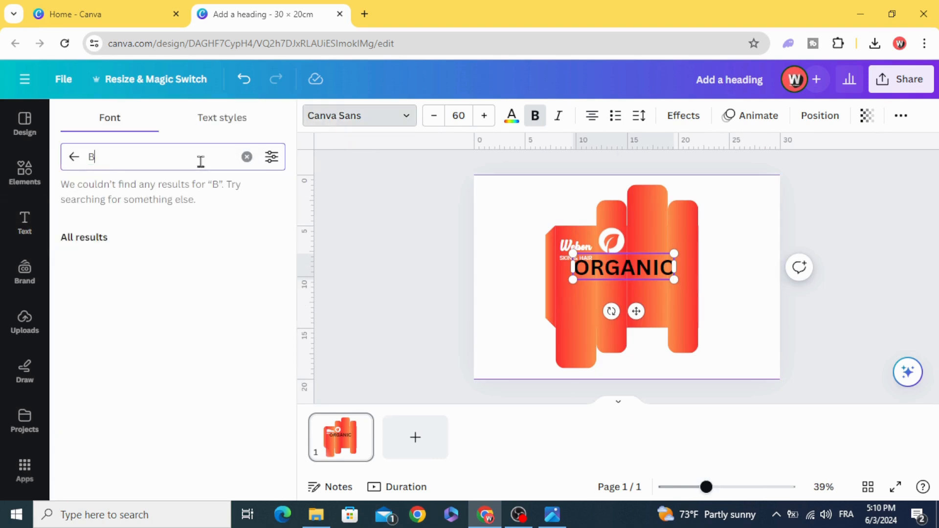
{"action": "type", "text": "EB"}
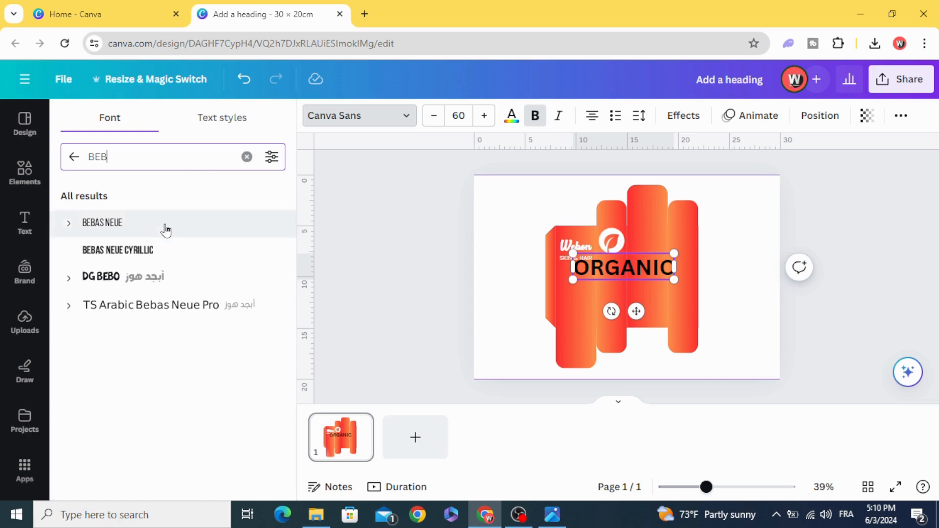
{"action": "left_click", "coordinate": [102, 222]}
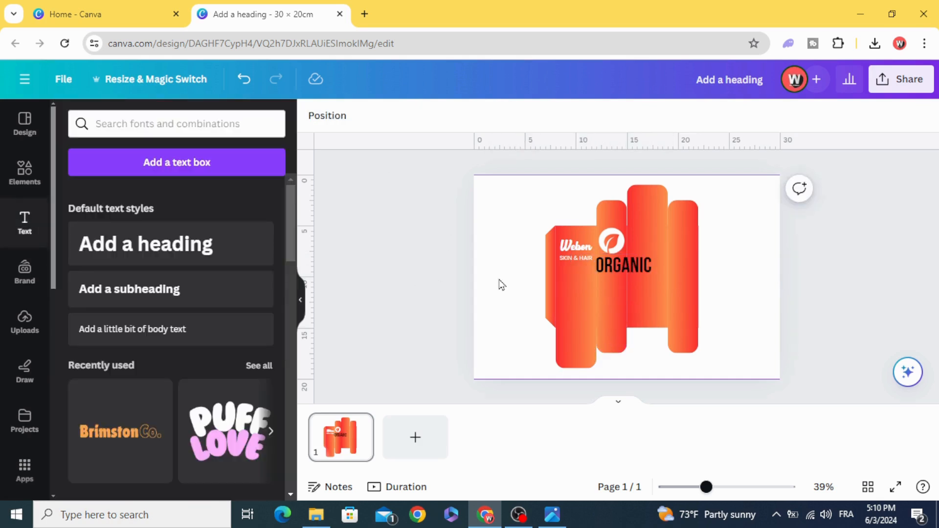
Make ORGANIC white, widen its text box and rotate it vertical
{"action": "left_click", "coordinate": [623, 266]}
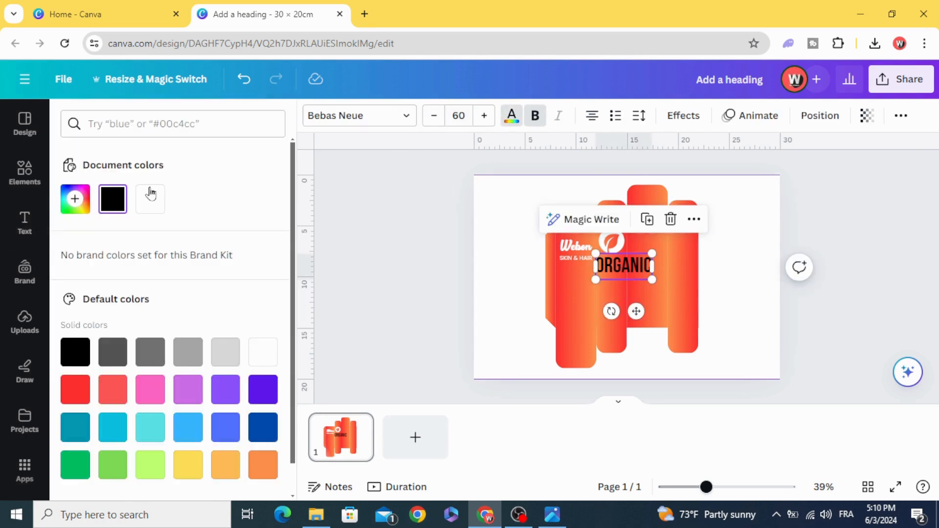
{"action": "left_click_drag", "start_coordinate": [594, 266], "coordinate": [554, 268]}
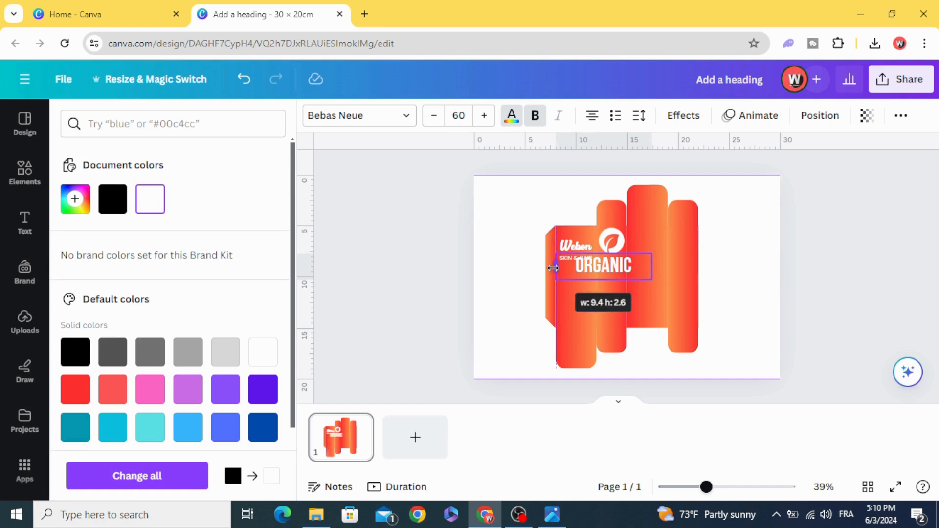
{"action": "left_click", "coordinate": [638, 116]}
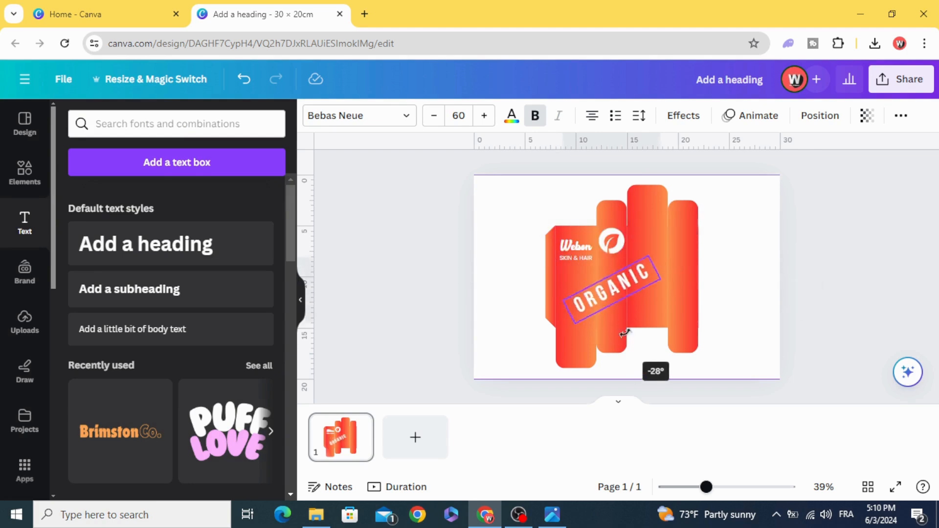
{"action": "left_click_drag", "start_coordinate": [623, 334], "coordinate": [656, 303]}
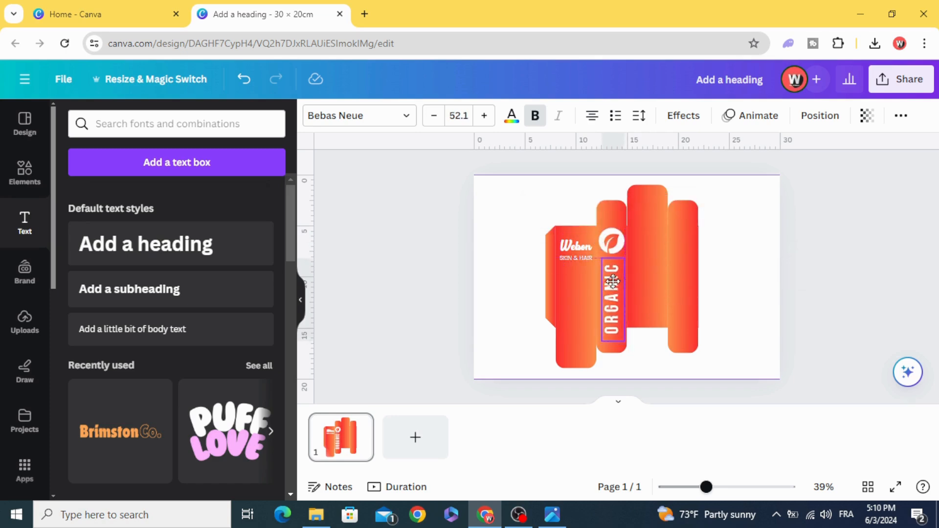
{"action": "left_click", "coordinate": [419, 277]}
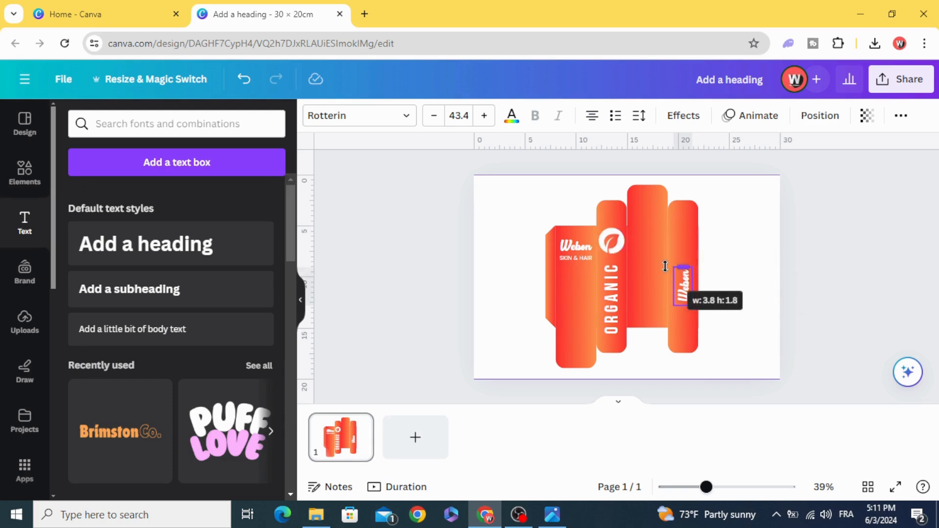
Enlarge the Weben logo on the right panel and rotate its tagline vertical beside it
{"action": "left_click_drag", "start_coordinate": [681, 267], "coordinate": [674, 302]}
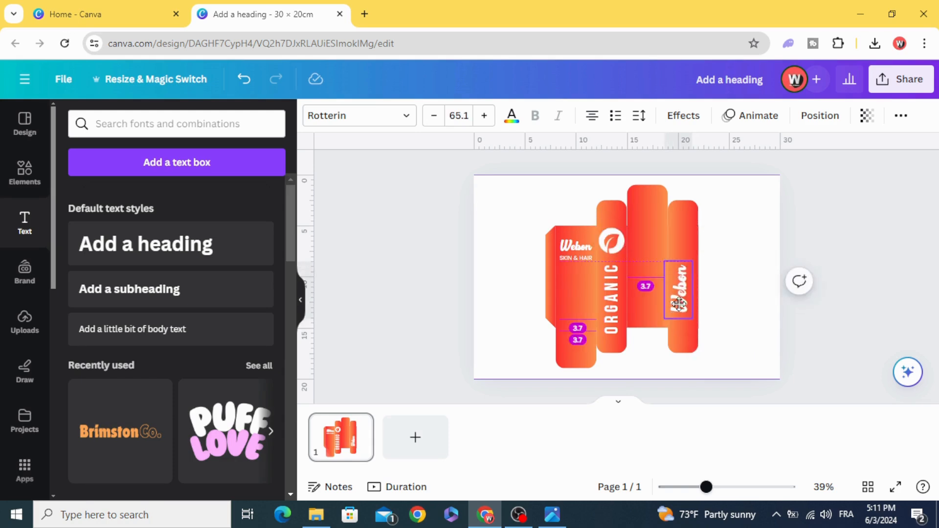
{"action": "left_click", "coordinate": [677, 299]}
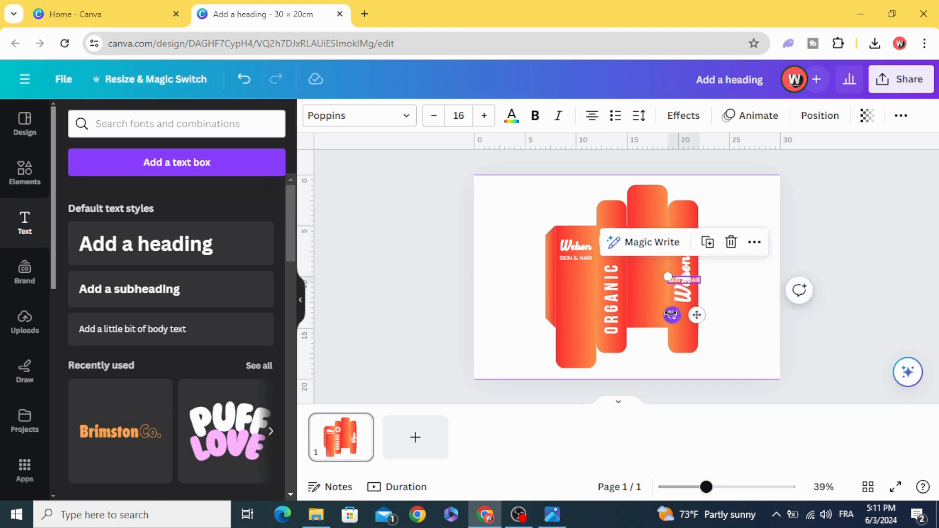
{"action": "left_click_drag", "start_coordinate": [672, 314], "coordinate": [712, 293]}
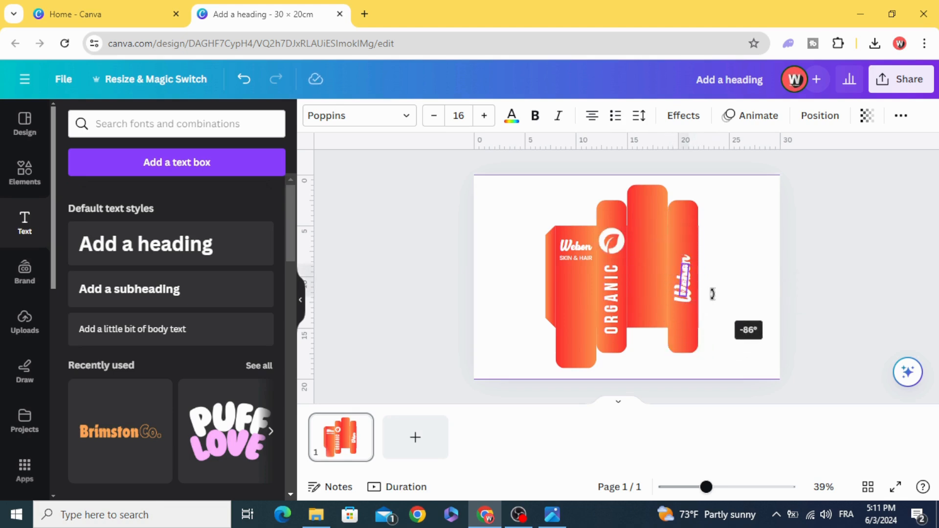
{"action": "left_click_drag", "start_coordinate": [689, 287], "coordinate": [710, 294]}
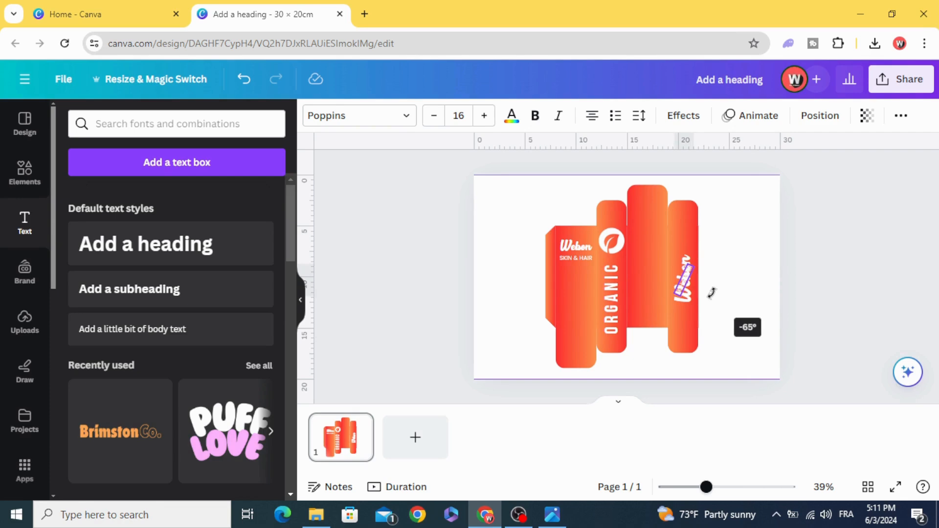
{"action": "left_click_drag", "start_coordinate": [712, 293], "coordinate": [719, 293]}
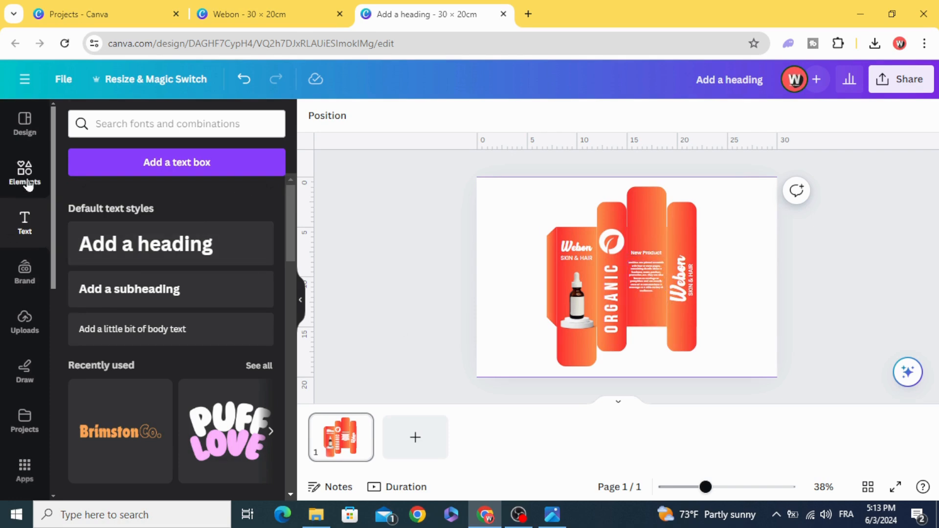
Search Elements for a floral pattern and lay the line-art graphic over the box
{"action": "type", "text": "ORGANIC"}
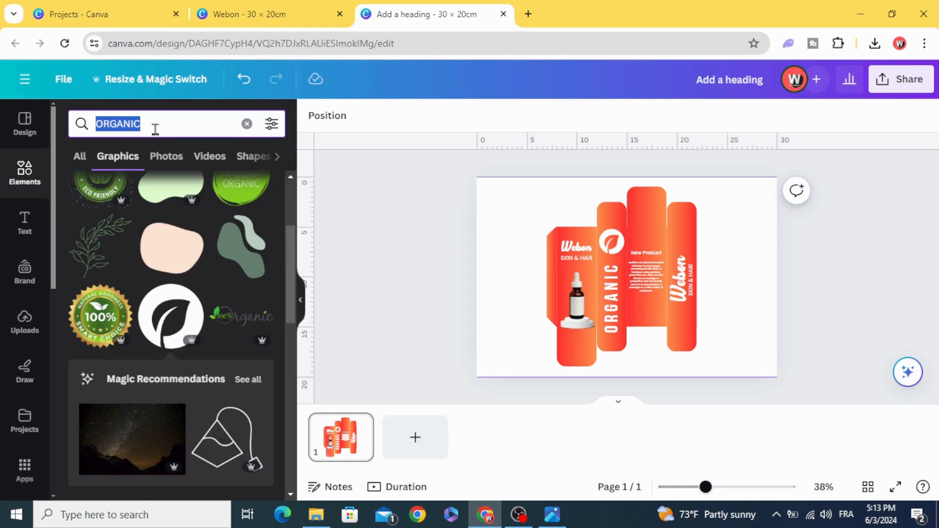
{"action": "type", "text": "FLOR"}
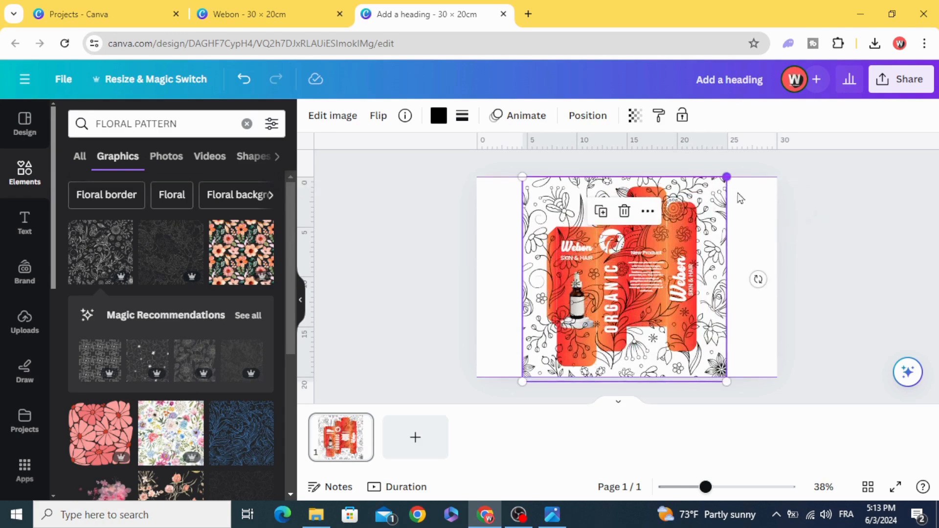
{"action": "left_click", "coordinate": [438, 115]}
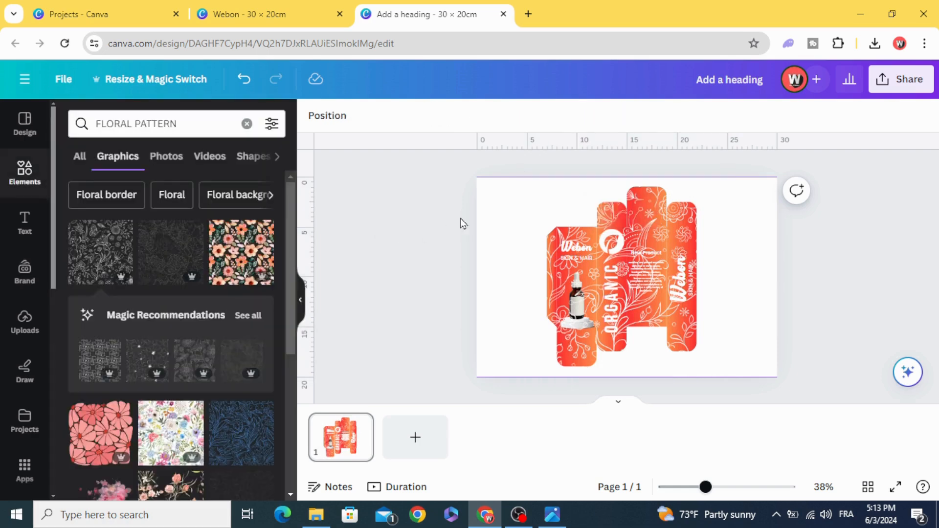
Move the floral pattern below the branding in the Layers list
{"action": "right_click", "coordinate": [626, 276]}
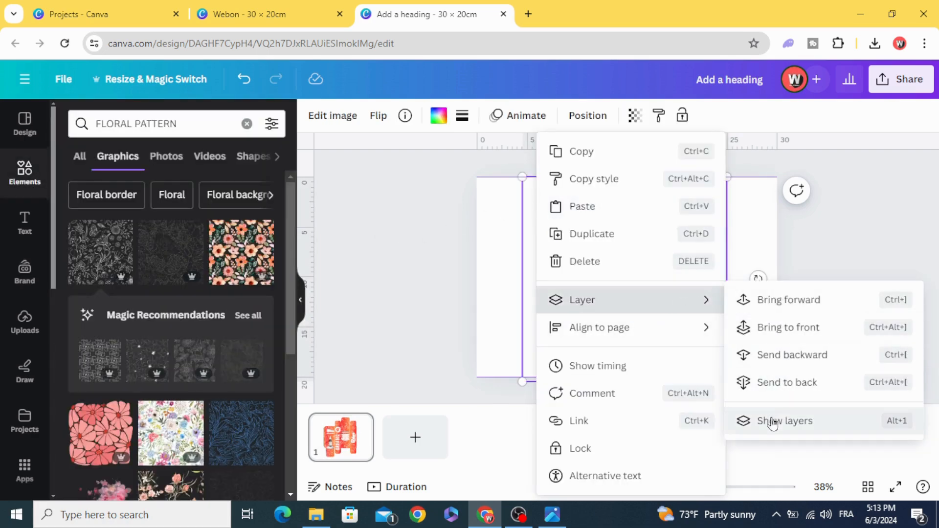
{"action": "left_click", "coordinate": [787, 420]}
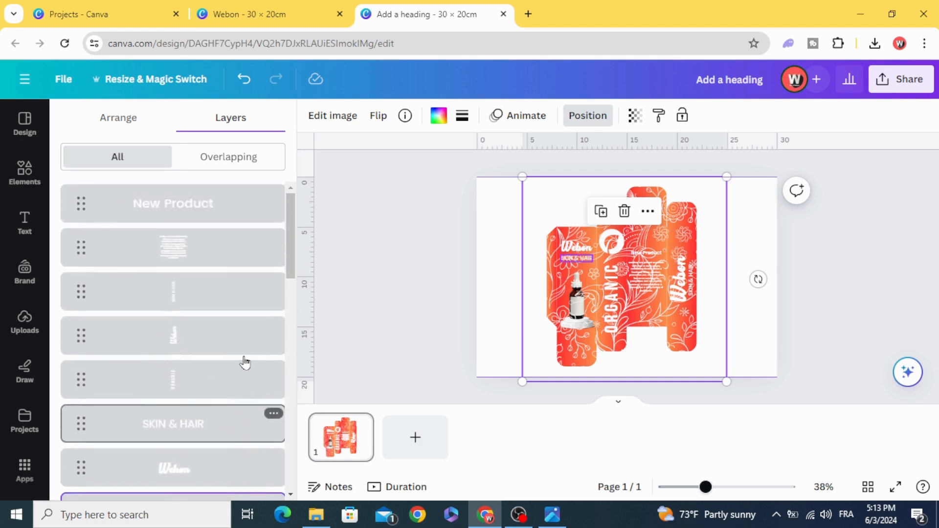
{"action": "scroll", "scroll_direction": "down", "scroll_amount": 3}
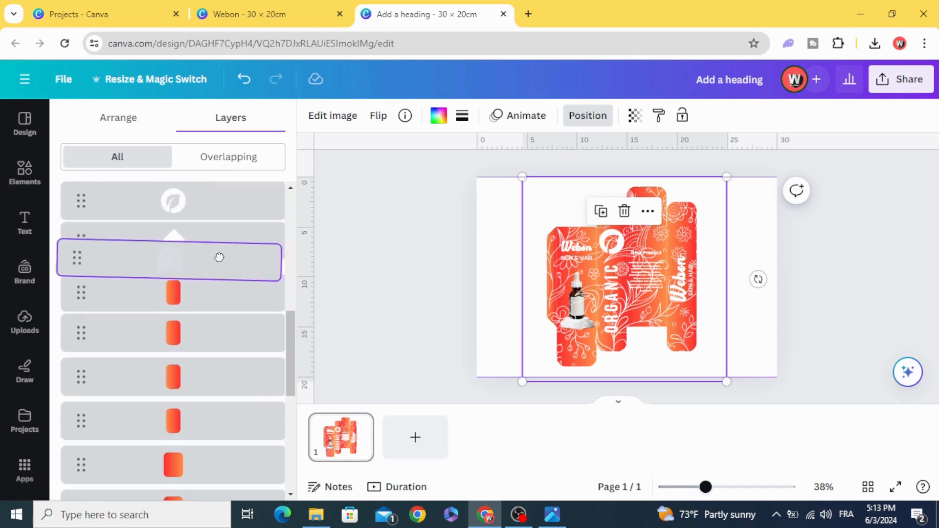
{"action": "scroll", "scroll_direction": "down", "scroll_amount": 3}
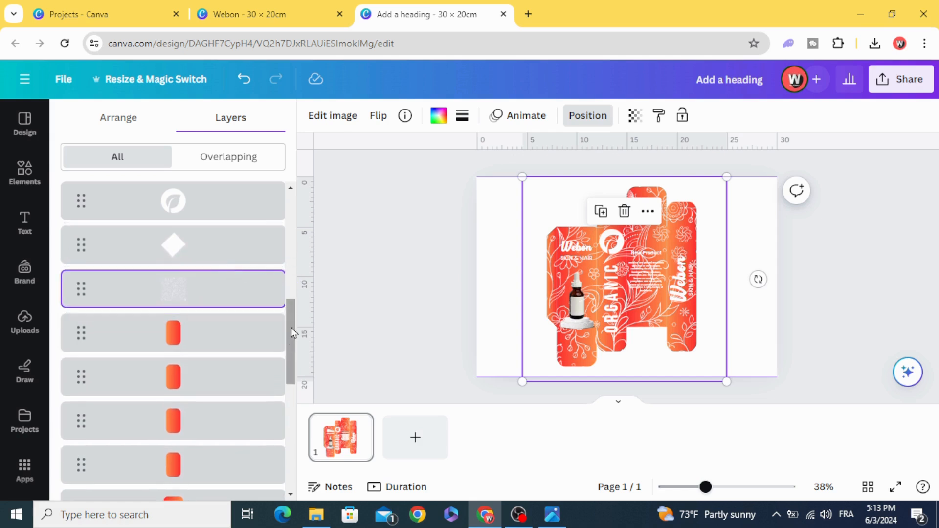
{"action": "mouse_move", "coordinate": [634, 115]}
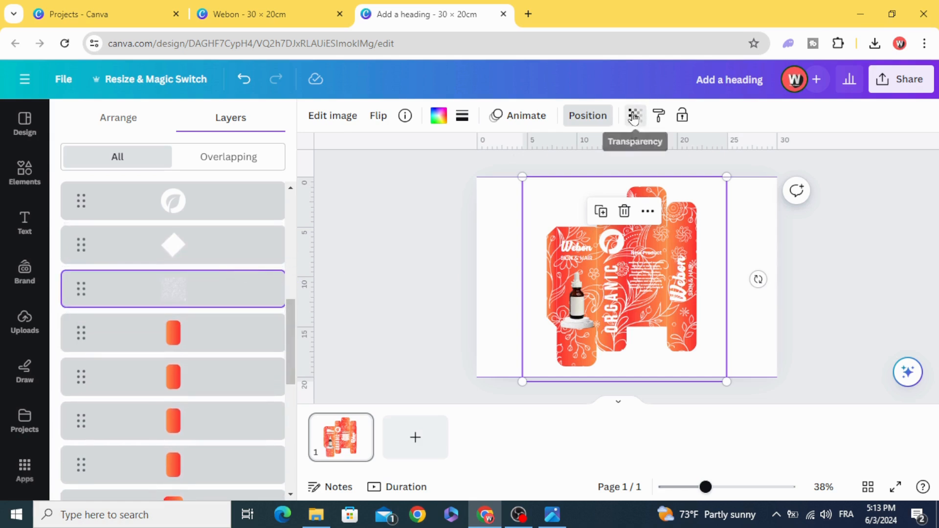
Set the floral pattern's transparency to 35
{"action": "left_click", "coordinate": [634, 115]}
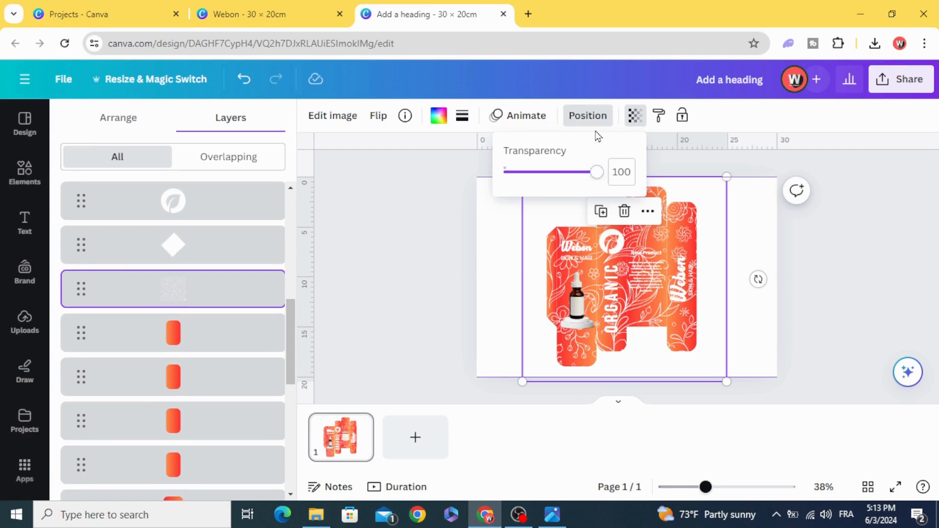
{"action": "left_click_drag", "start_coordinate": [596, 171], "coordinate": [537, 172]}
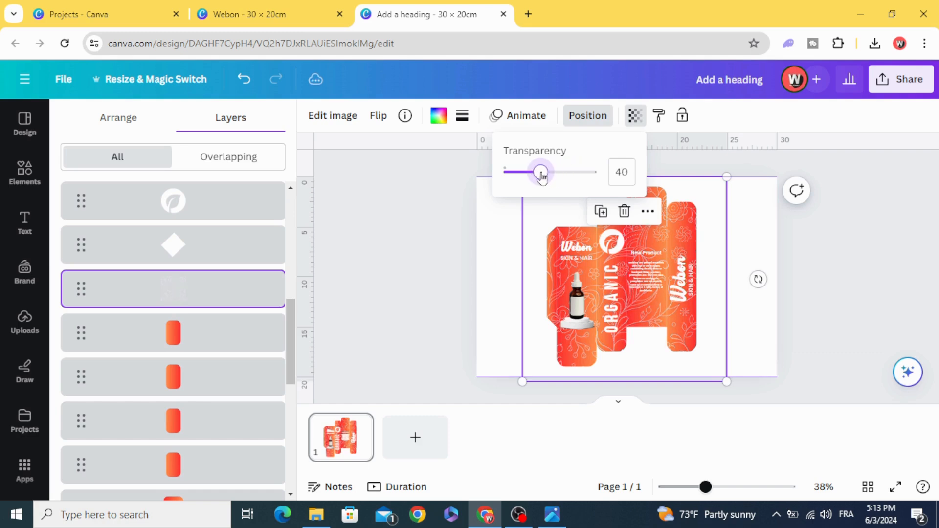
{"action": "left_click_drag", "start_coordinate": [541, 173], "coordinate": [532, 173]}
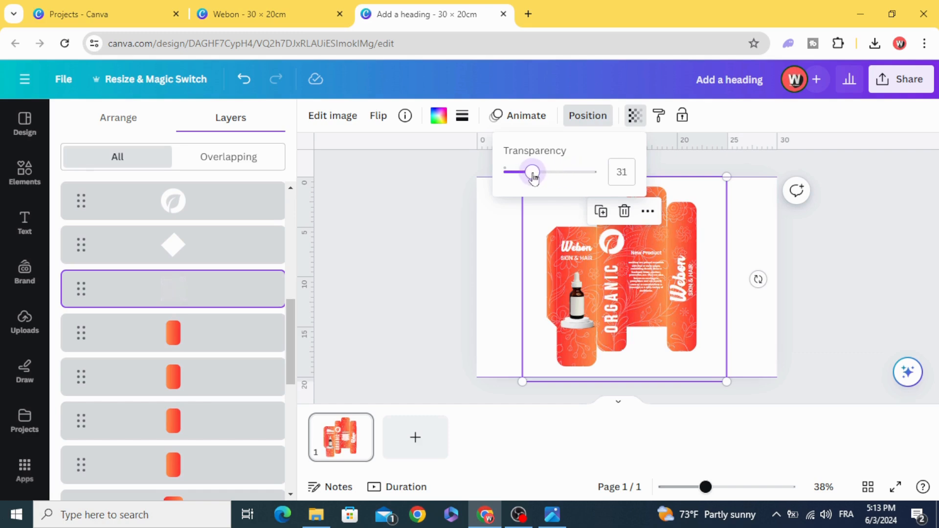
{"action": "left_click_drag", "start_coordinate": [532, 172], "coordinate": [537, 173]}
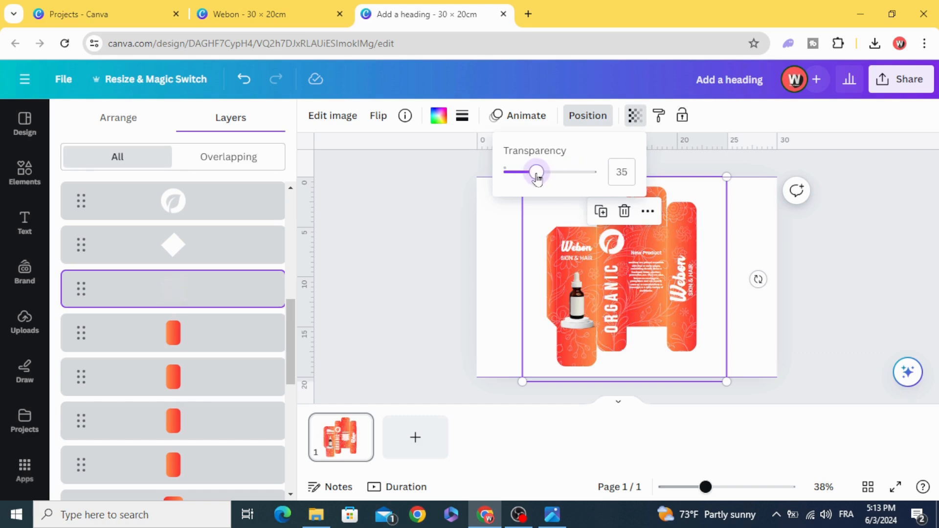
{"action": "left_click", "coordinate": [24, 174]}
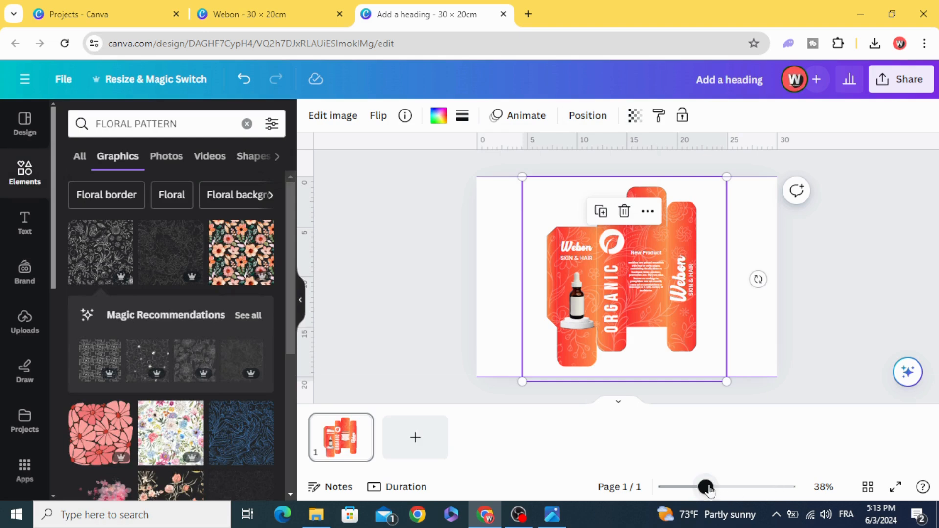
{"action": "left_click_drag", "start_coordinate": [707, 486], "coordinate": [710, 486]}
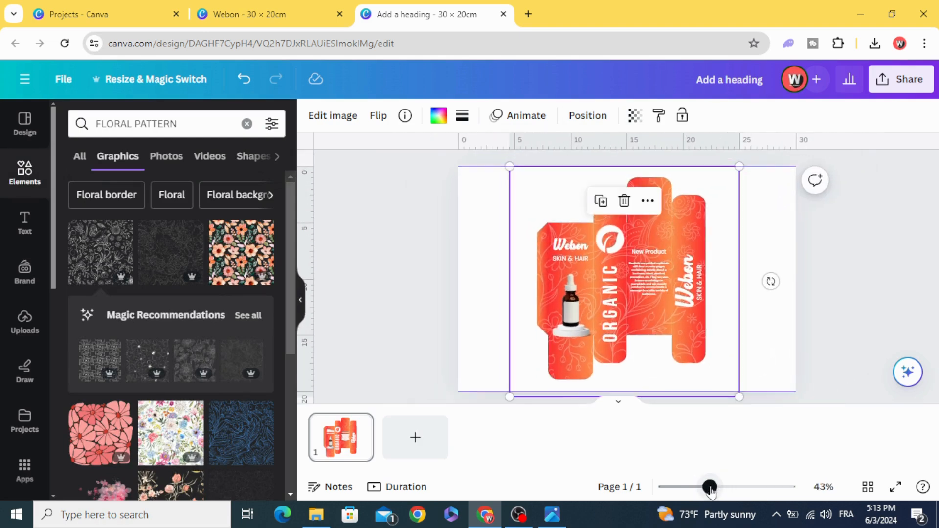
{"action": "scroll", "scroll_direction": "down", "scroll_amount": 3}
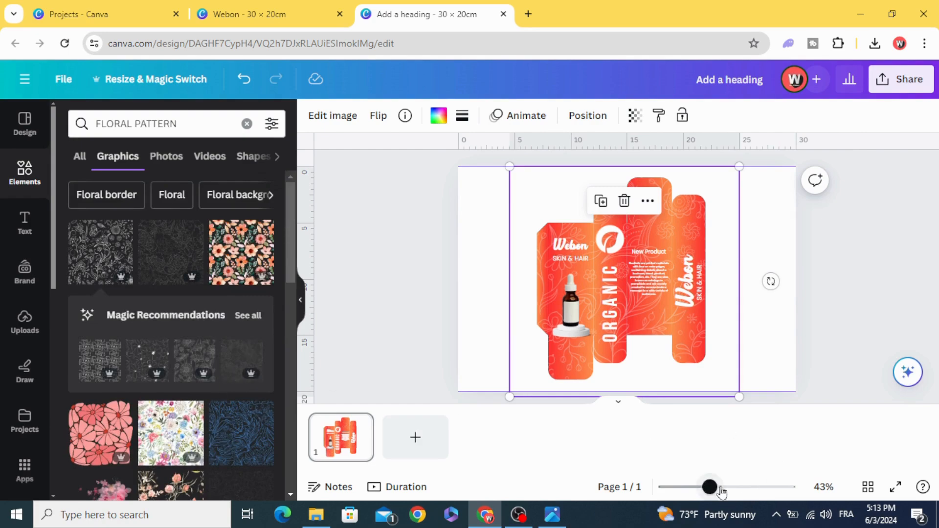
{"action": "left_click_drag", "start_coordinate": [708, 488], "coordinate": [719, 488]}
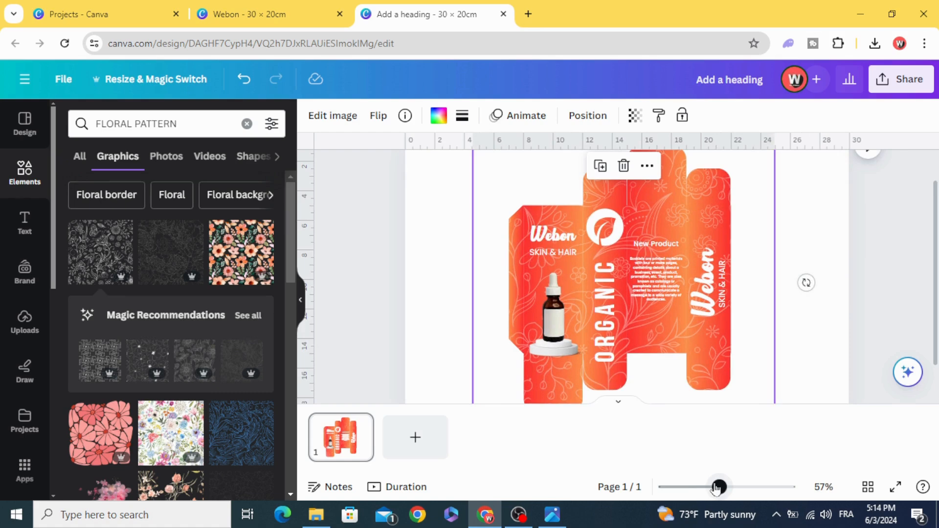